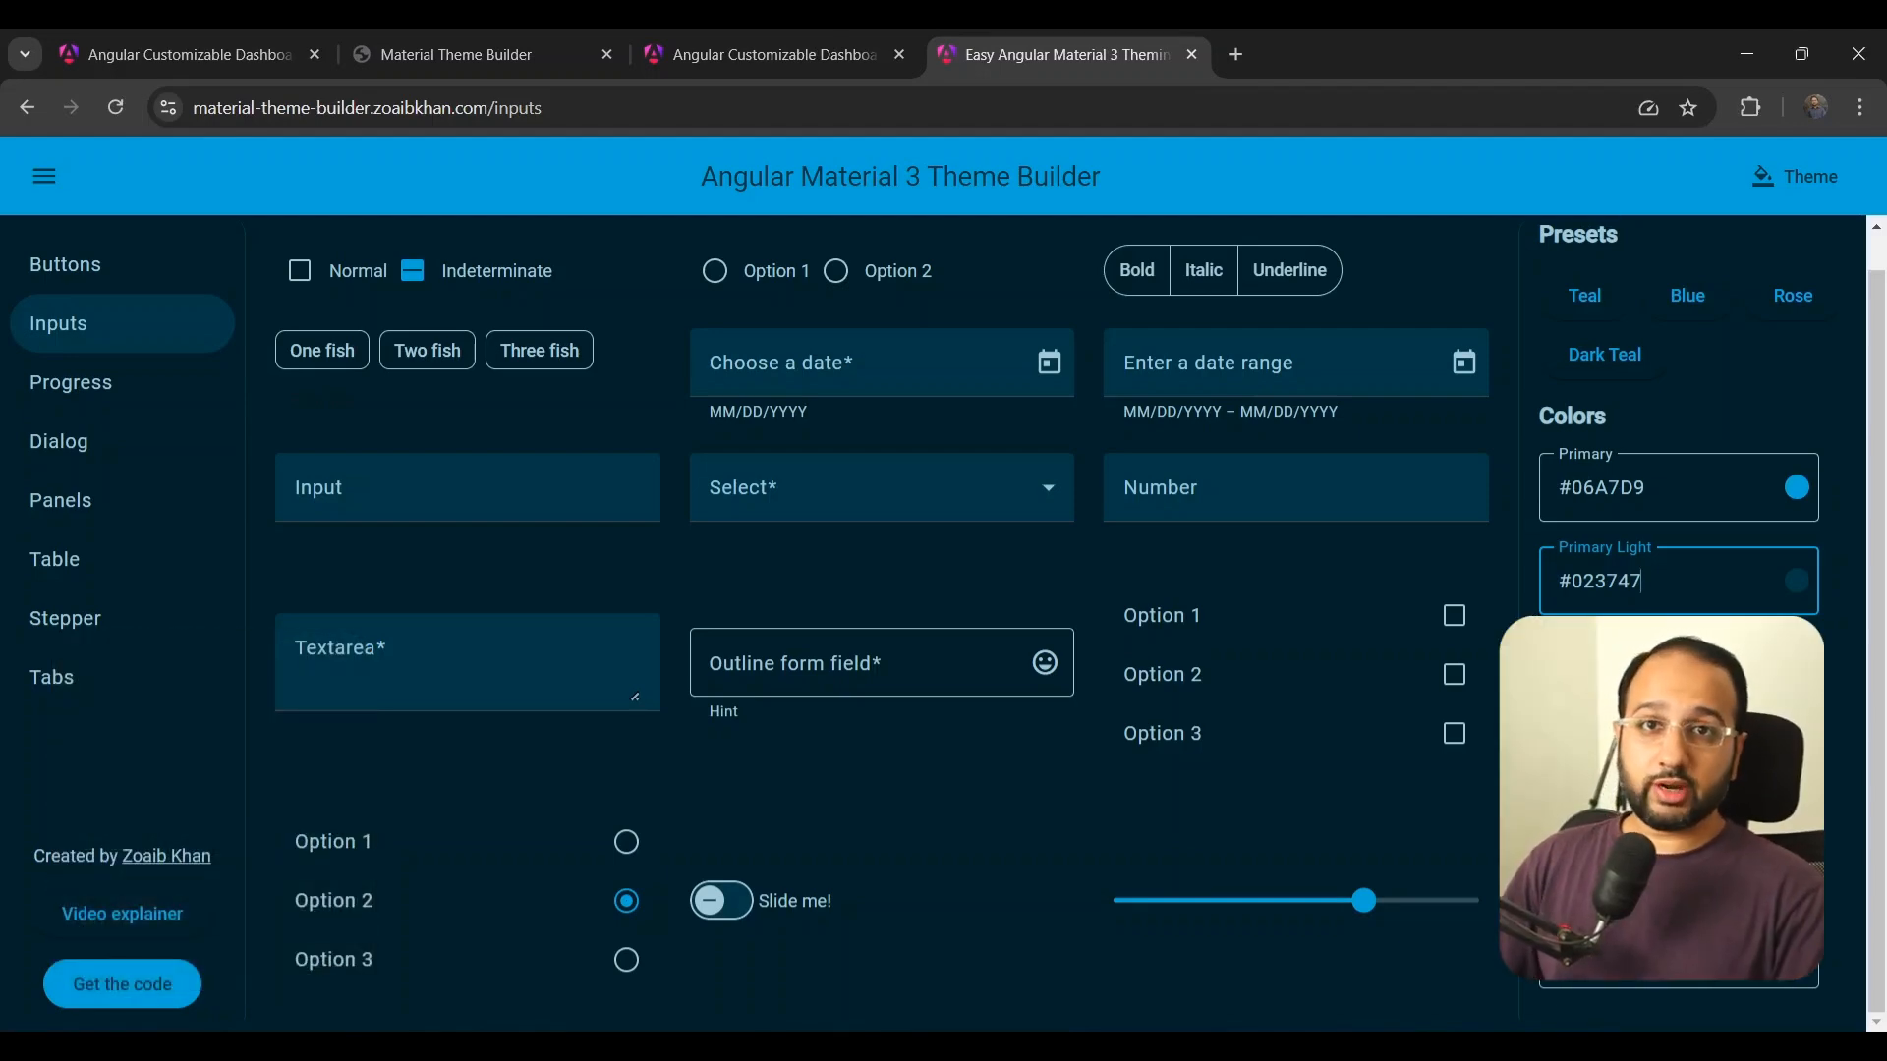
Step: Show the running Channel Dashboard app on localhost:4200, then return to the editor
left_click(181, 54)
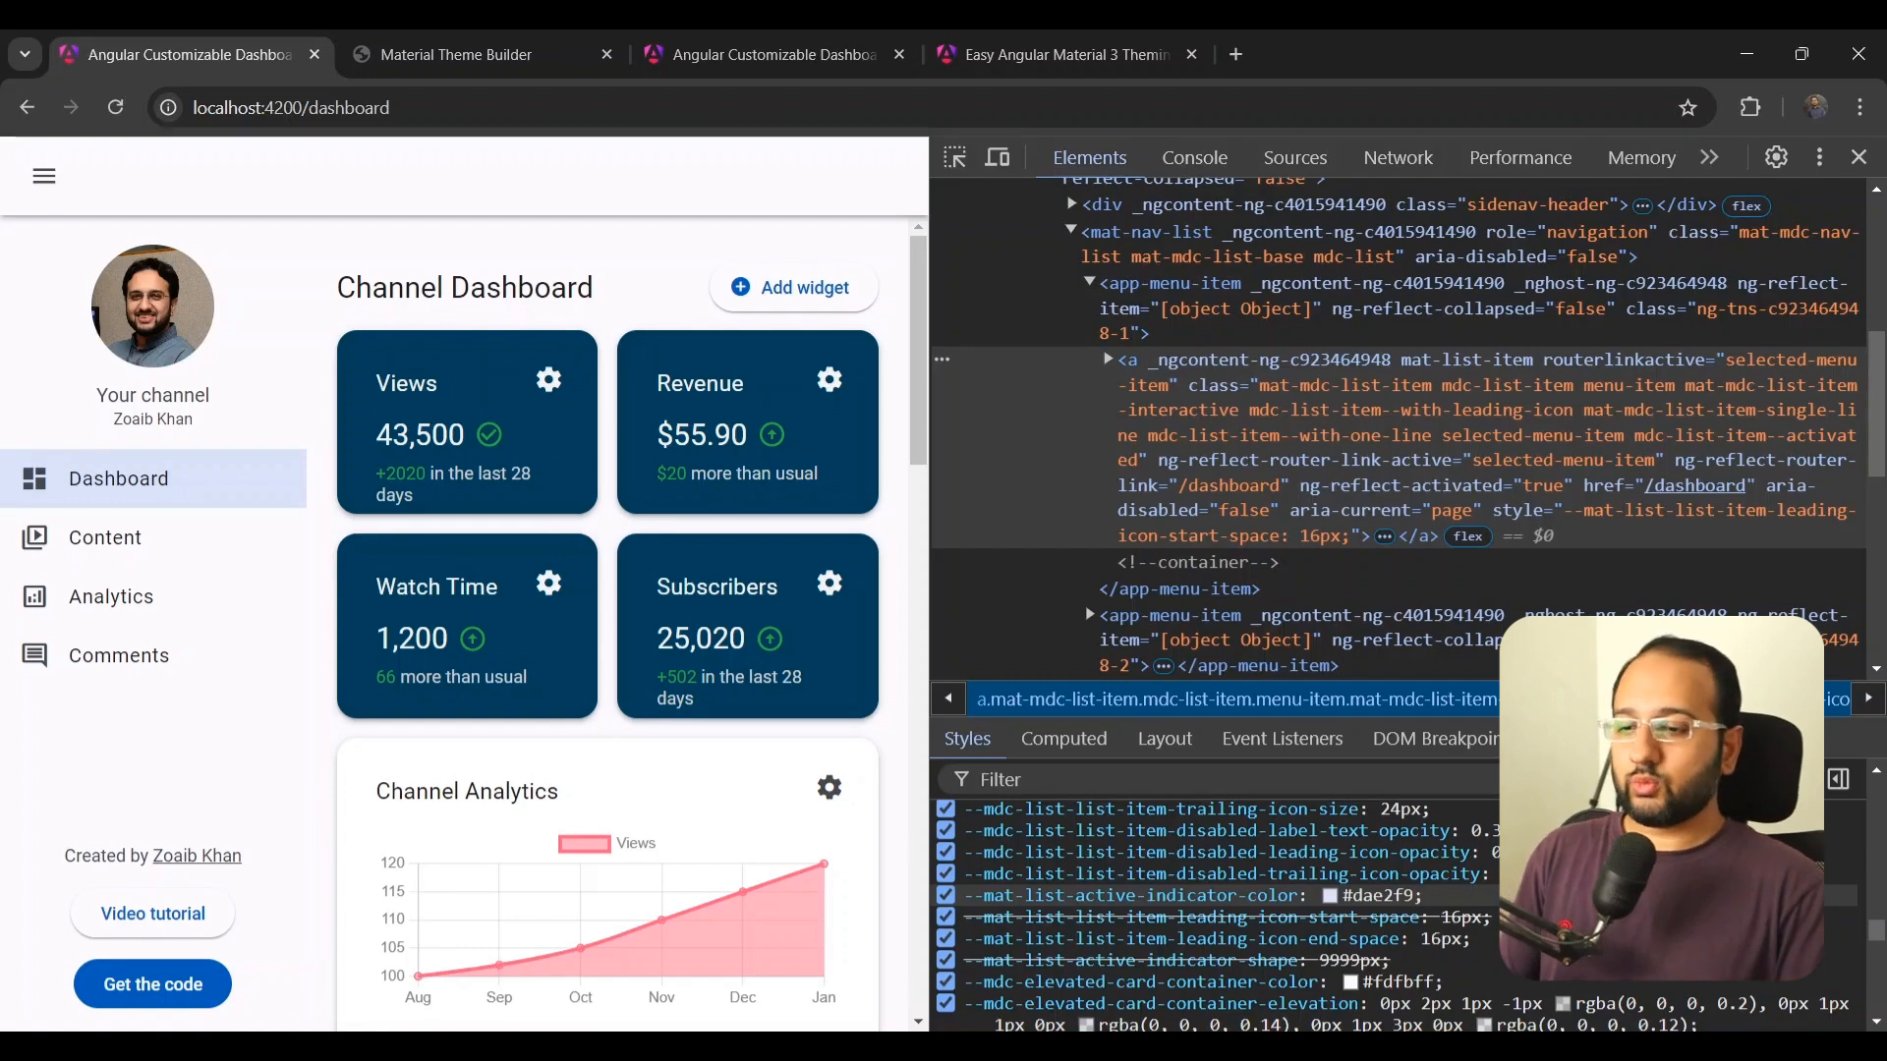
key("alt+tab")
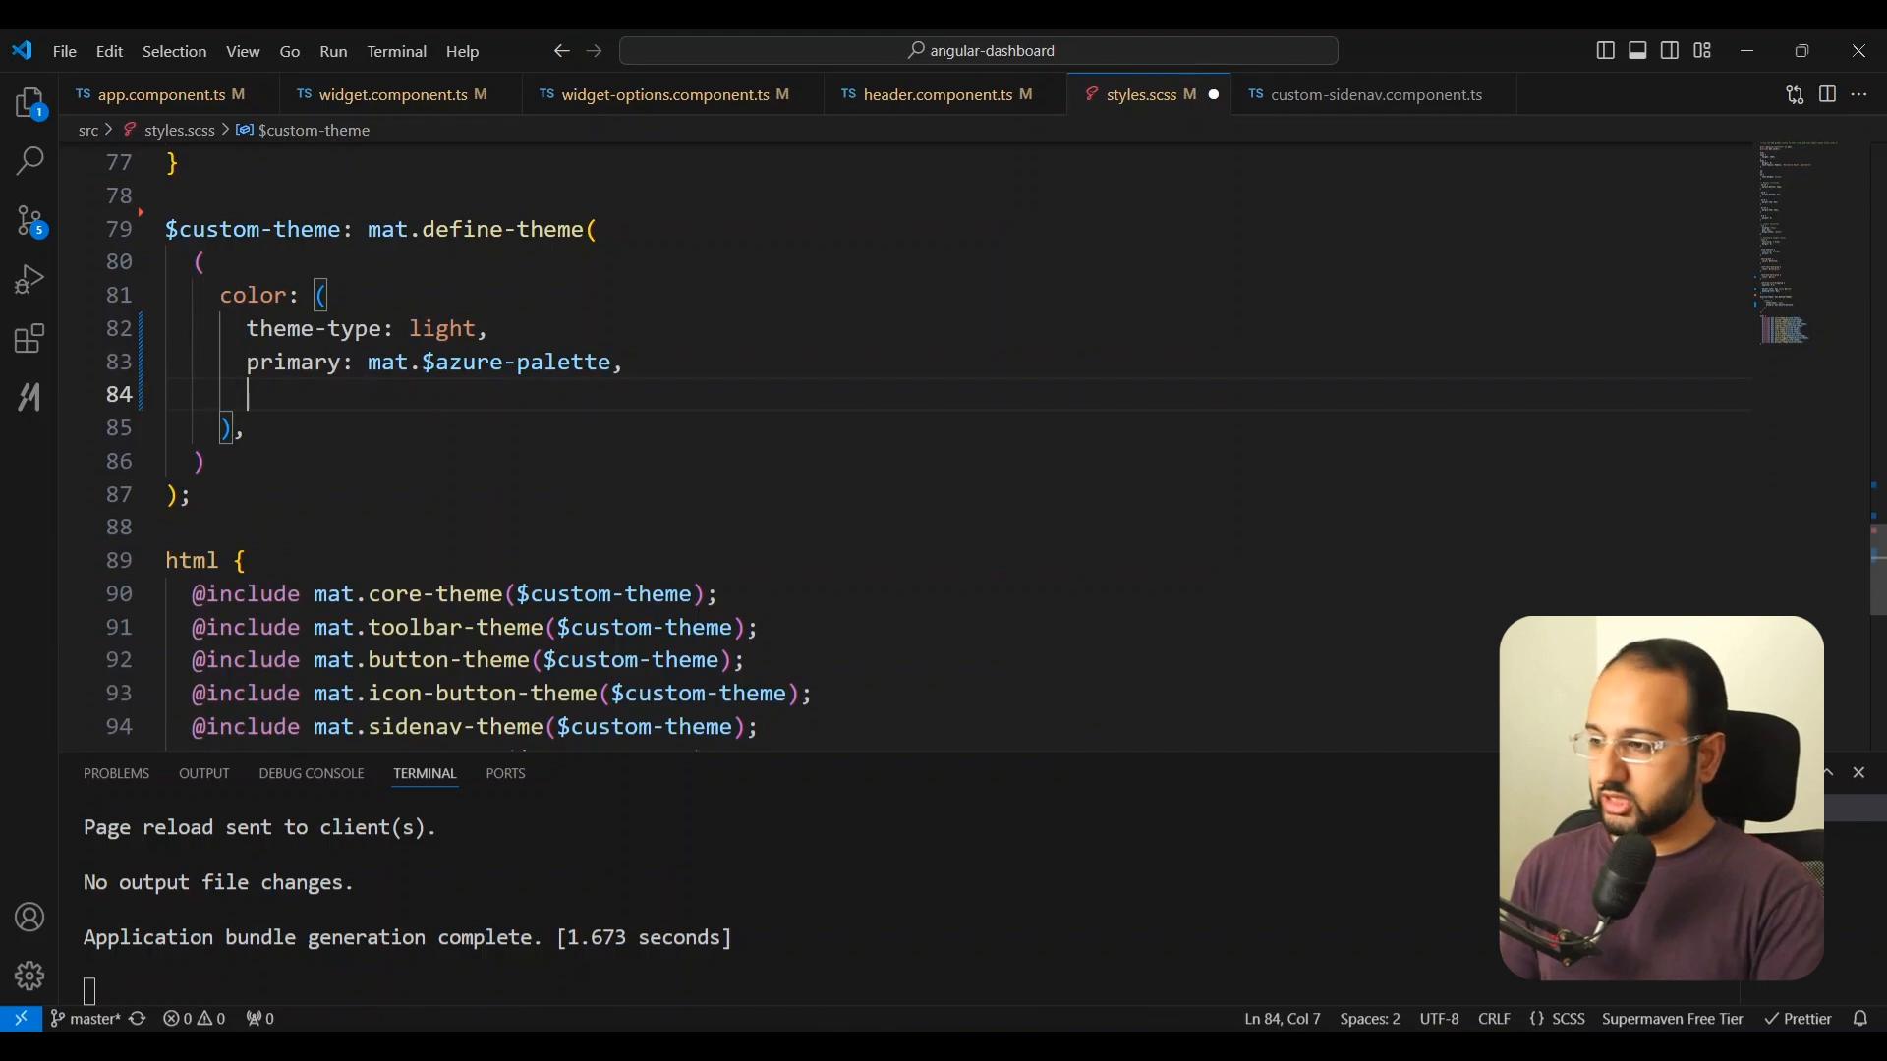
Step: Add 'use-system-variables: true,' to the color map of mat.define-theme in styles.scss
type("use-system-va")
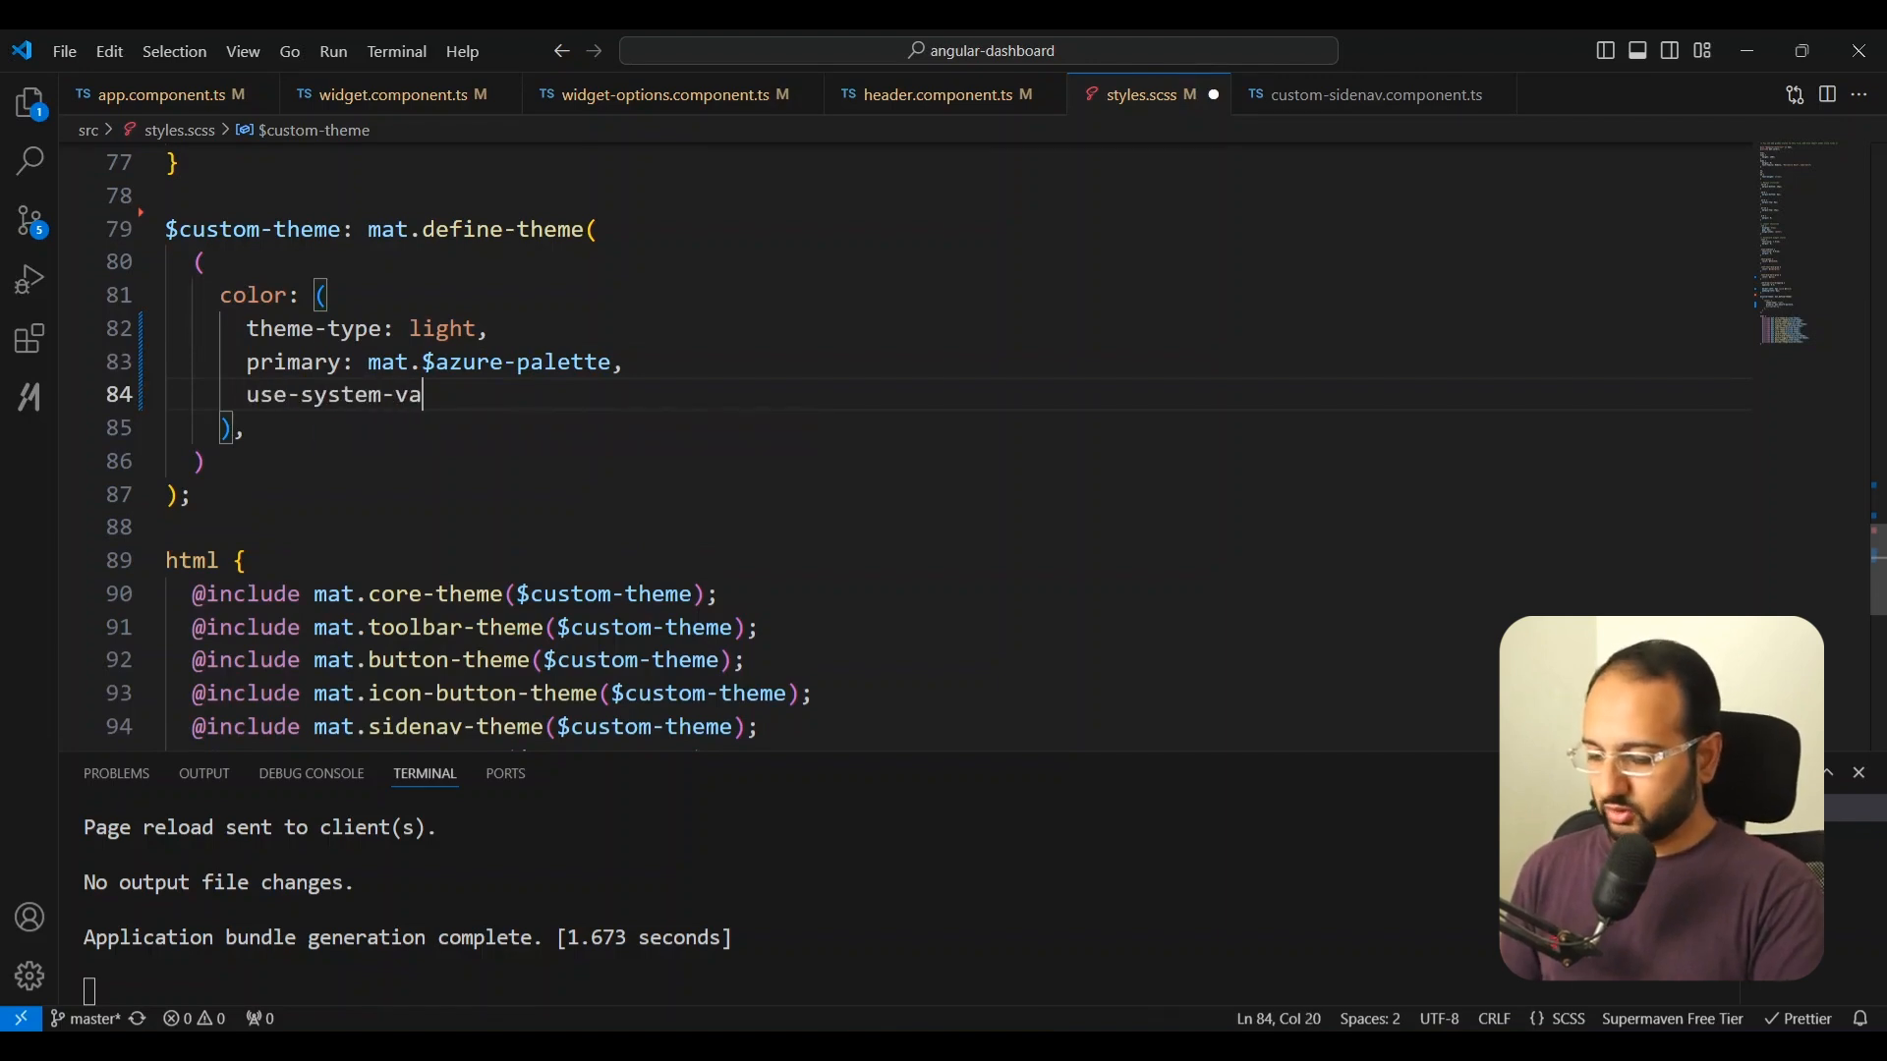
type("riables: true,")
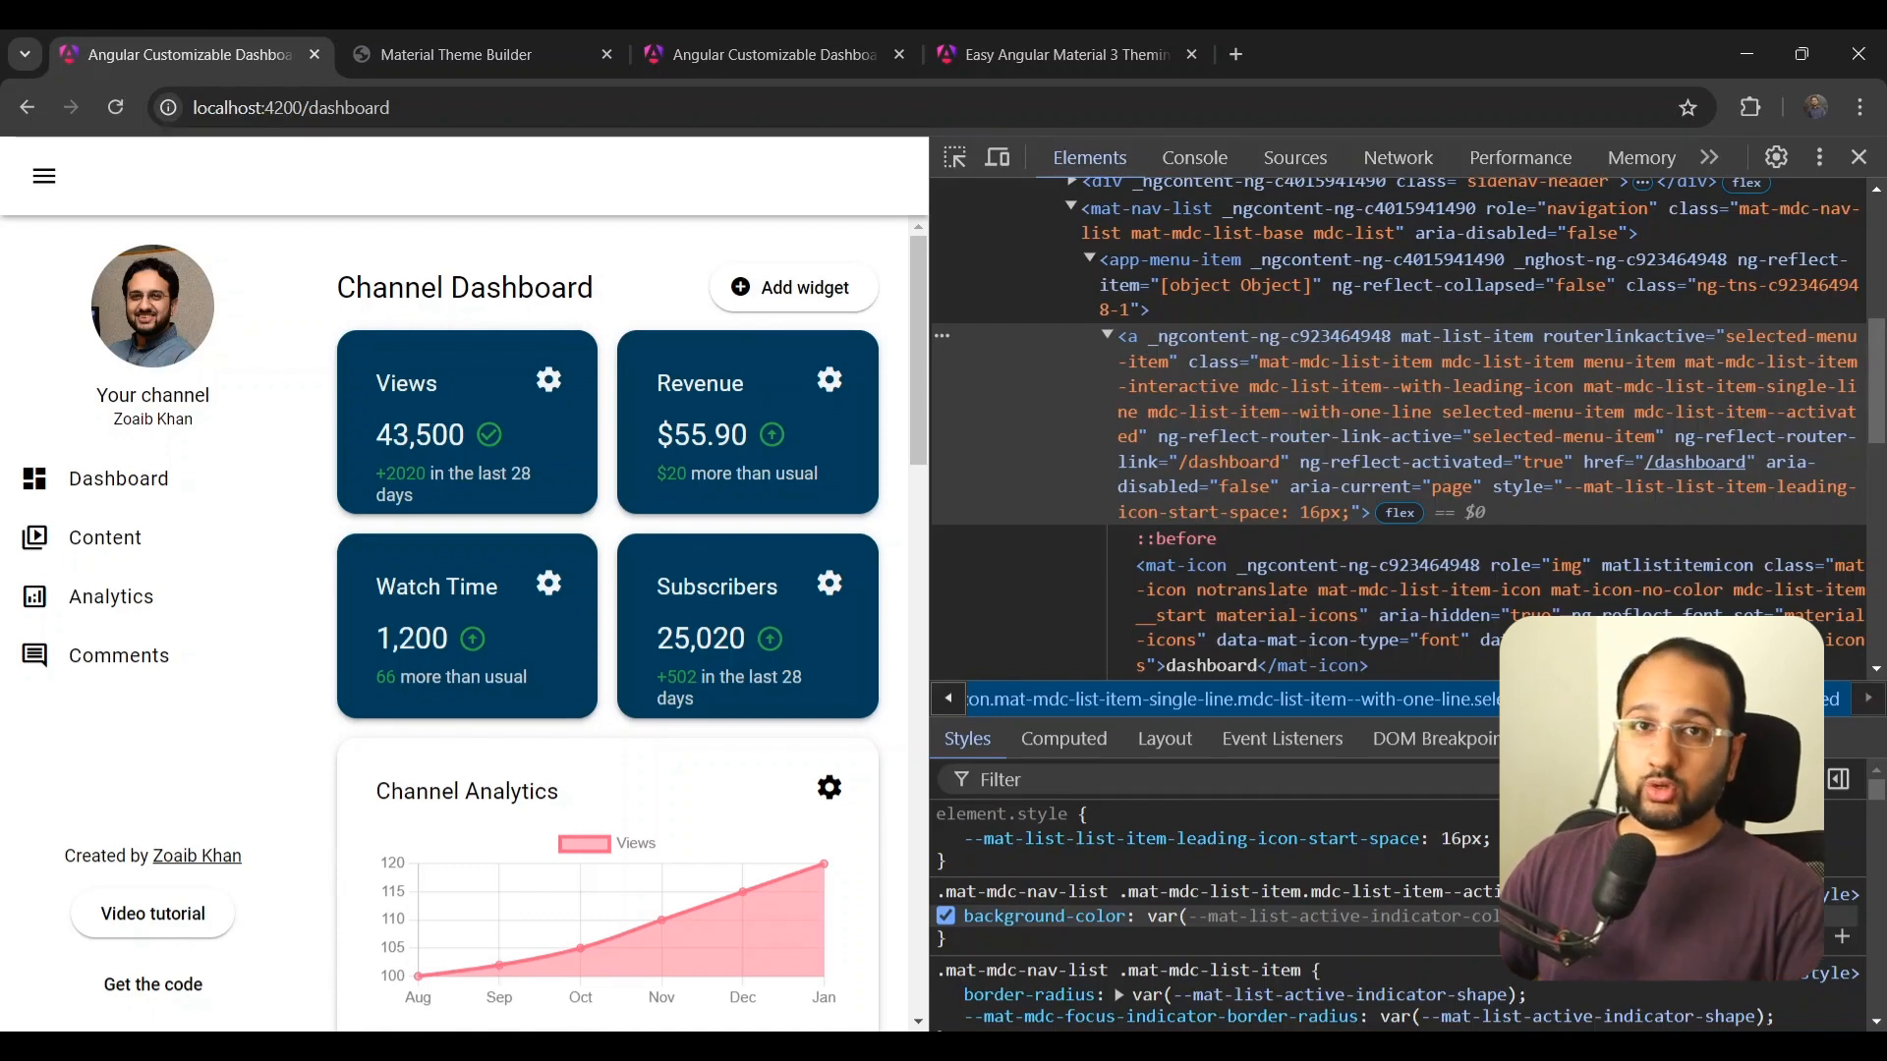
Step: Export the Material Theme Builder theme in Web (CSS) format
left_click(457, 54)
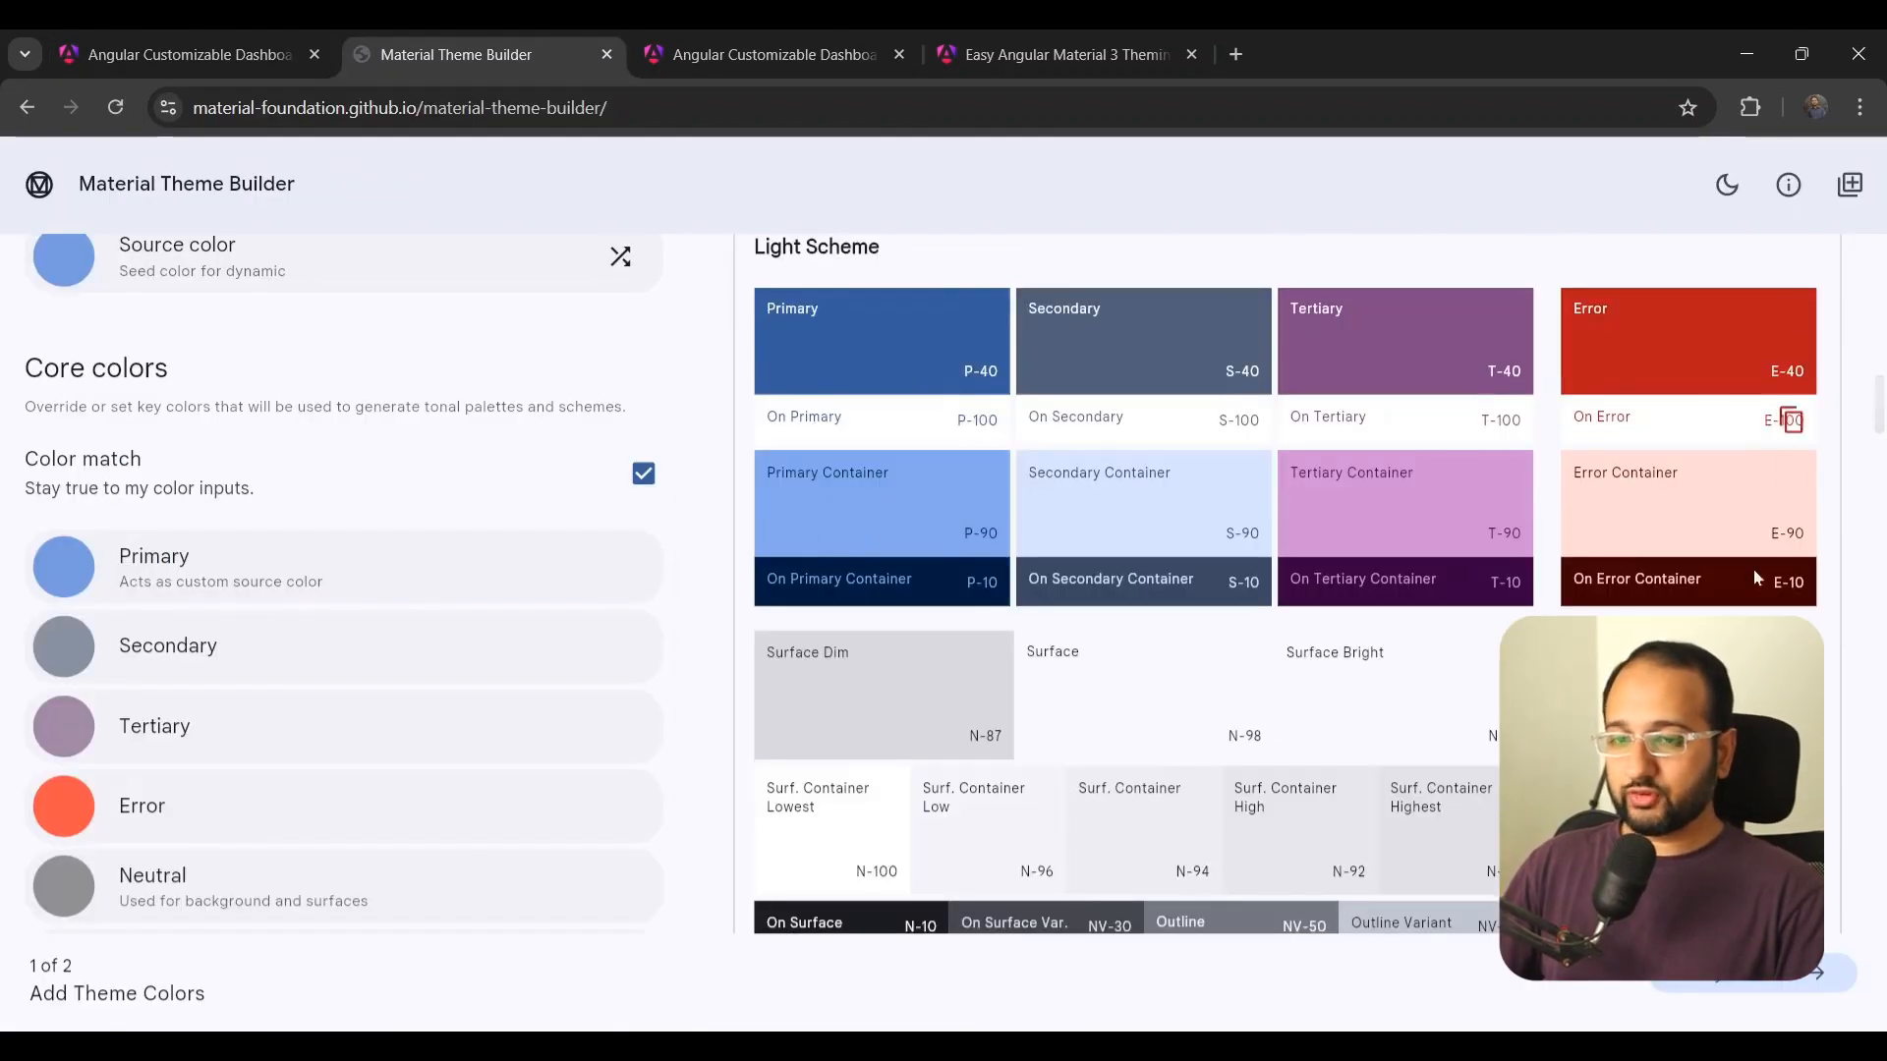
mouse_move(740, 728)
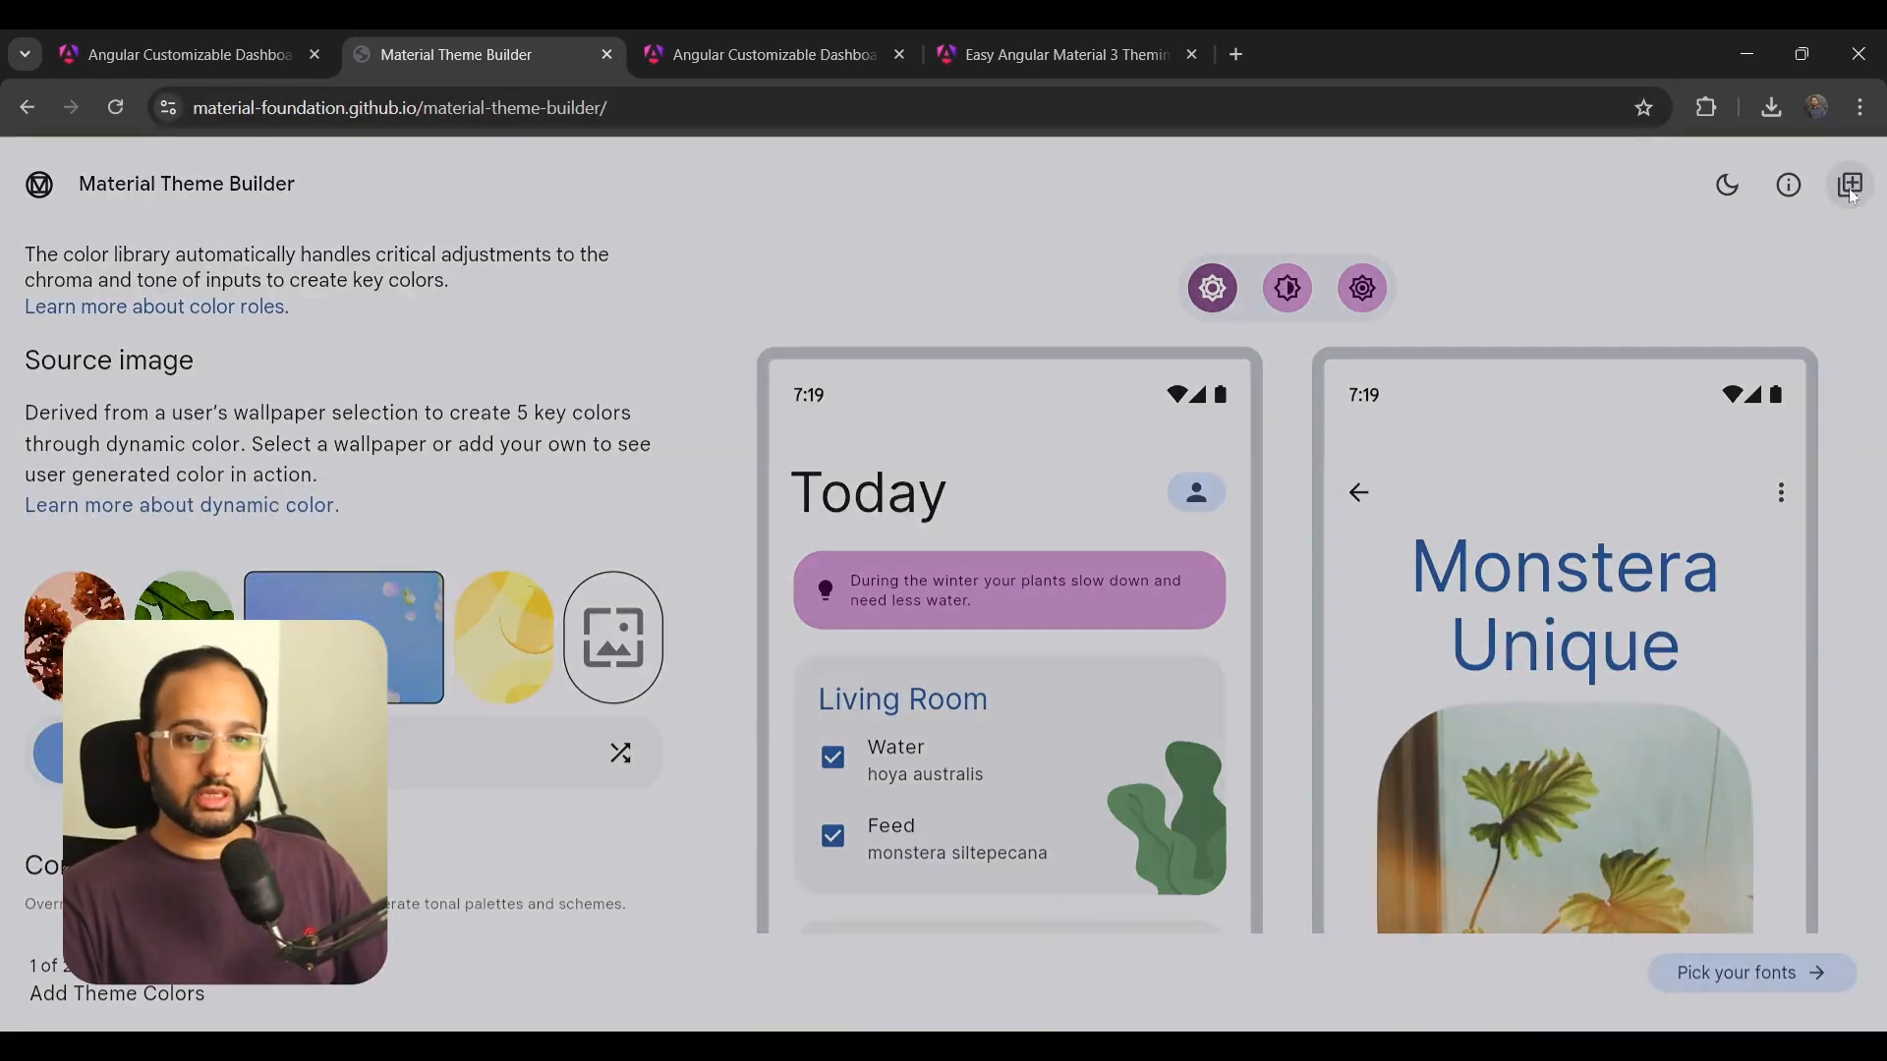
left_click(1849, 183)
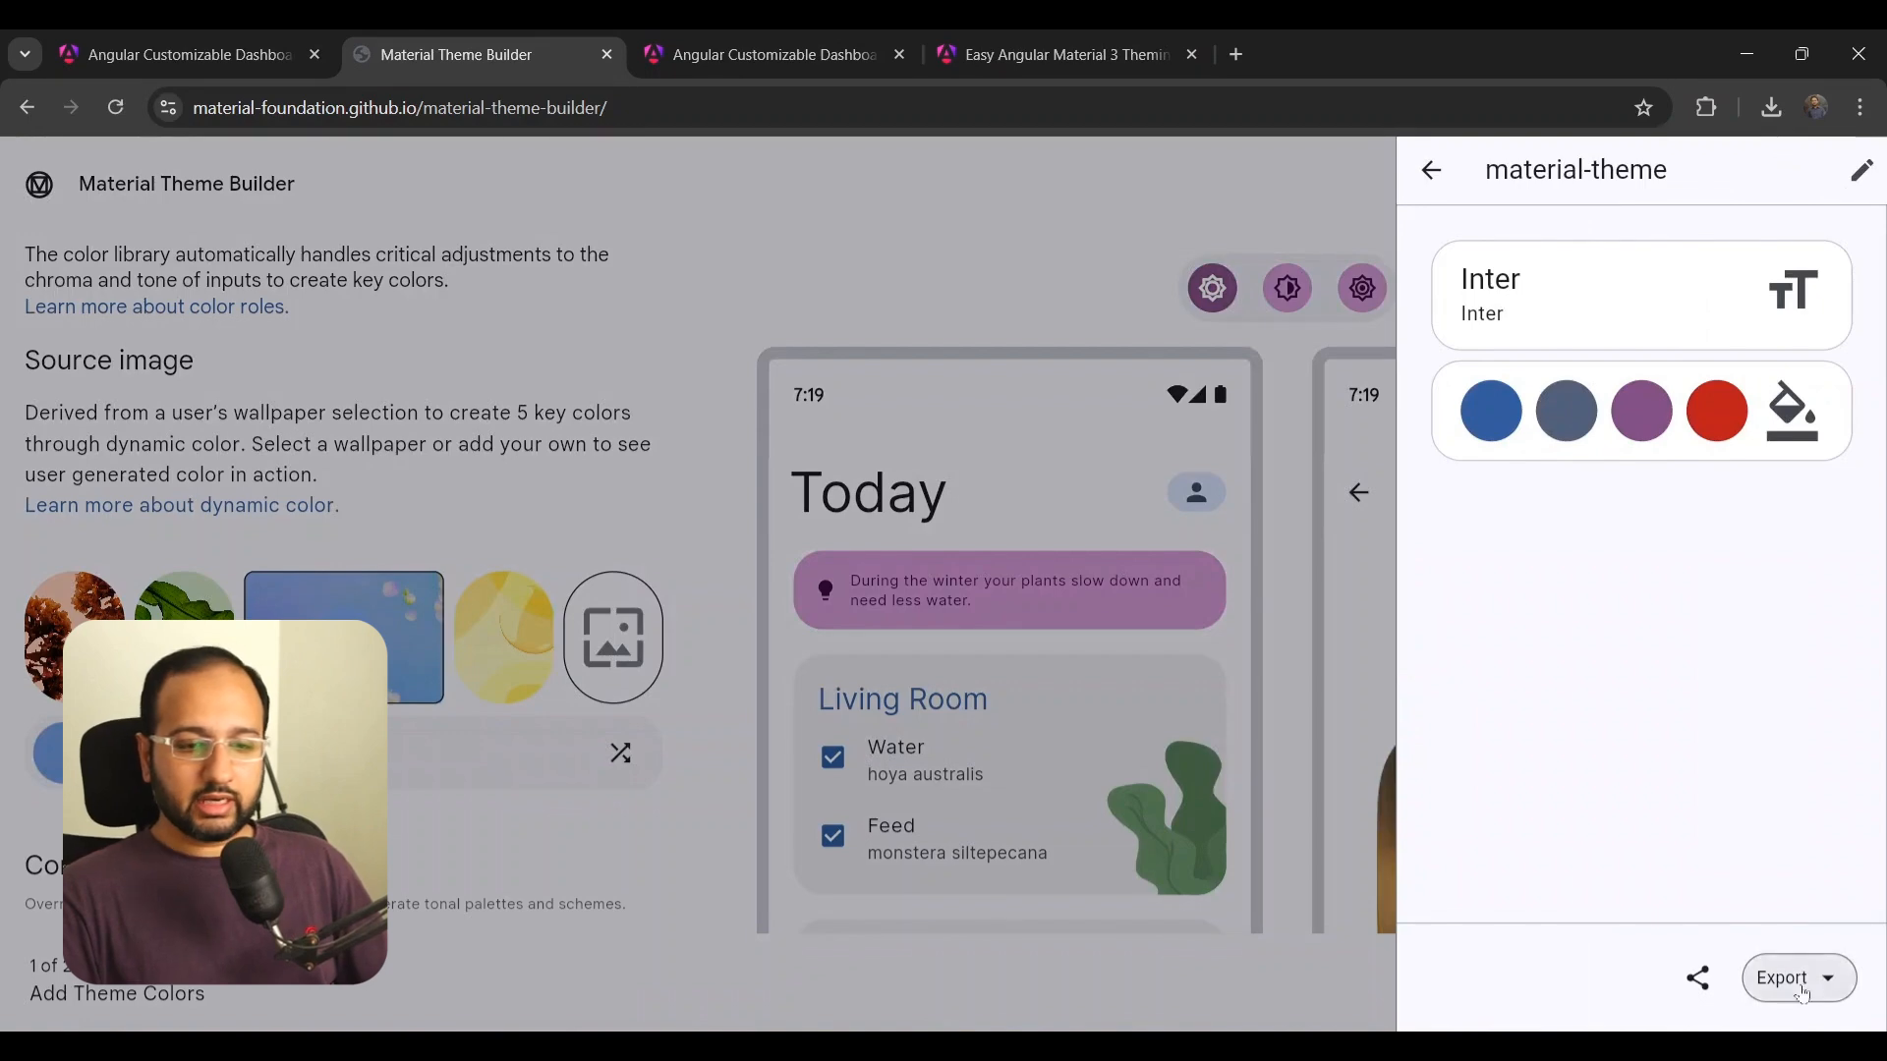
left_click(1780, 976)
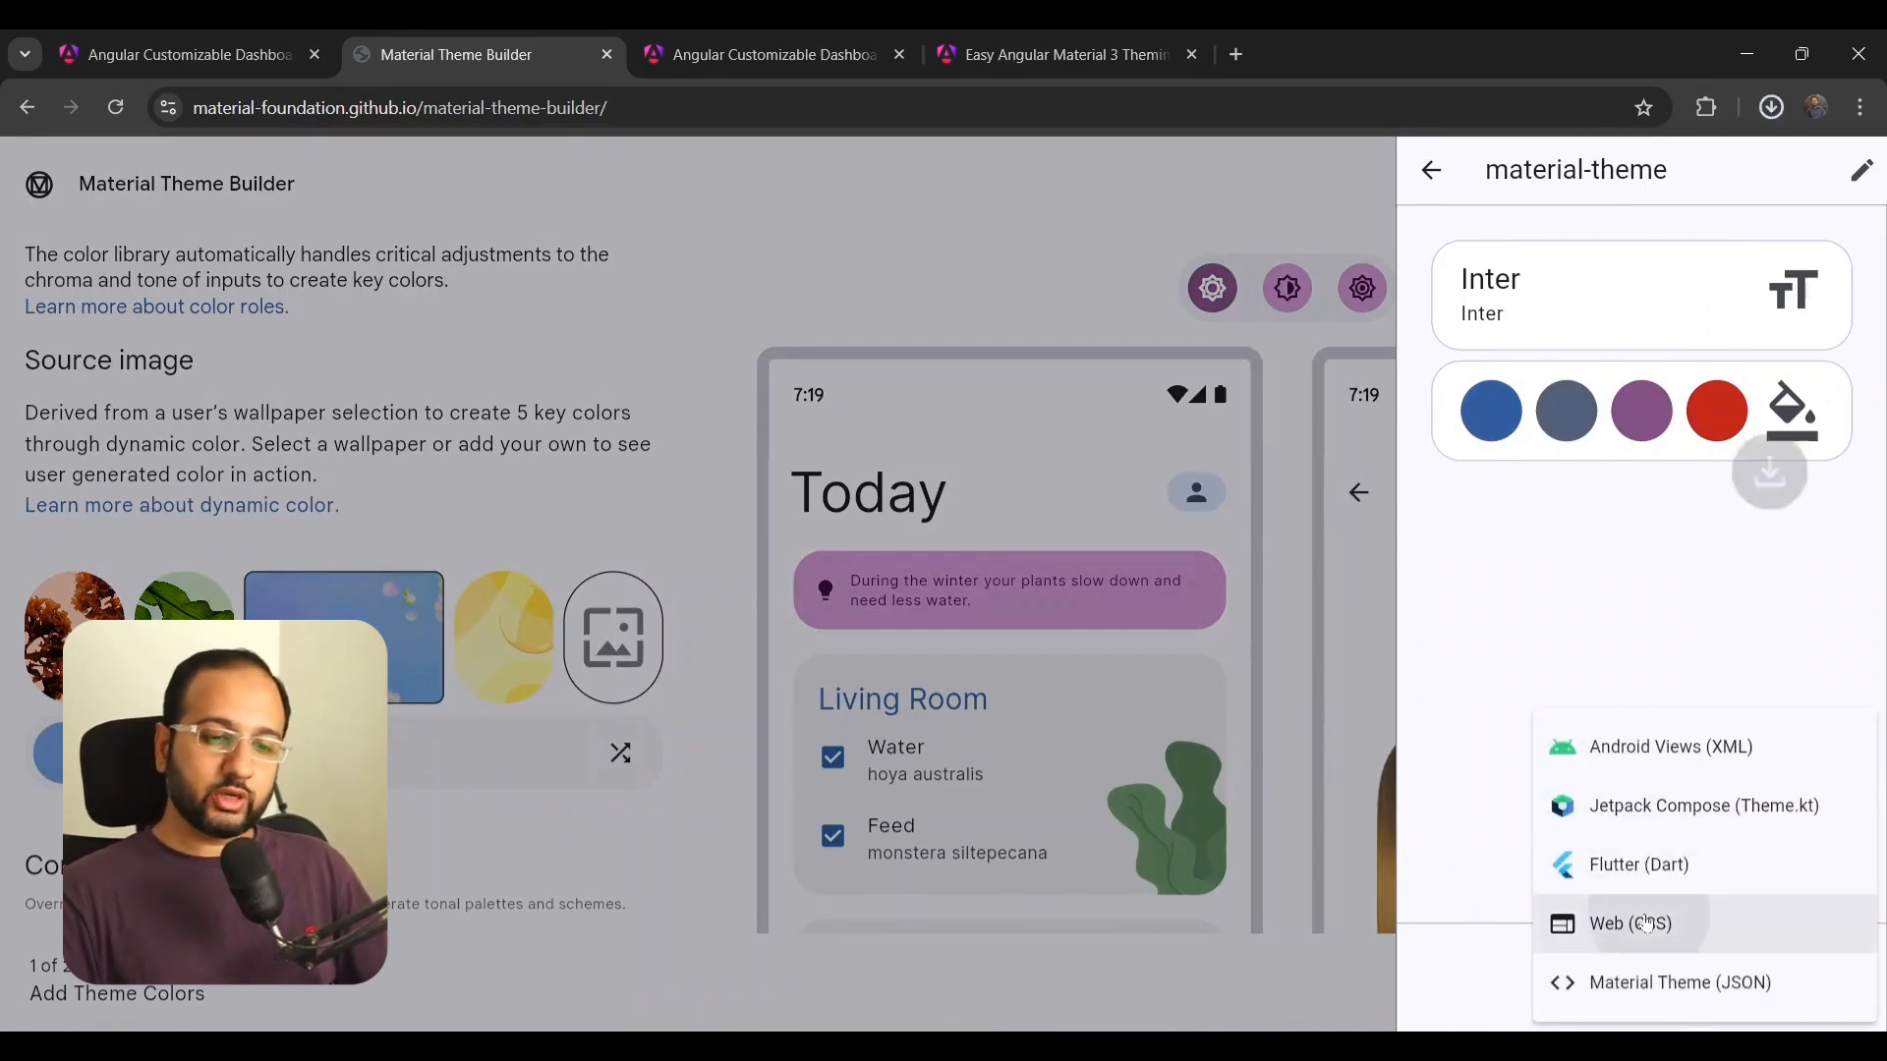
left_click(1629, 922)
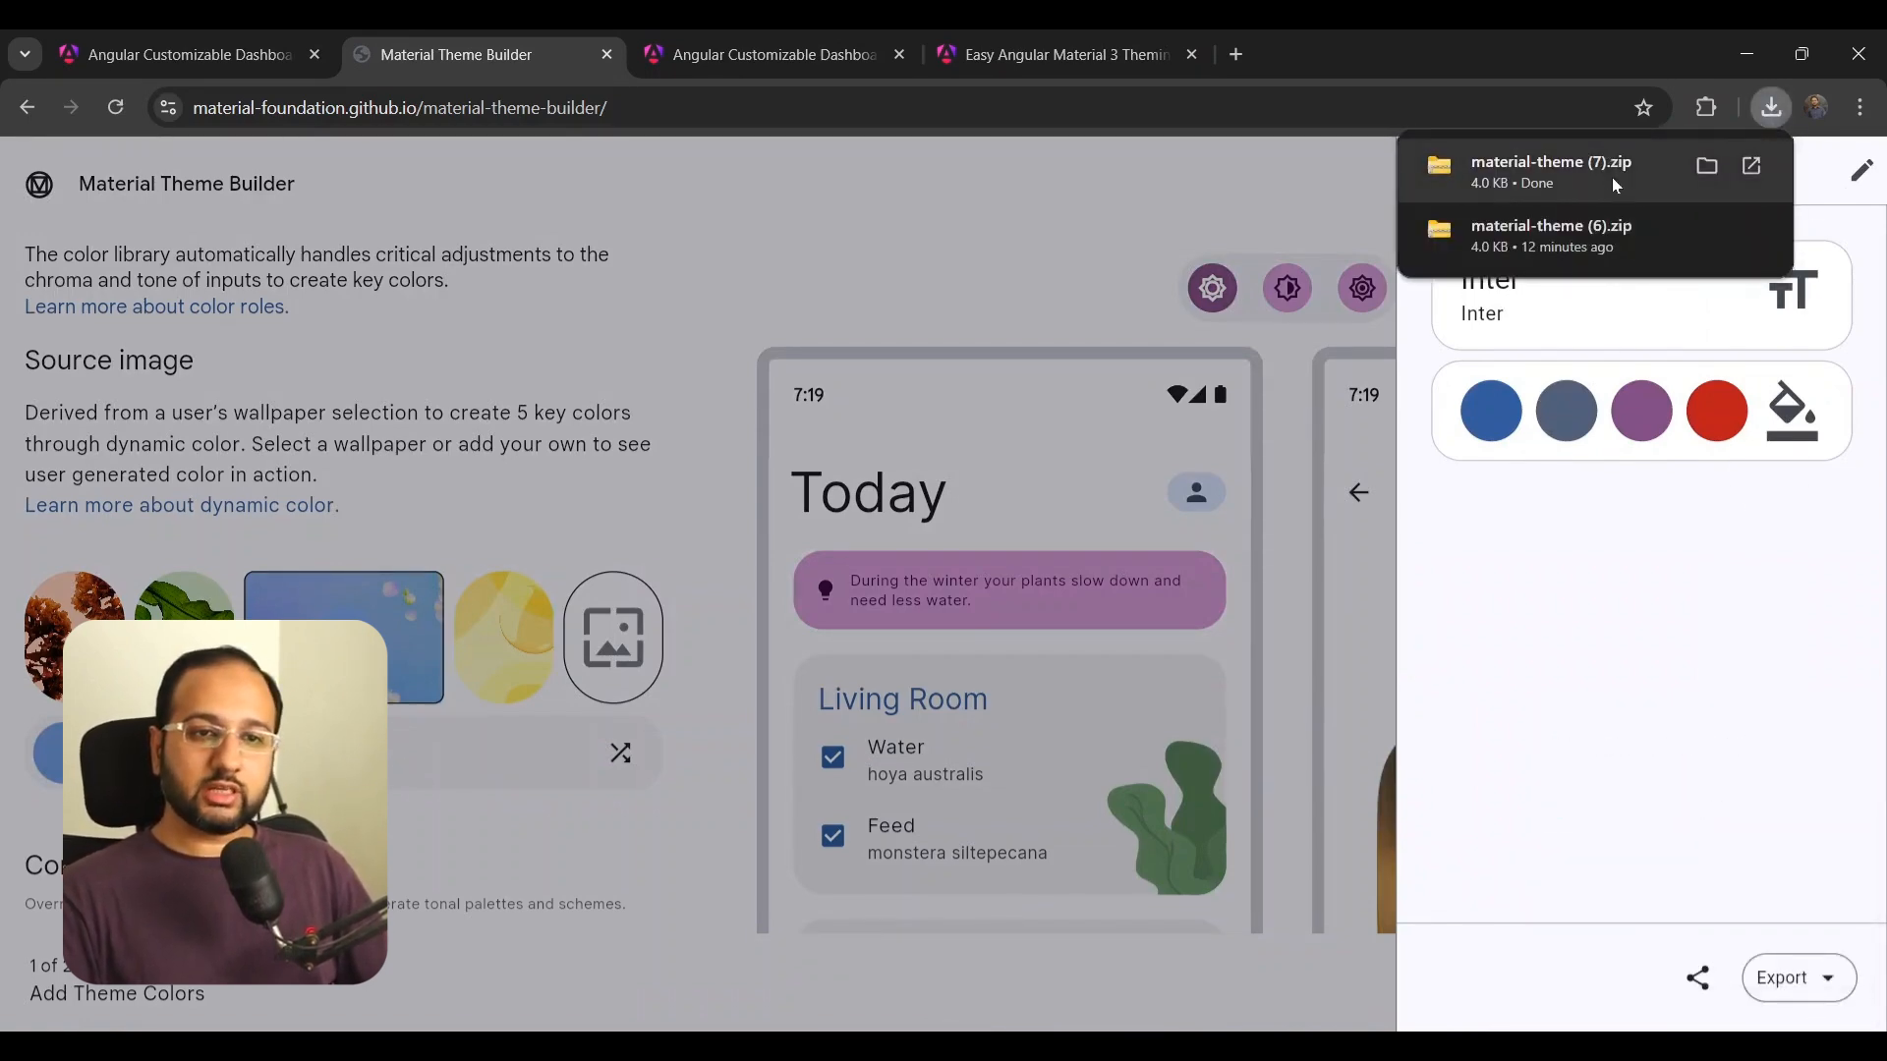
Step: Open light.css from the css folder of the downloaded theme archive
left_click(1705, 165)
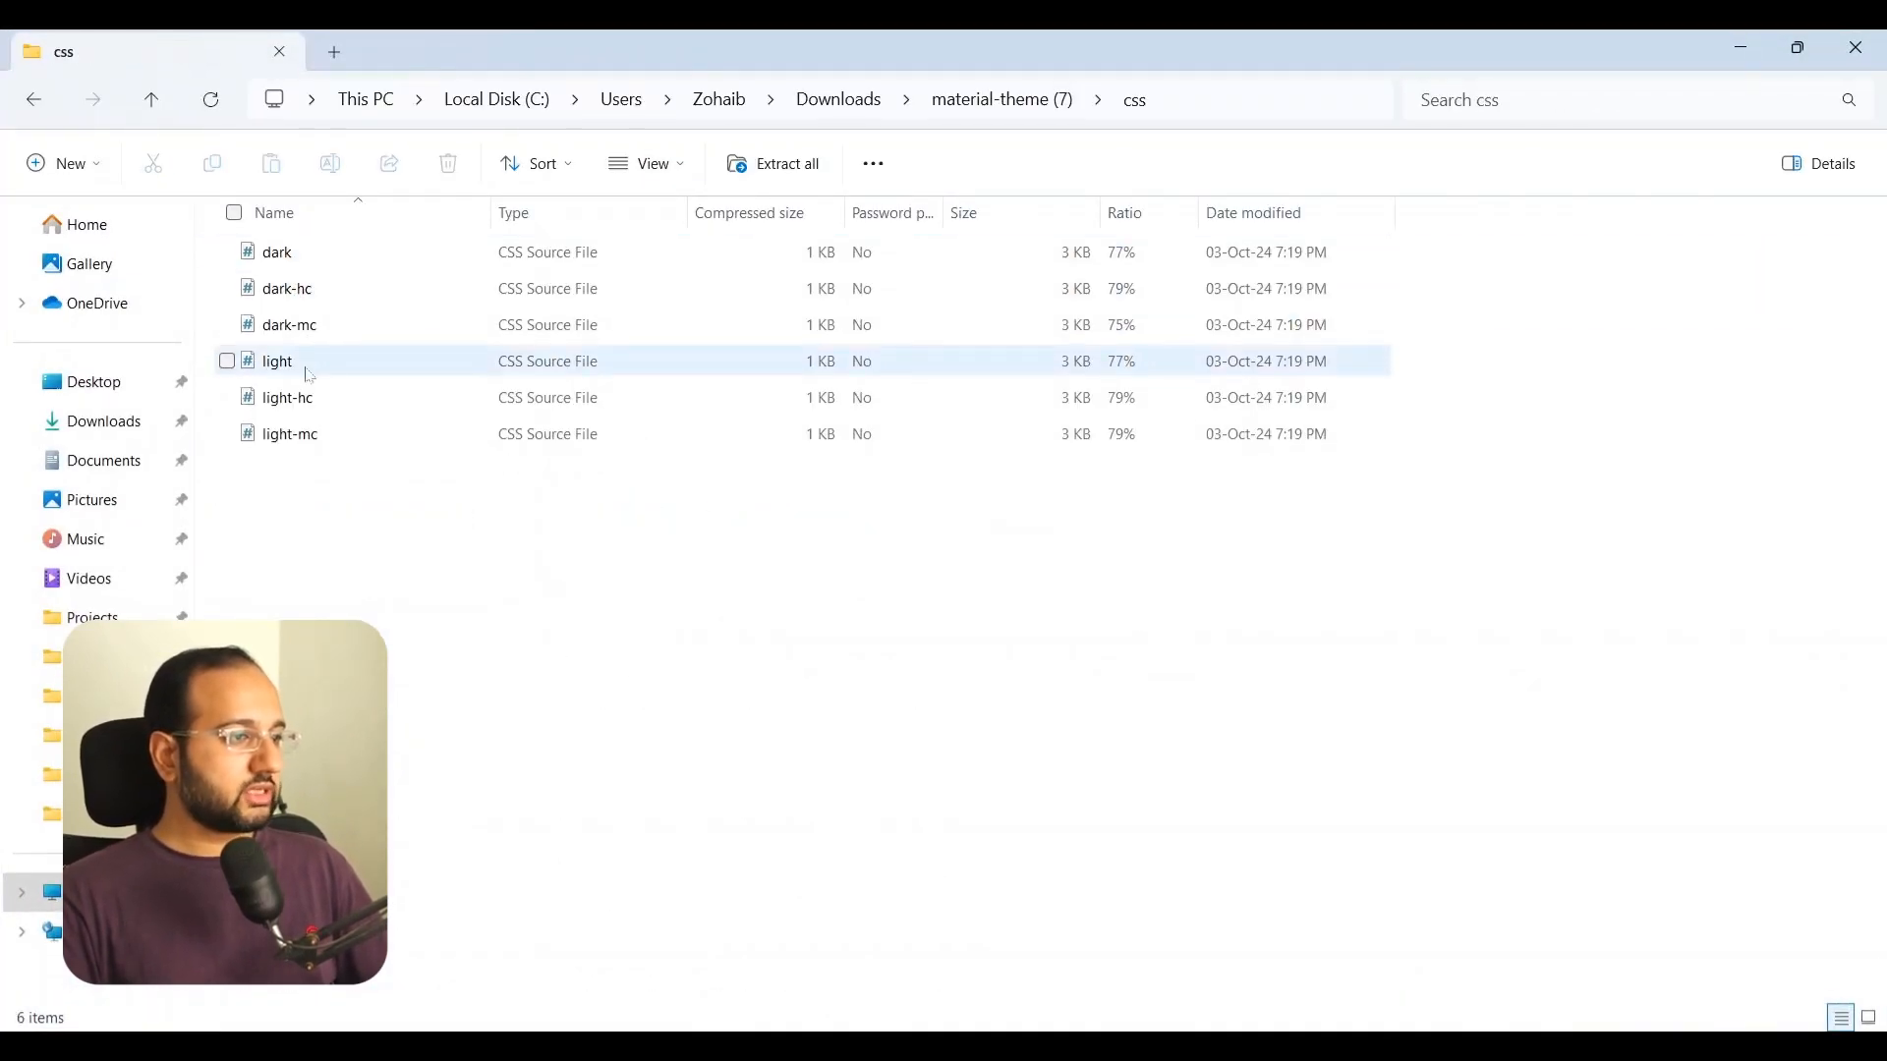
left_click(275, 361)
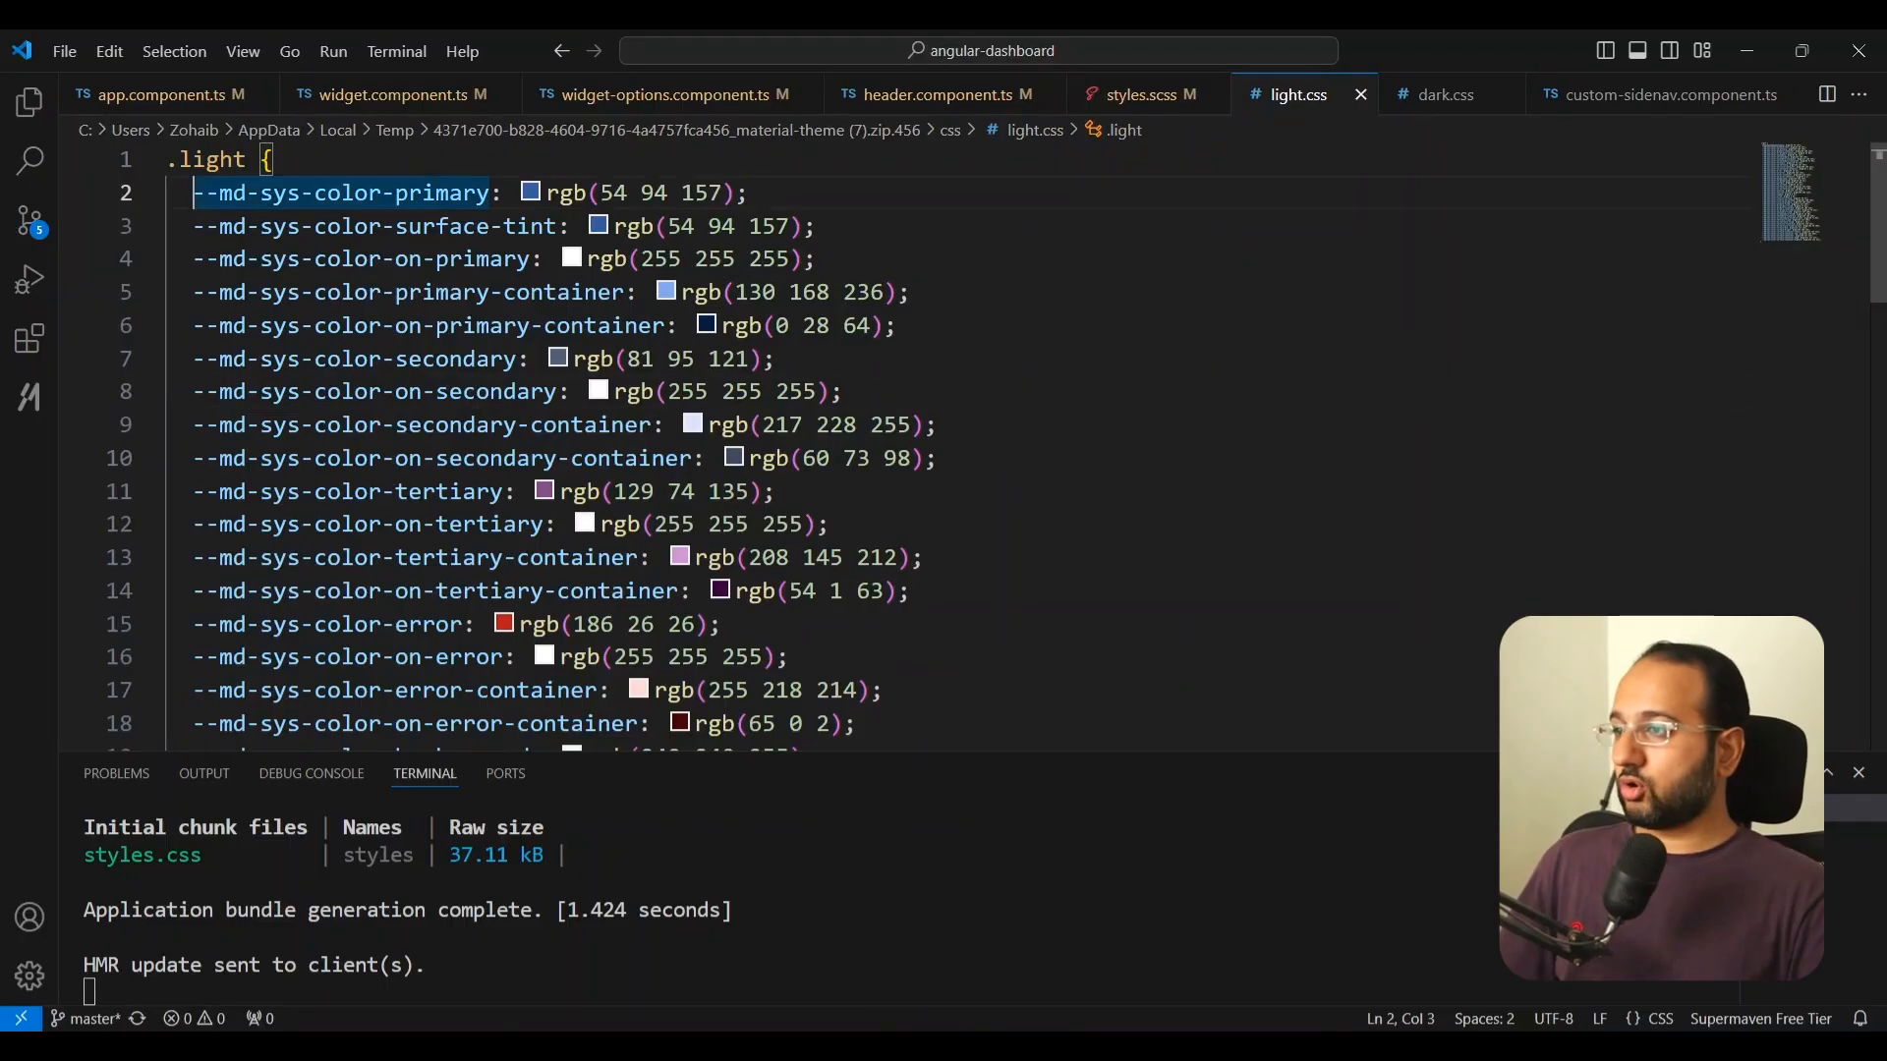
Step: Paste the light scheme colors into styles.scss's html block as --sys variables with --sys-primary set to red
scroll("down", 3)
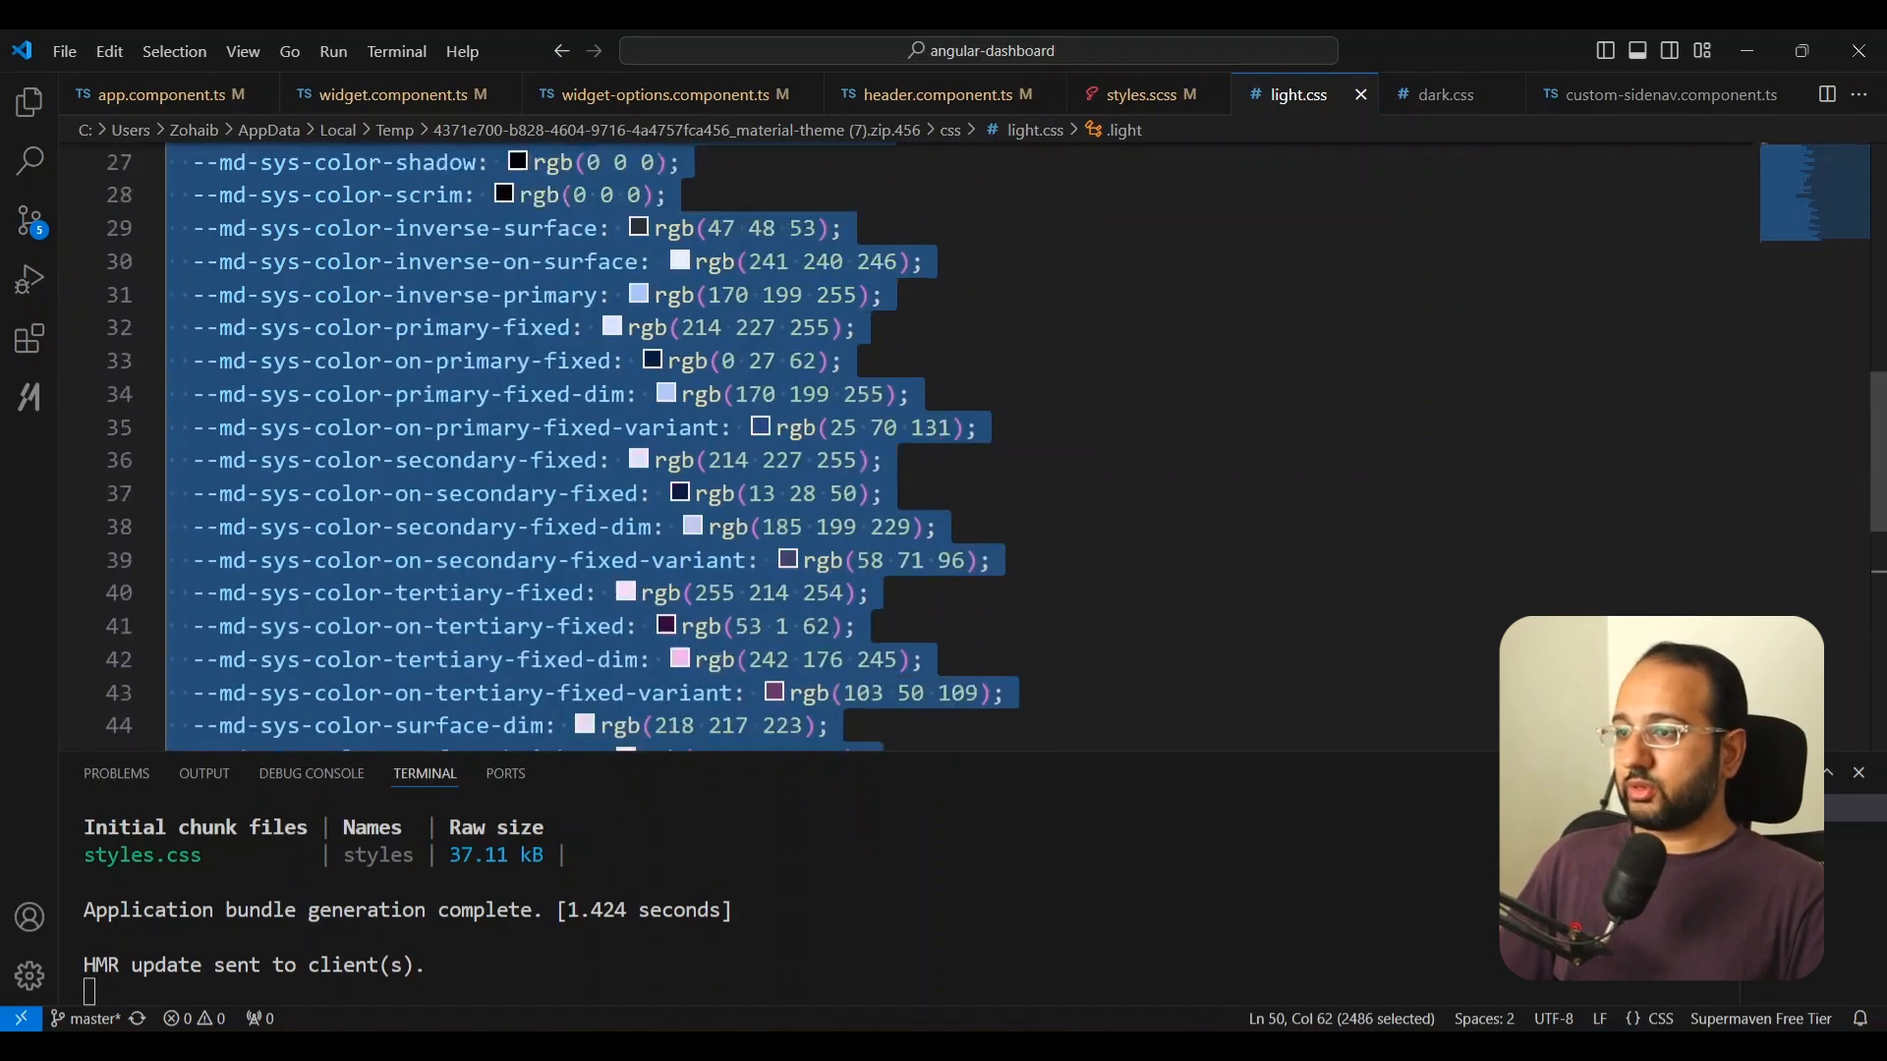
left_click(1131, 95)
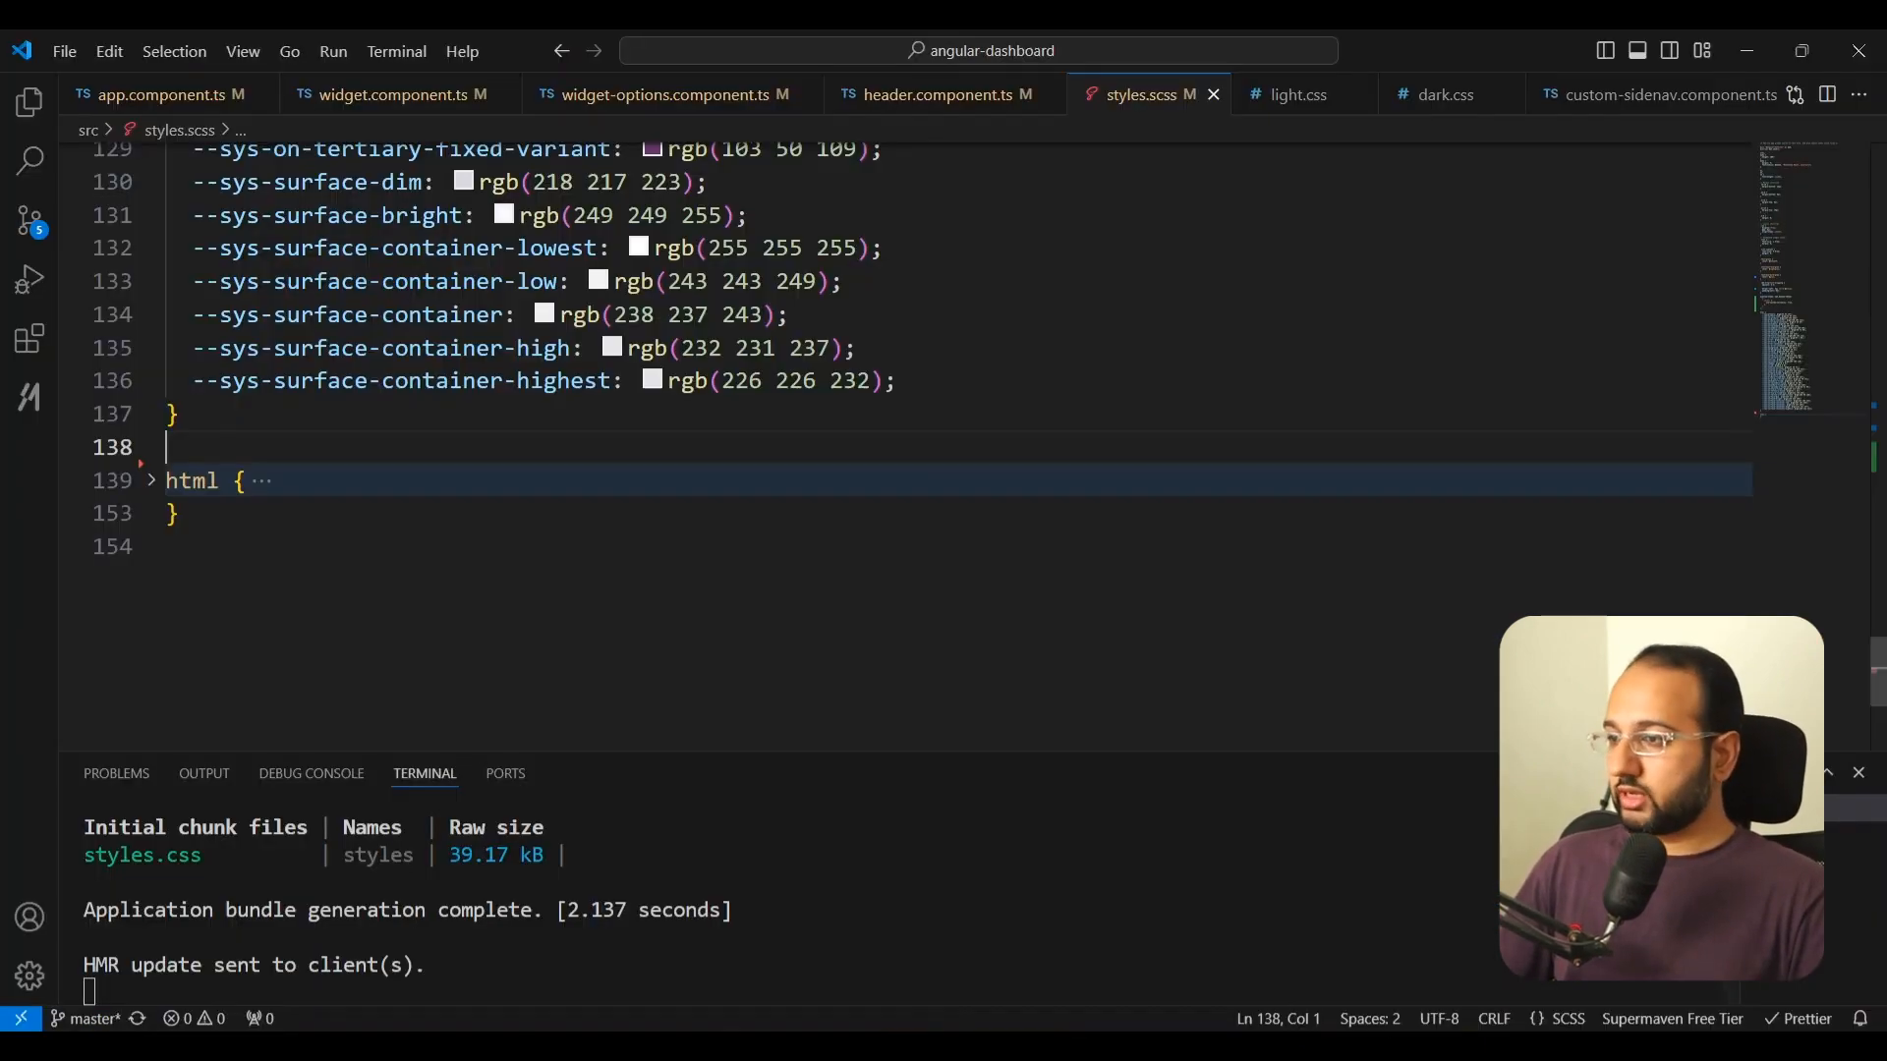
scroll("up", 3)
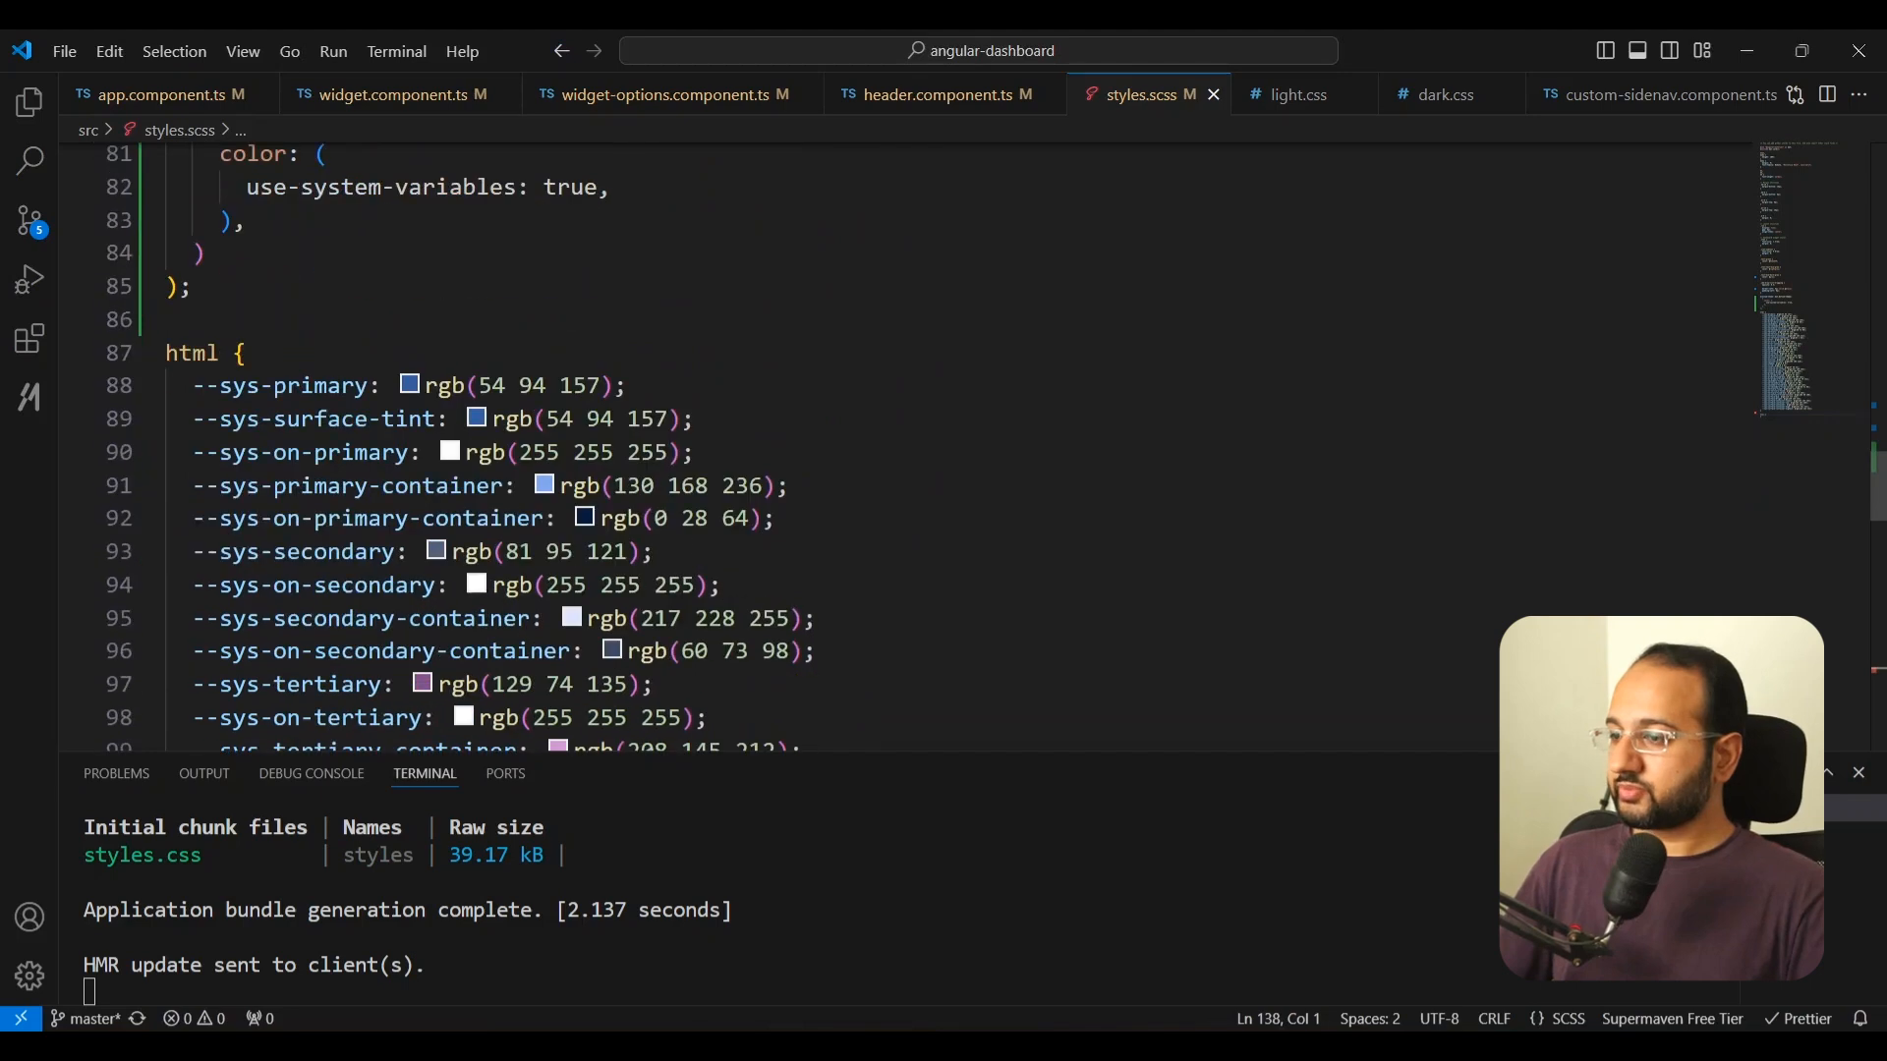
type("red")
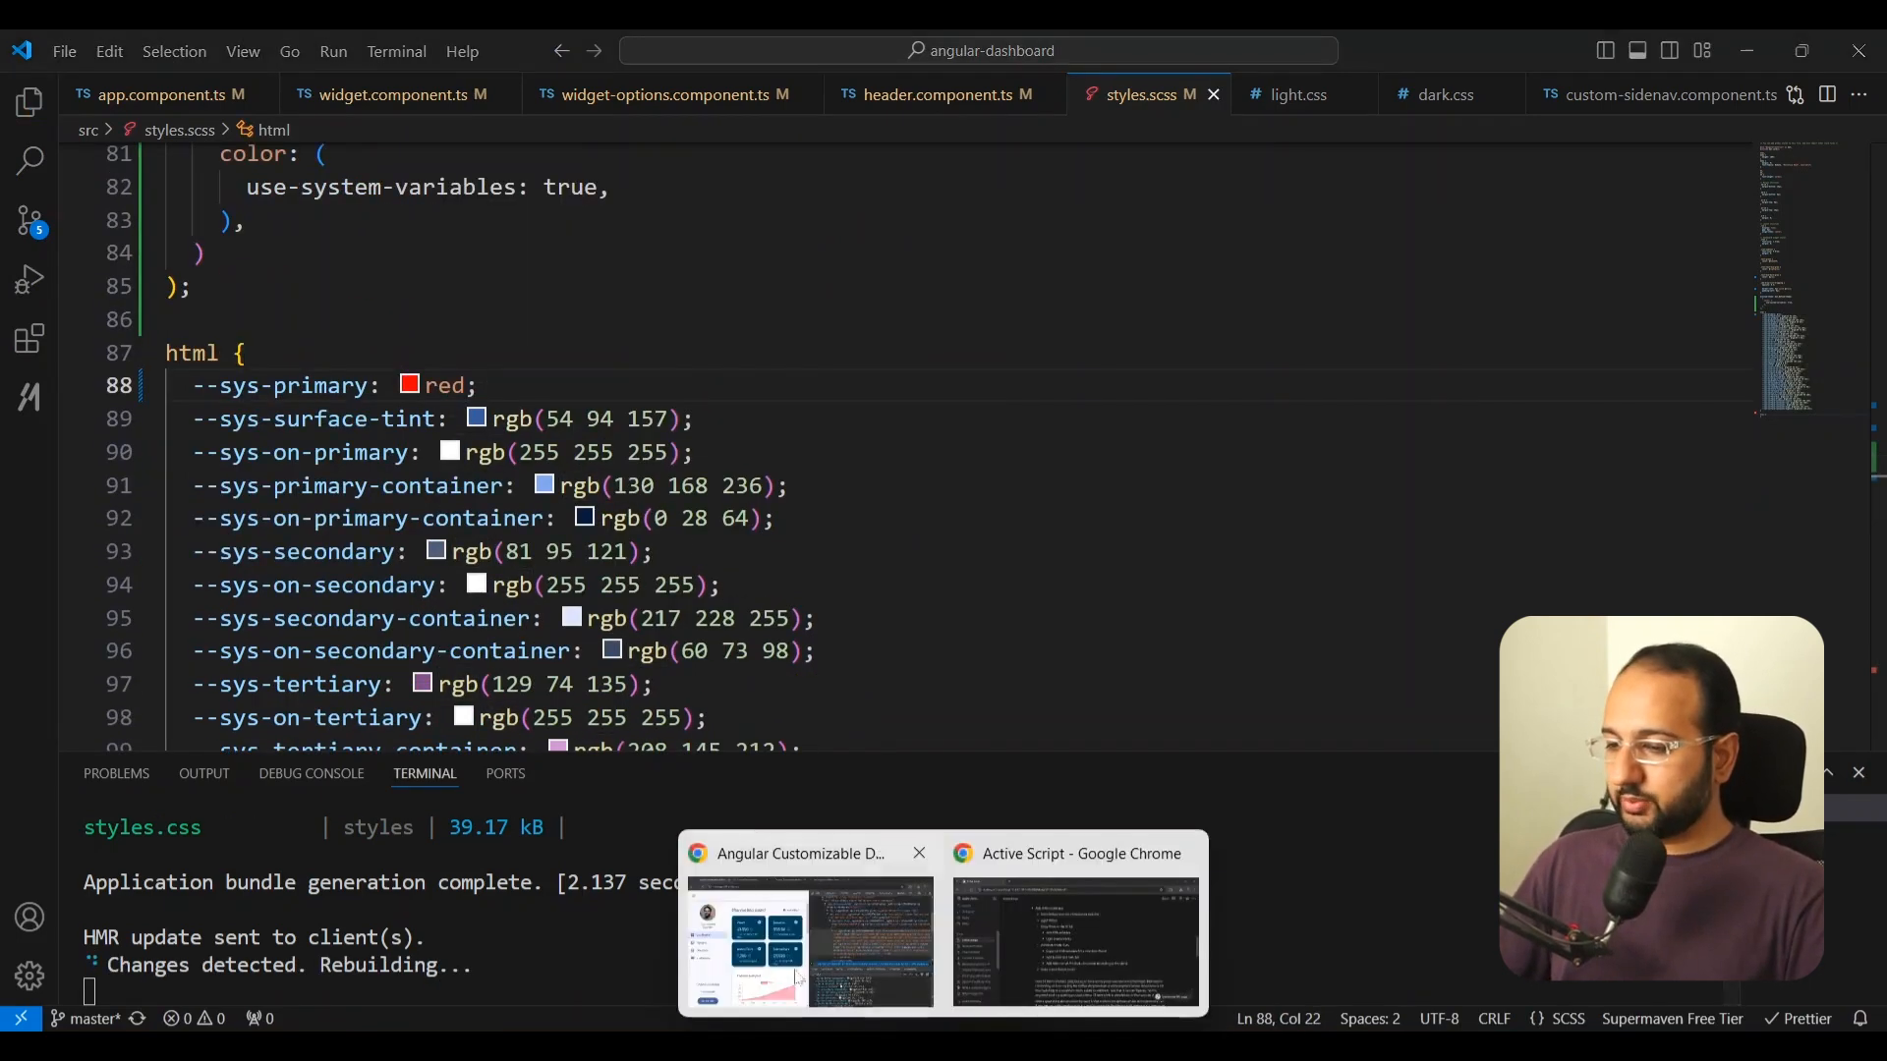
left_click(803, 938)
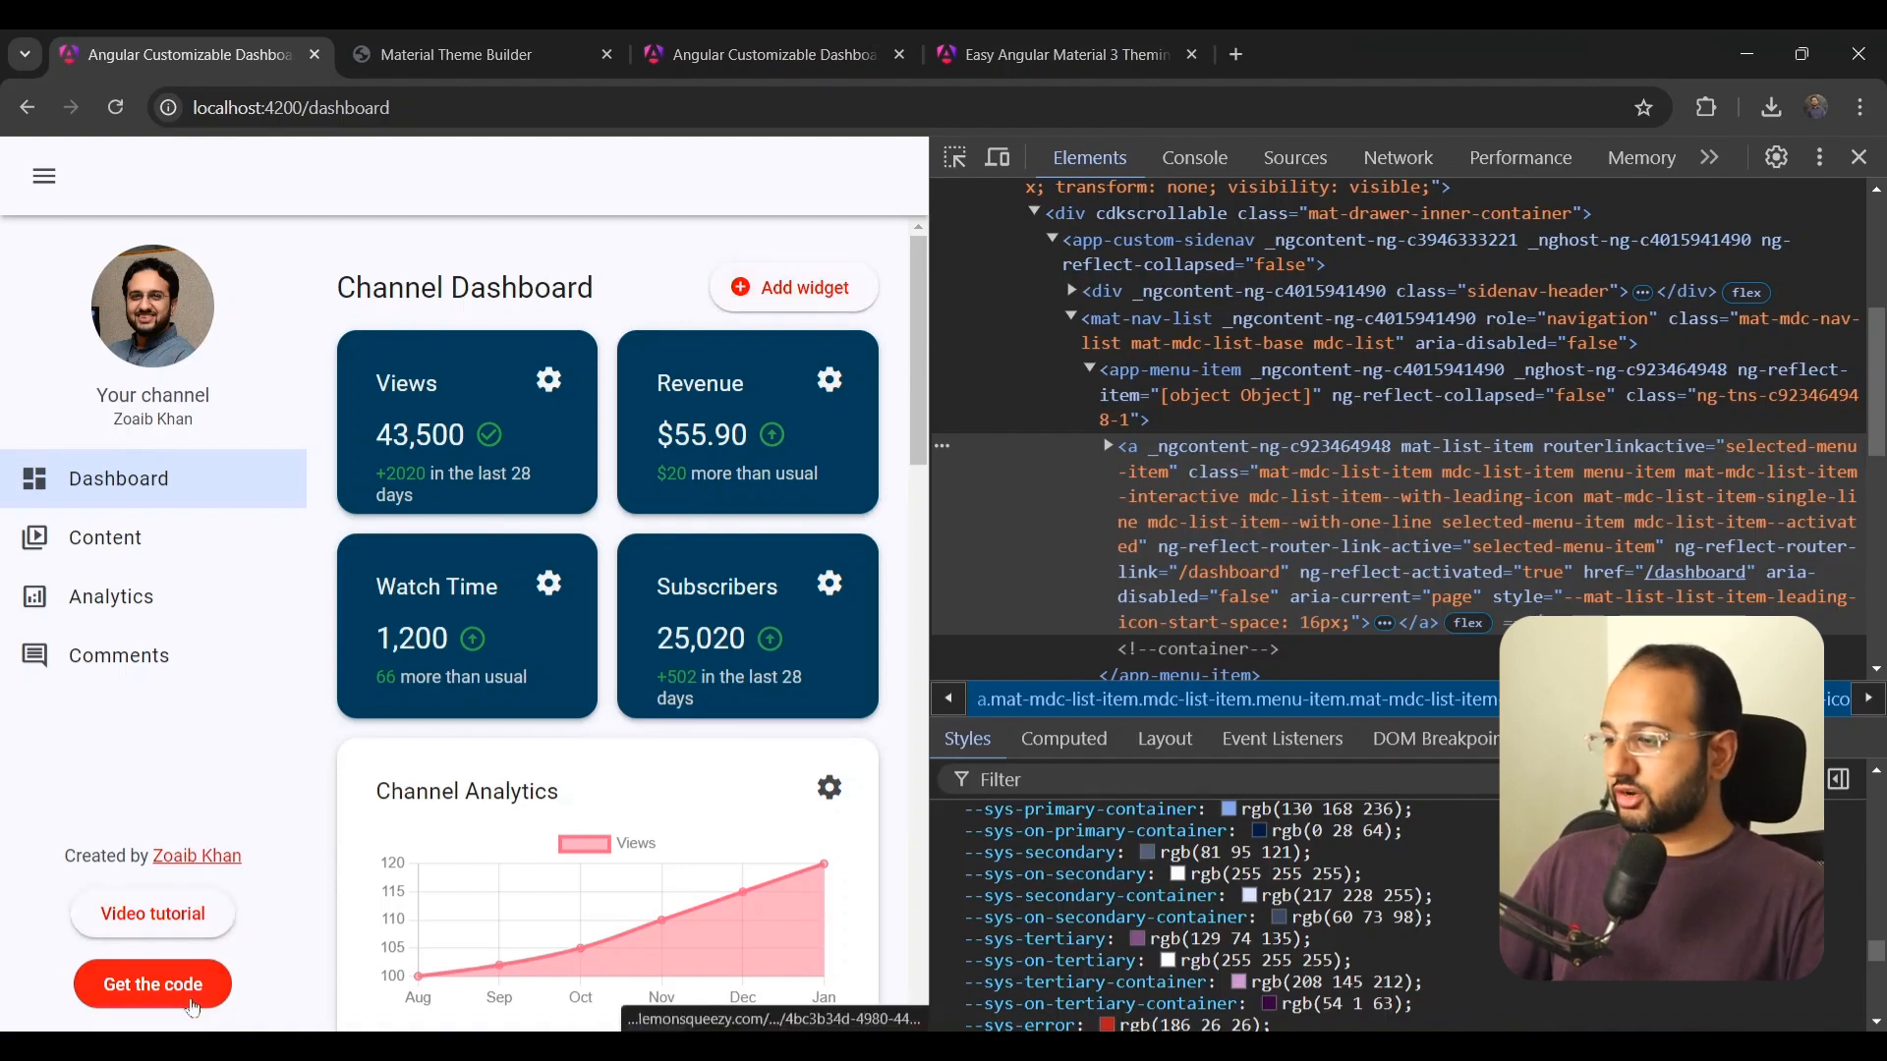
Step: Scroll the dashboard to confirm the Add widget, See more and Get the code buttons are red
scroll("down", 3)
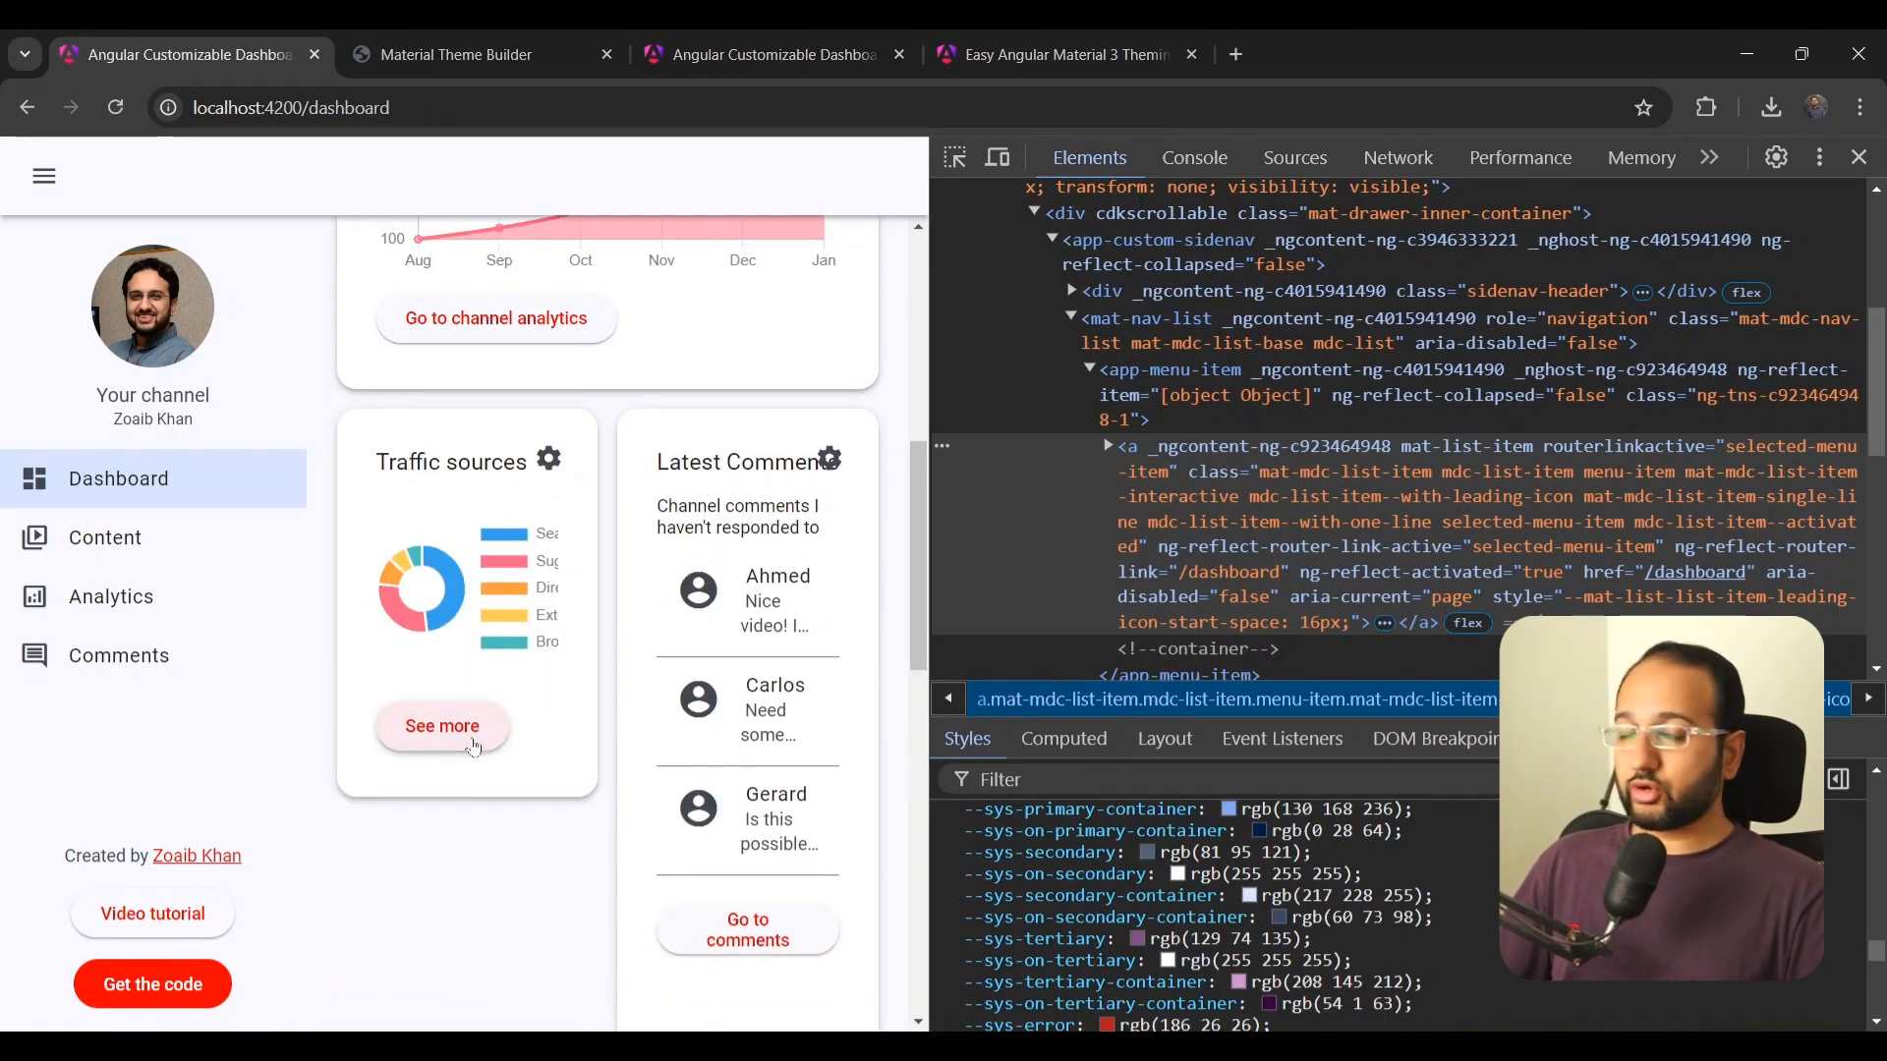
scroll("up", 3)
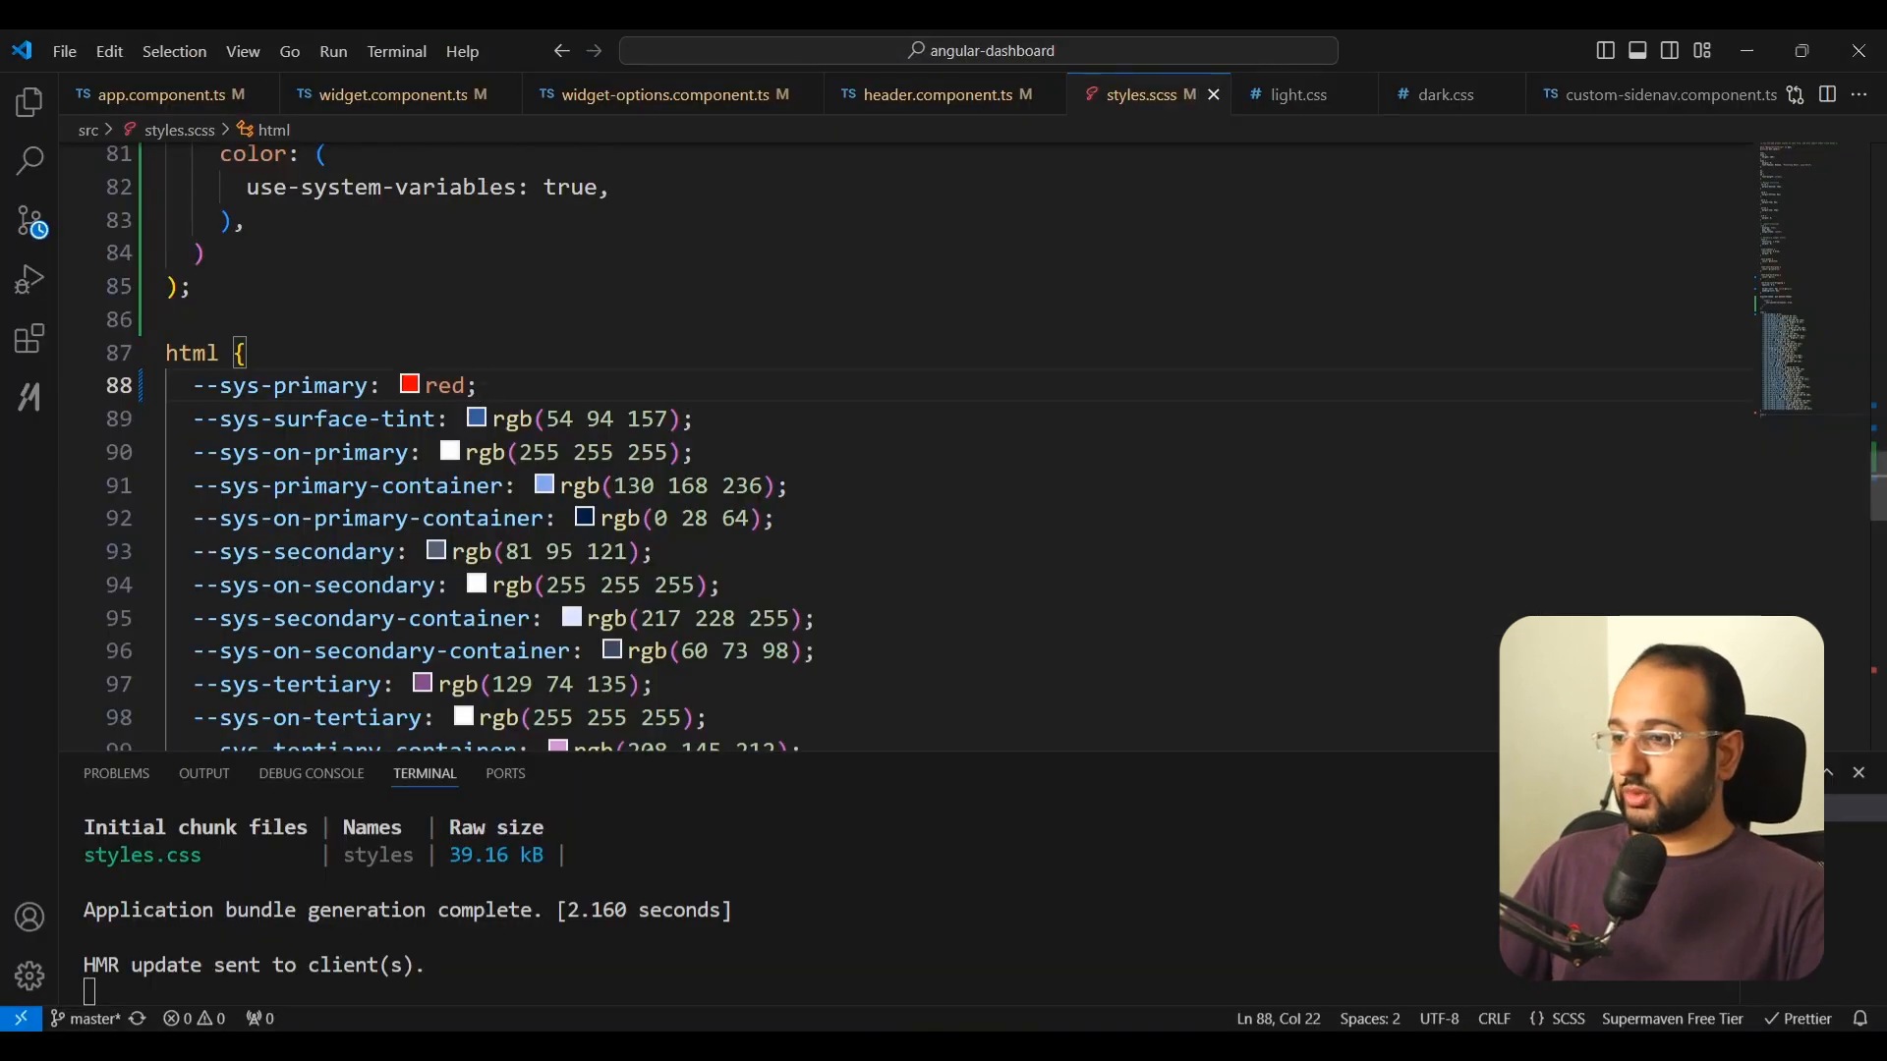
Step: Add a .dark block in styles.scss holding the dark scheme's --sys color variables
left_click(150, 353)
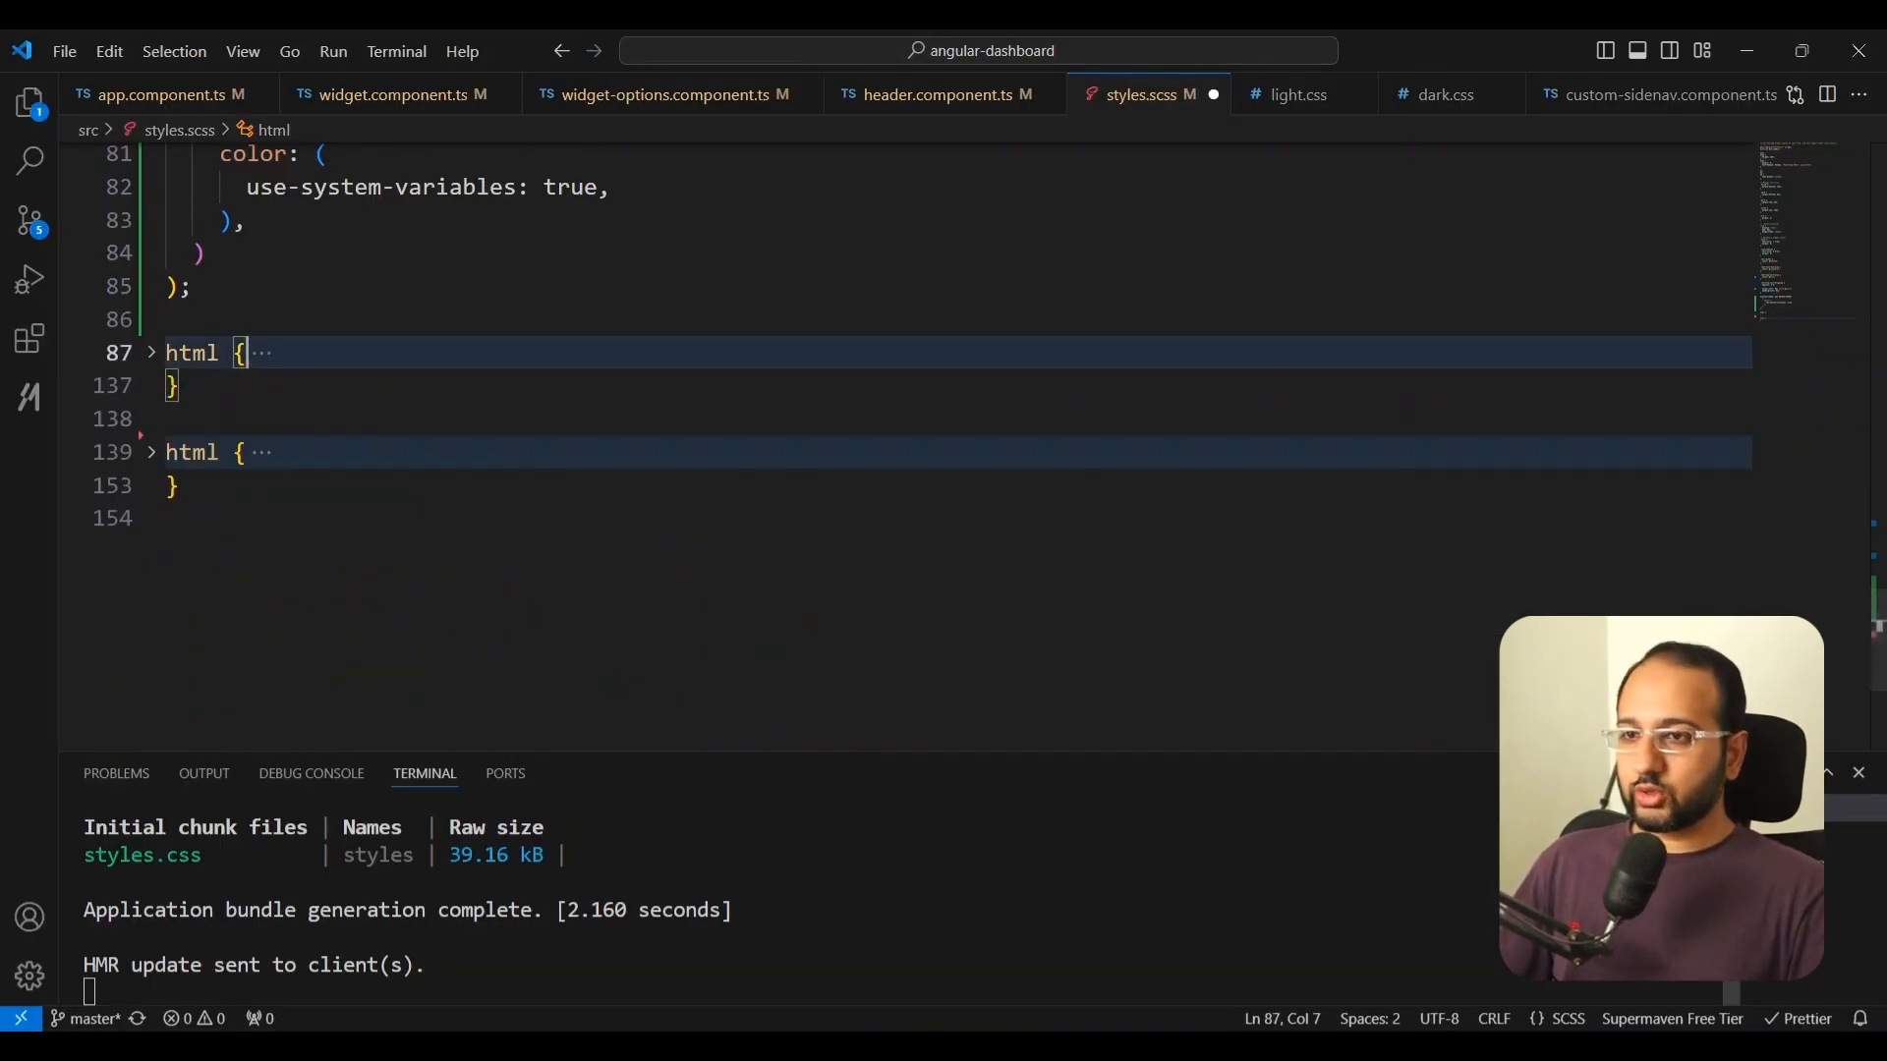
left_click(1442, 94)
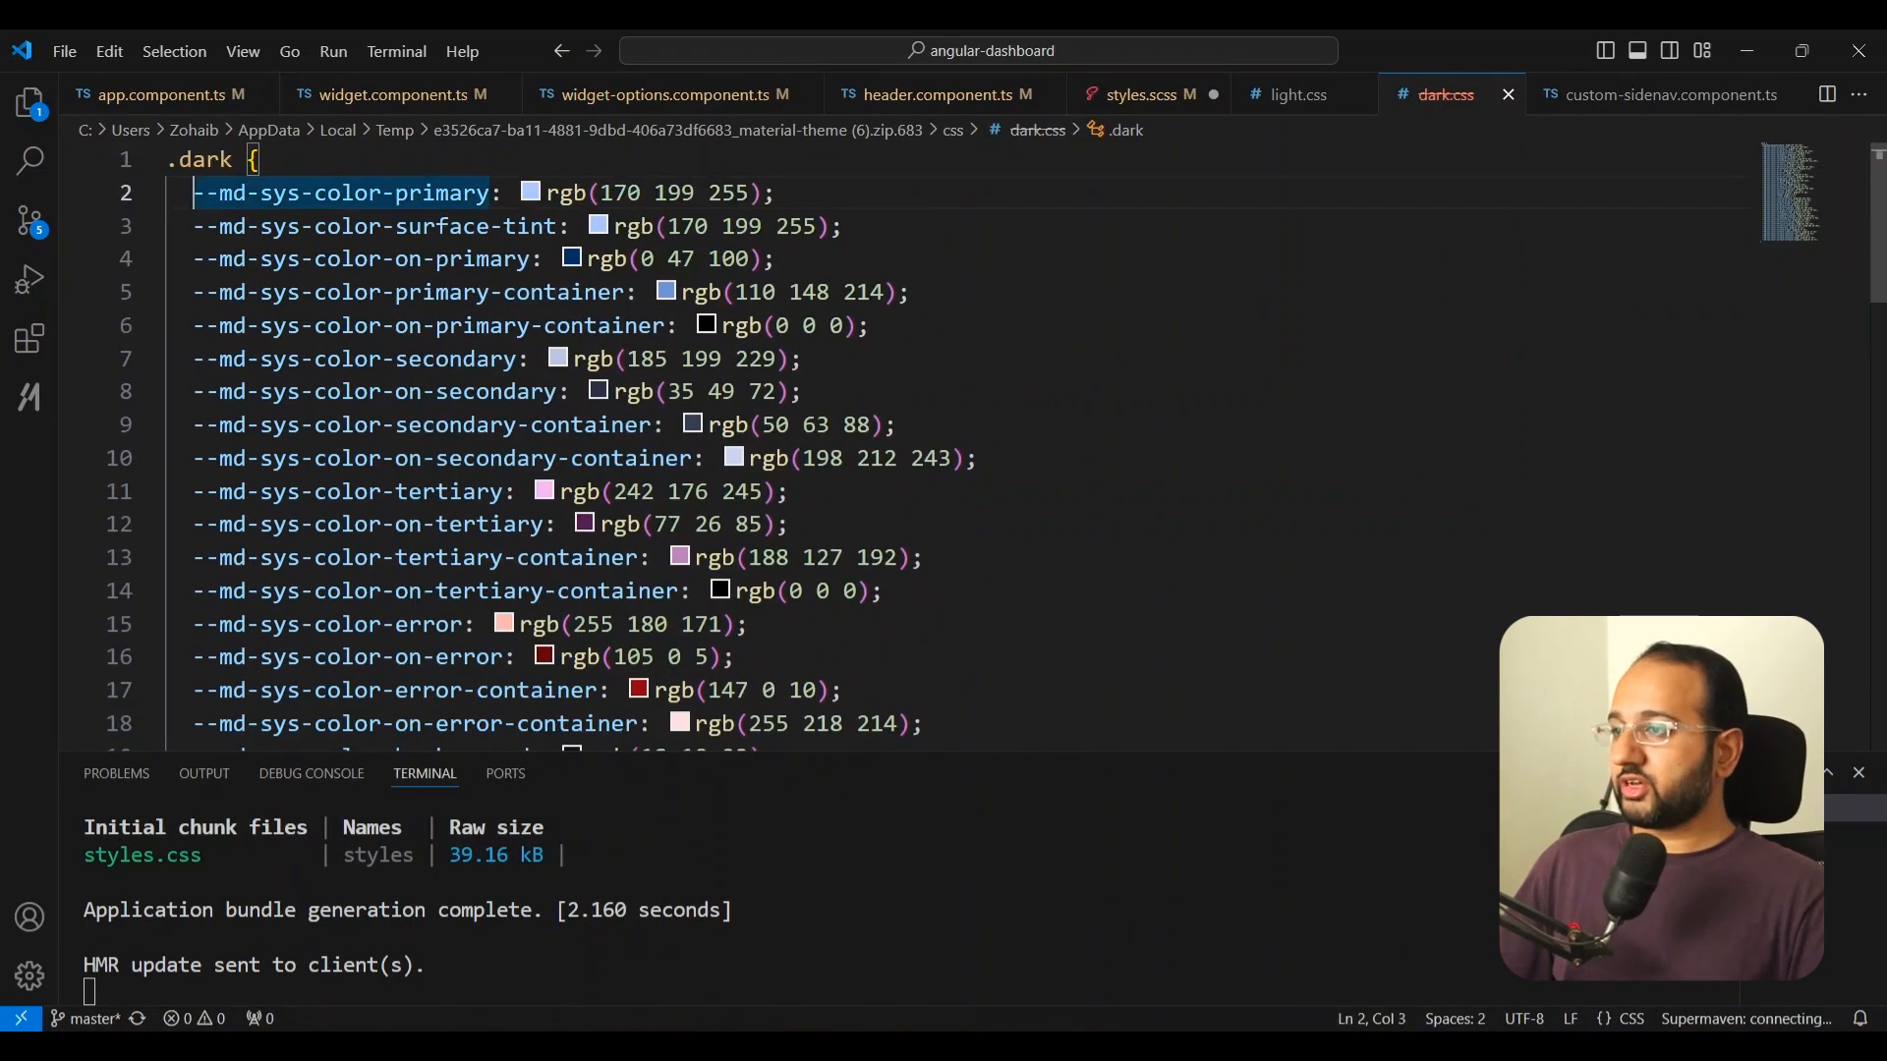
left_click(1137, 95)
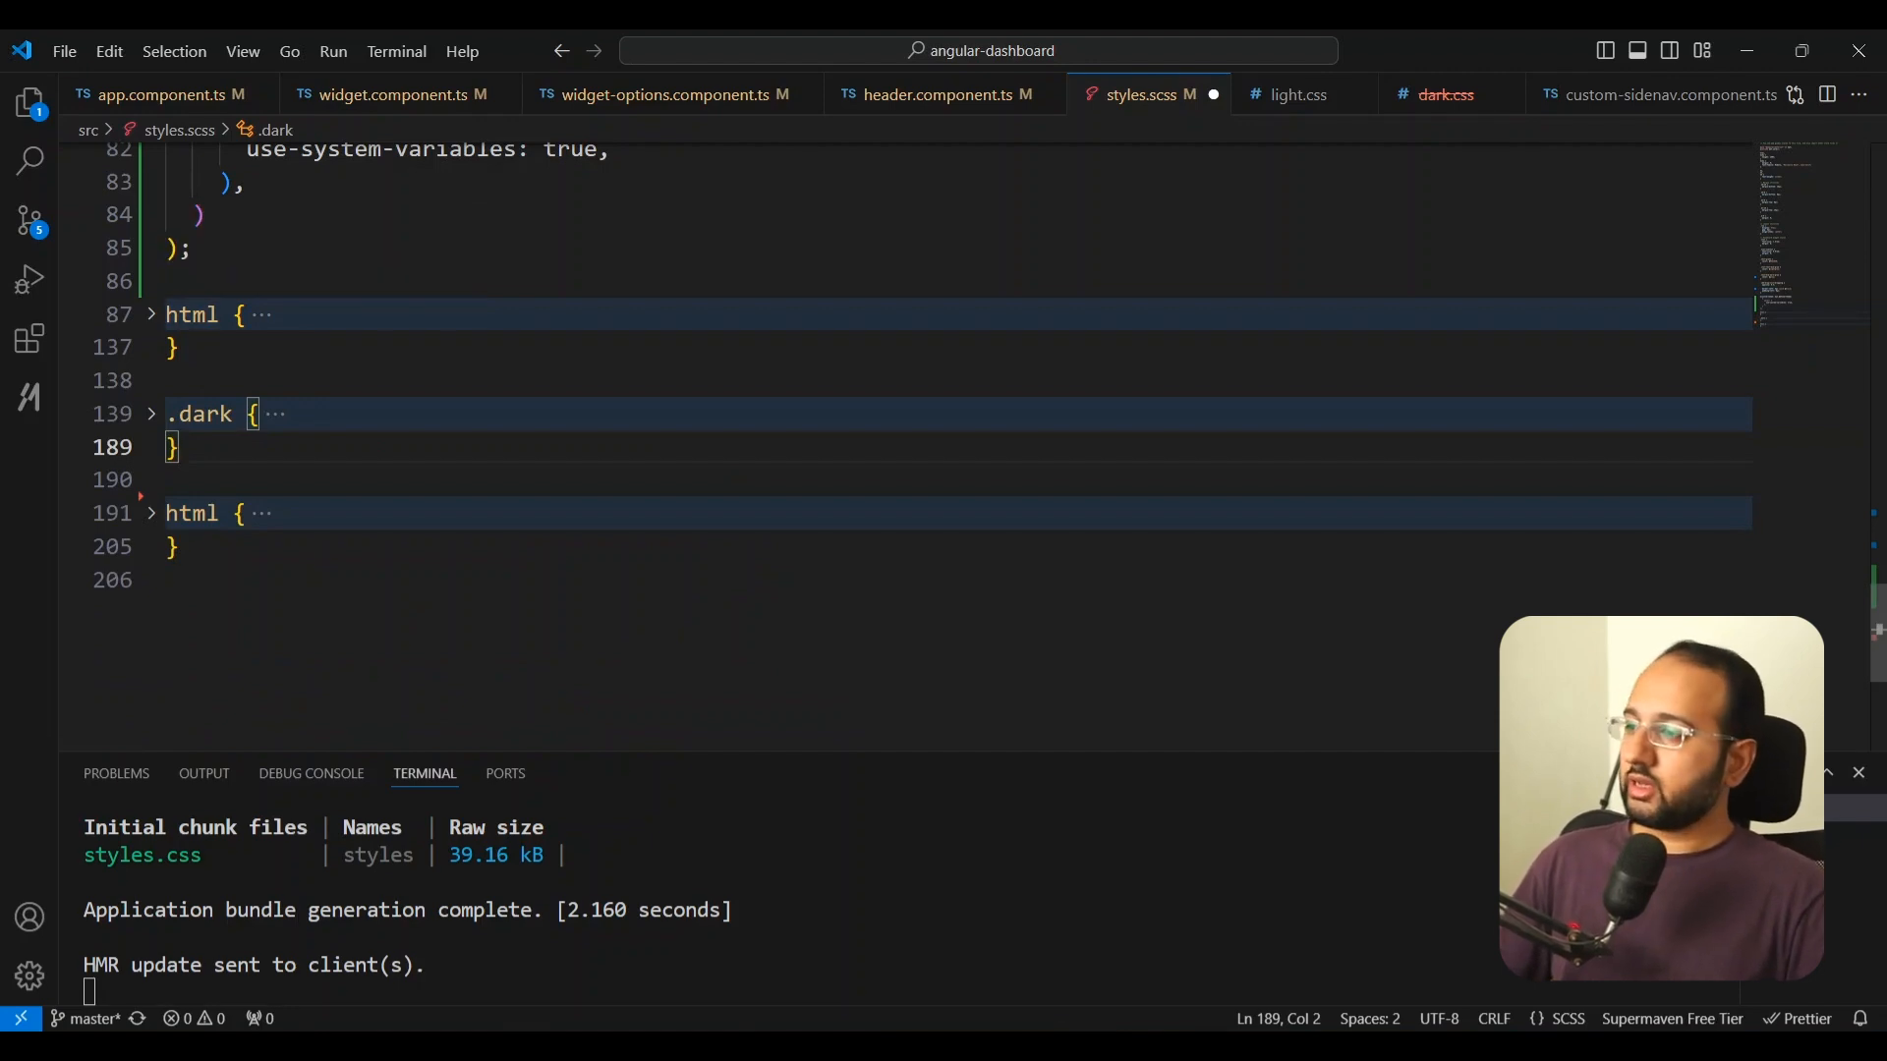
left_click(151, 413)
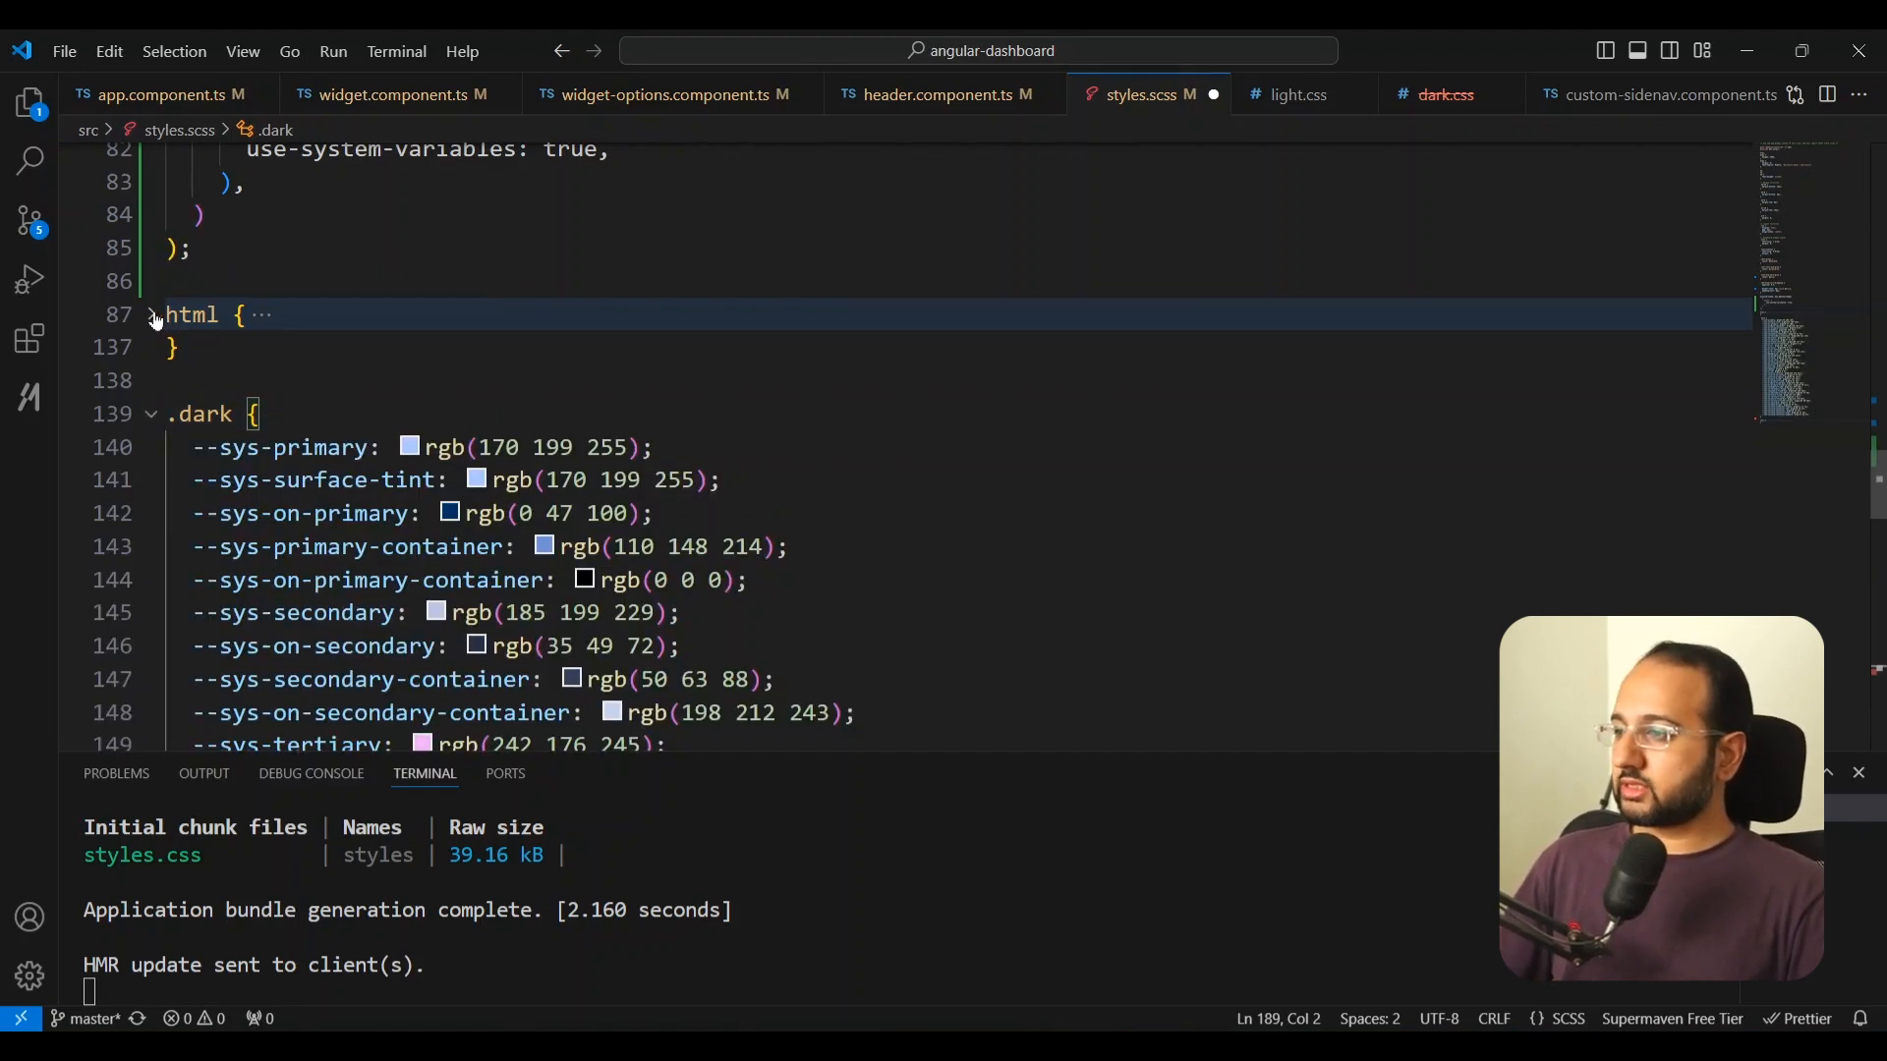
left_click(150, 314)
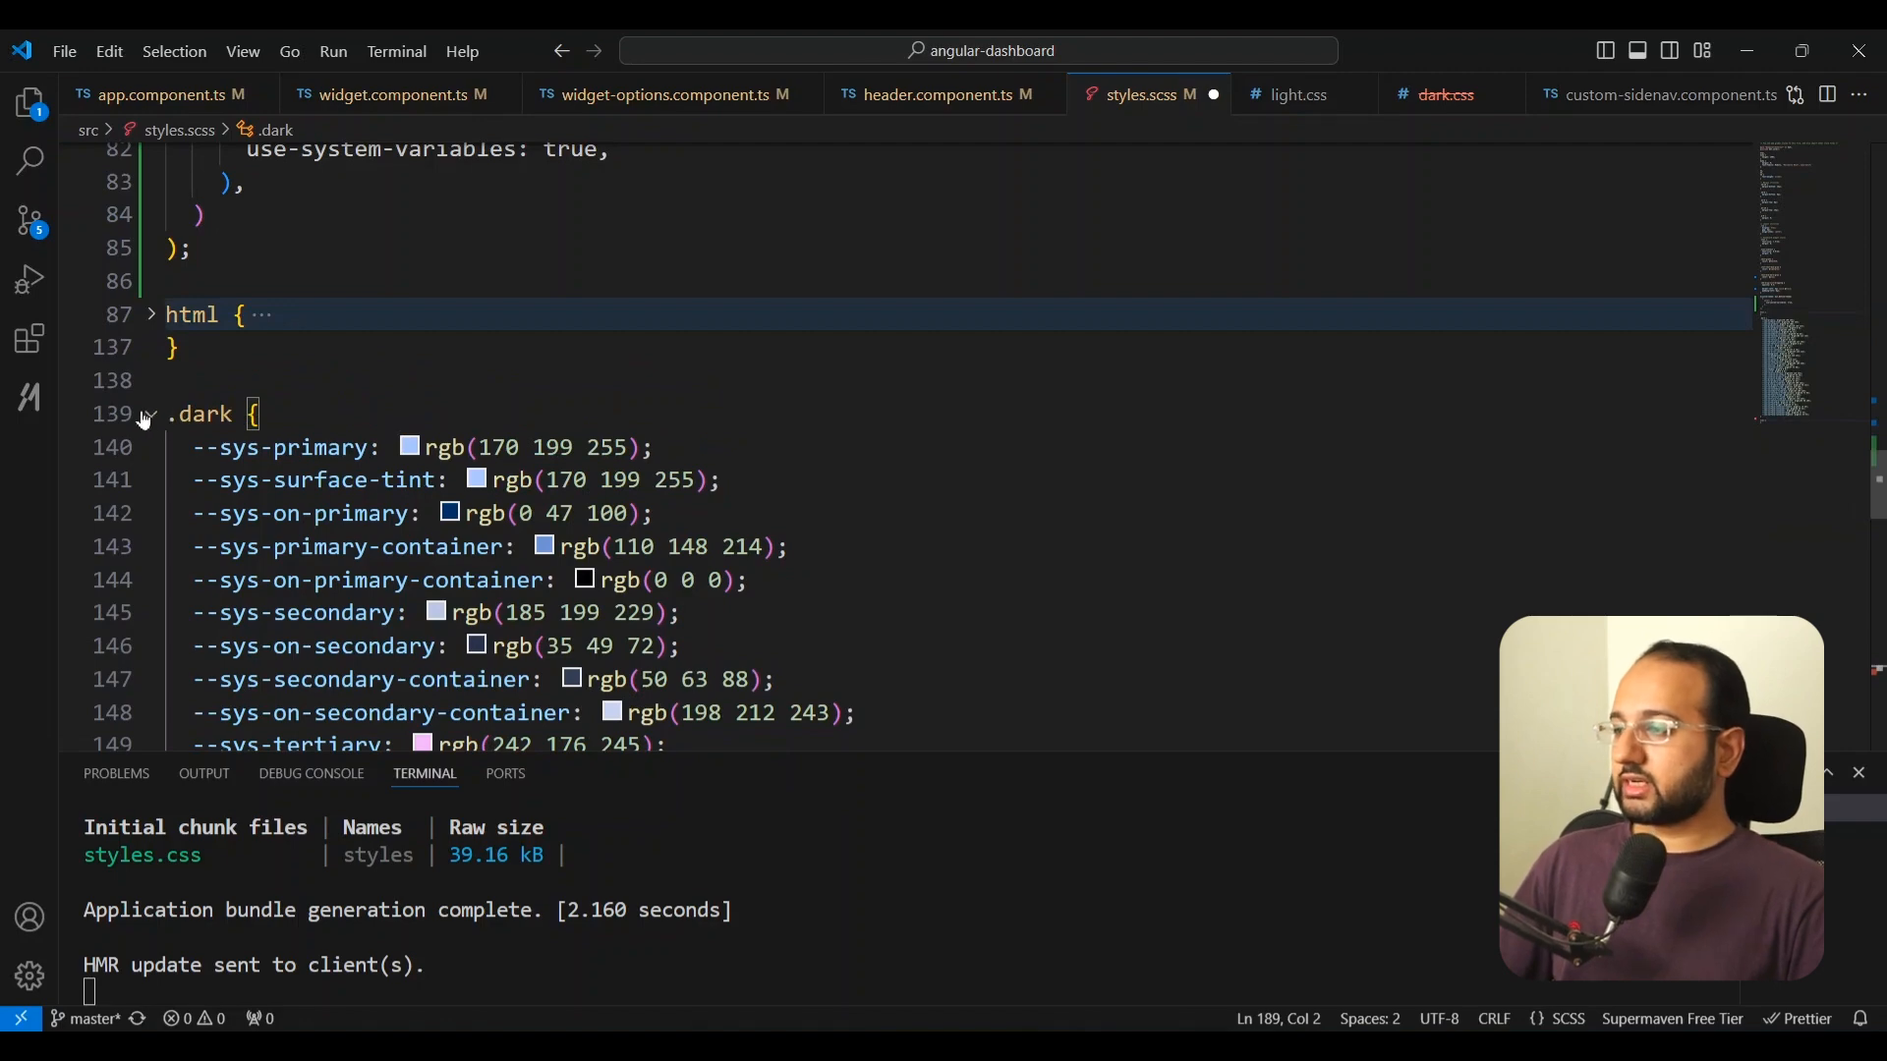
Step: Bring up header.component.ts for editing
left_click(168, 94)
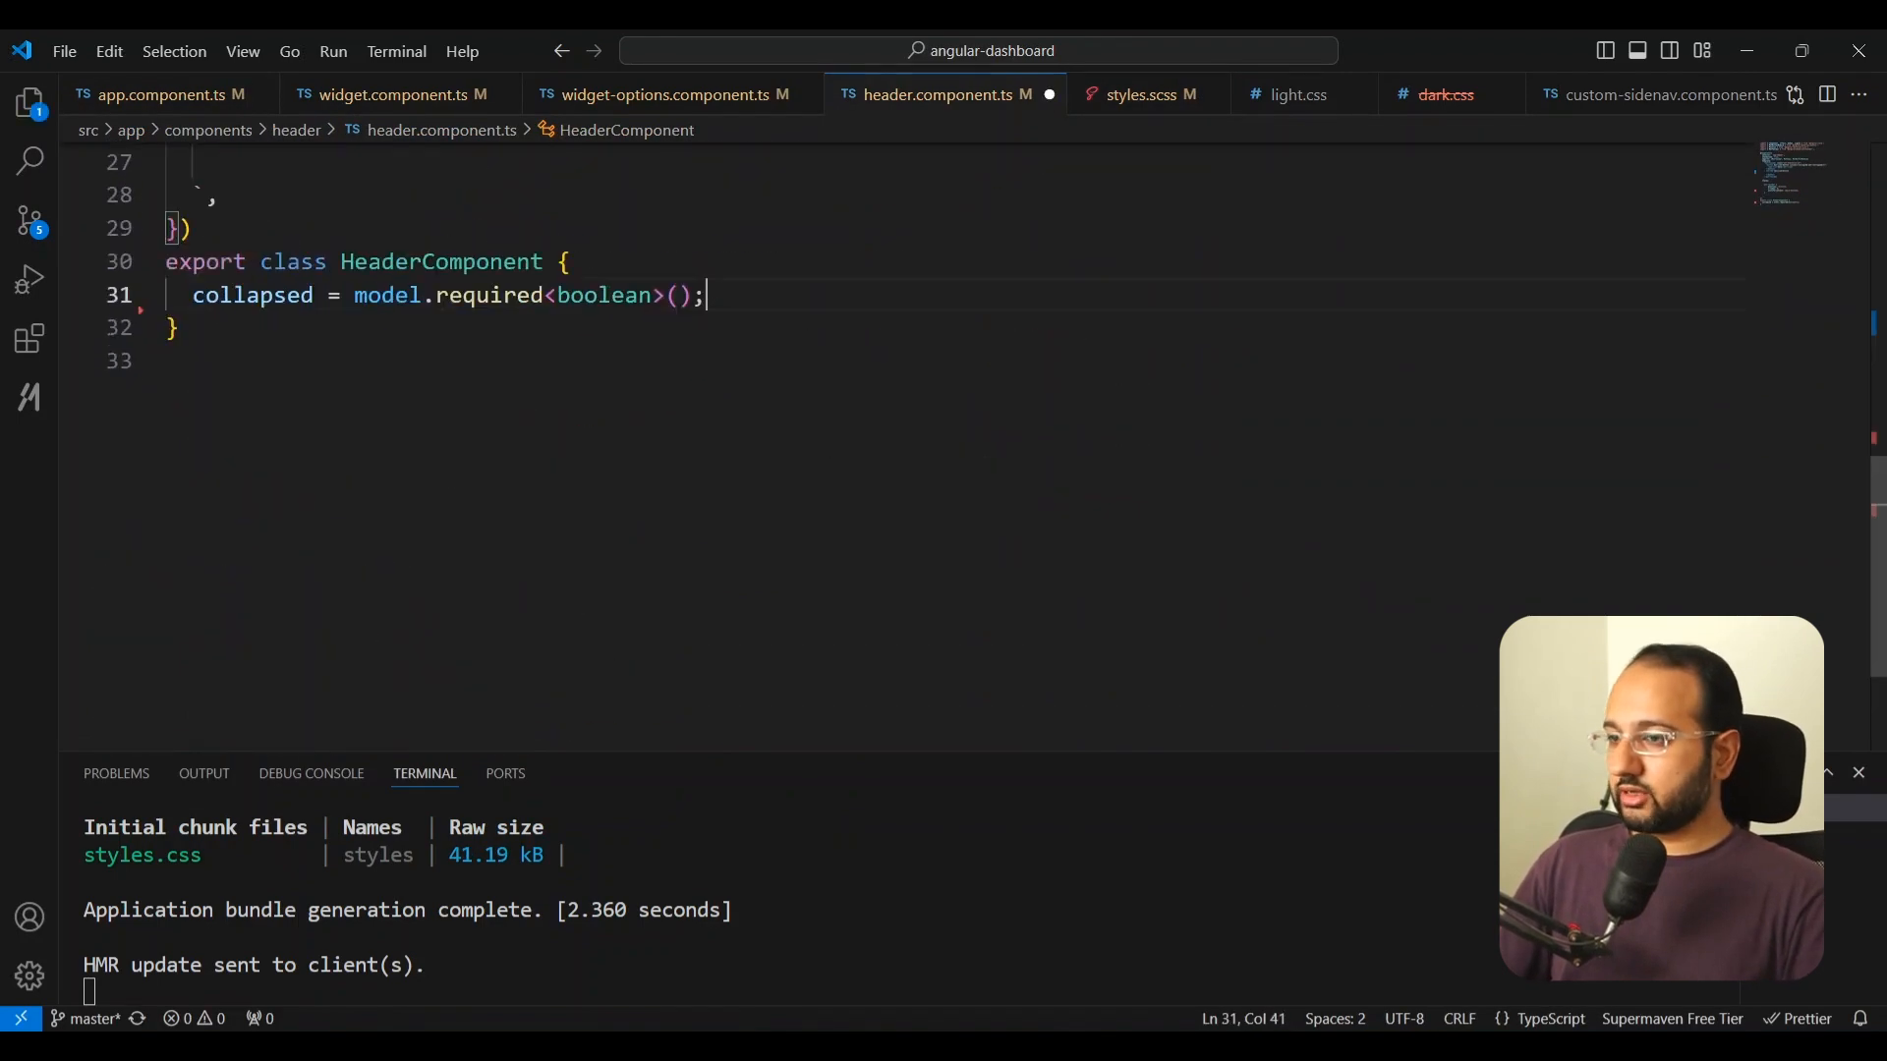
Step: Bind the header button's click to darkMode.set(!darkMode()) backed by a darkMode signal(false)
type("darkMode()) {")
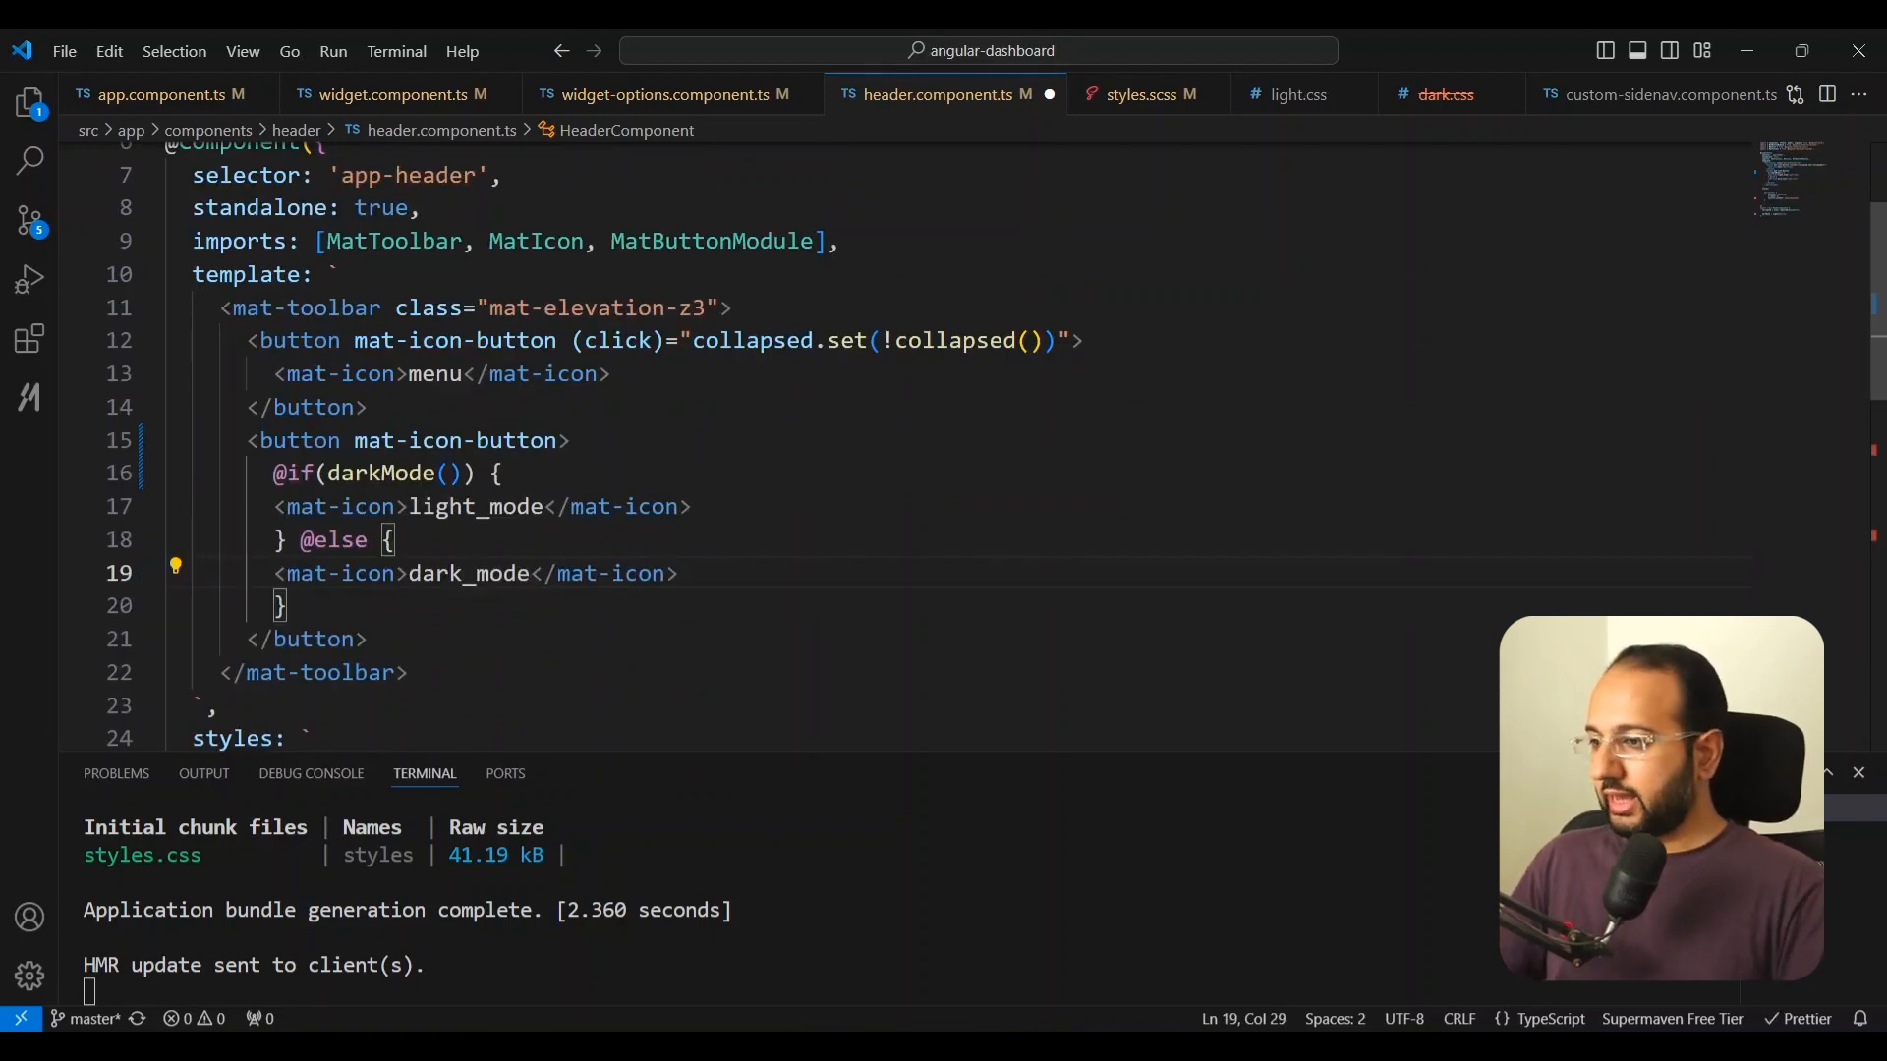
type("(")
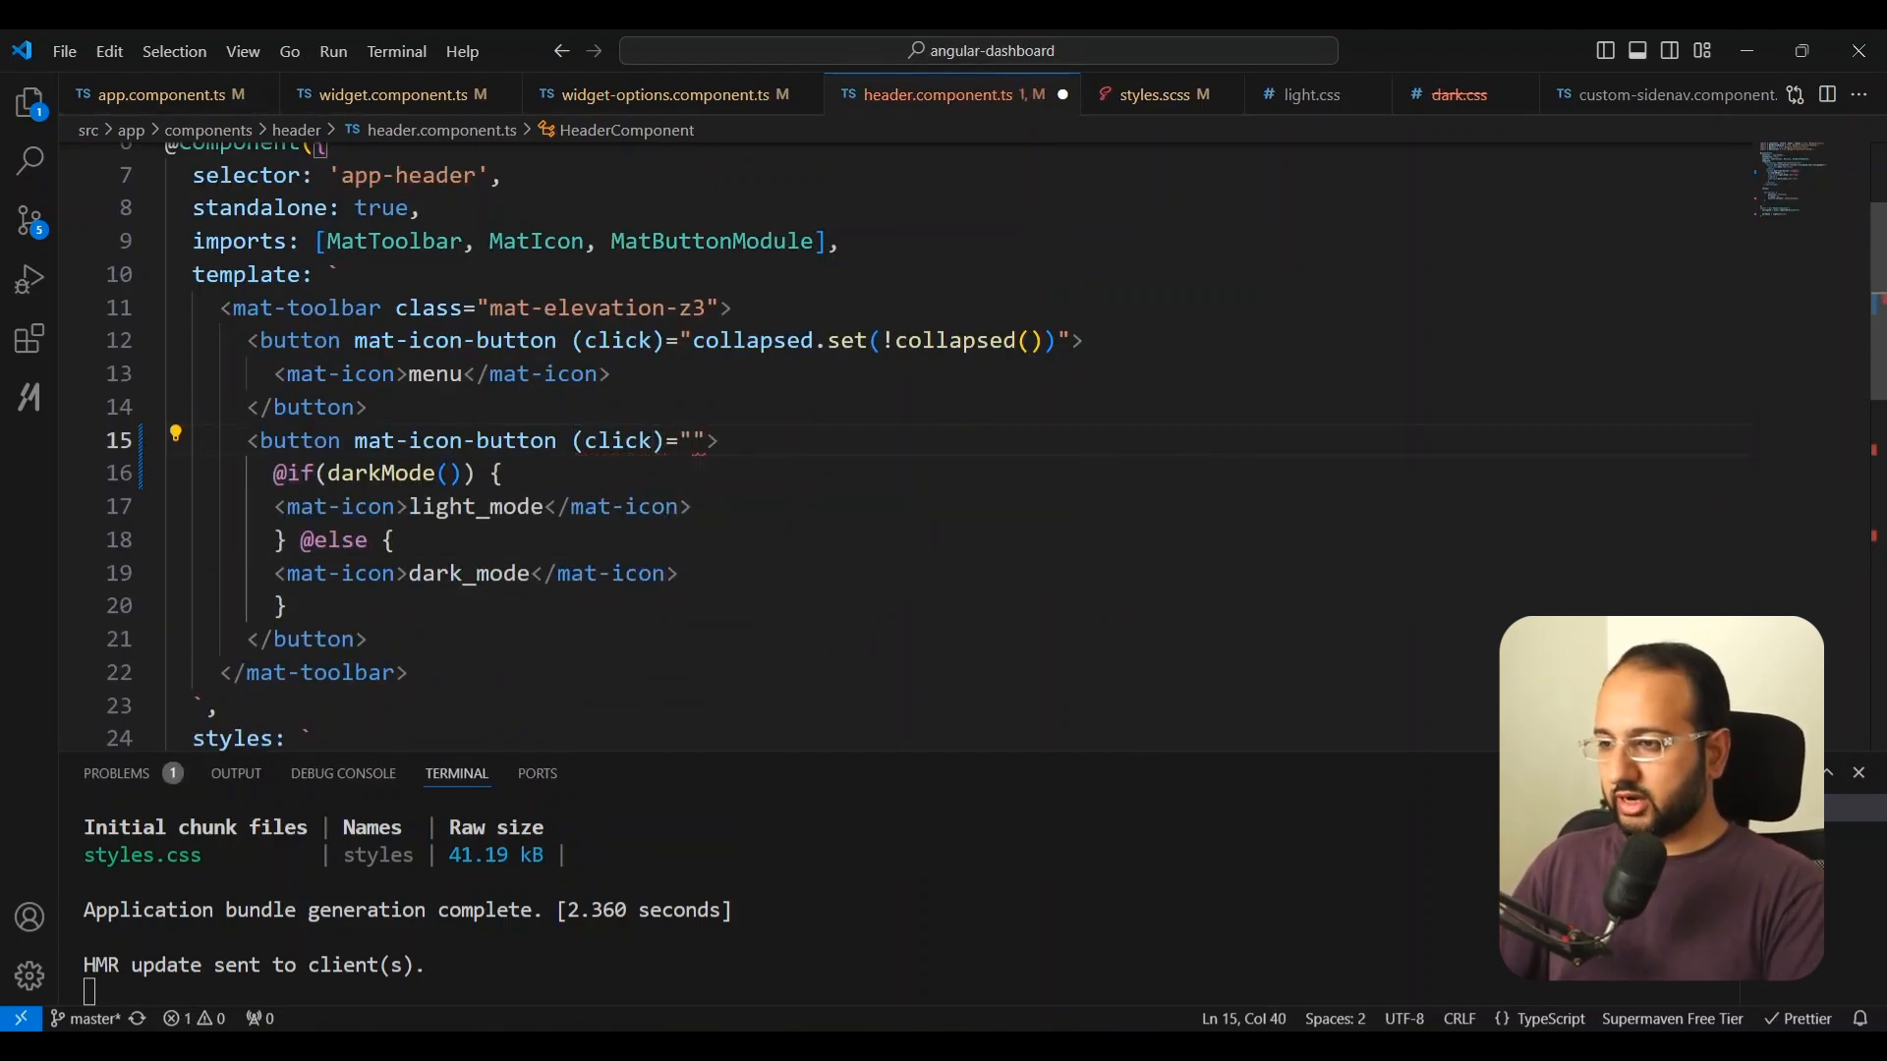
type("darkMode.set(!darkMode(")
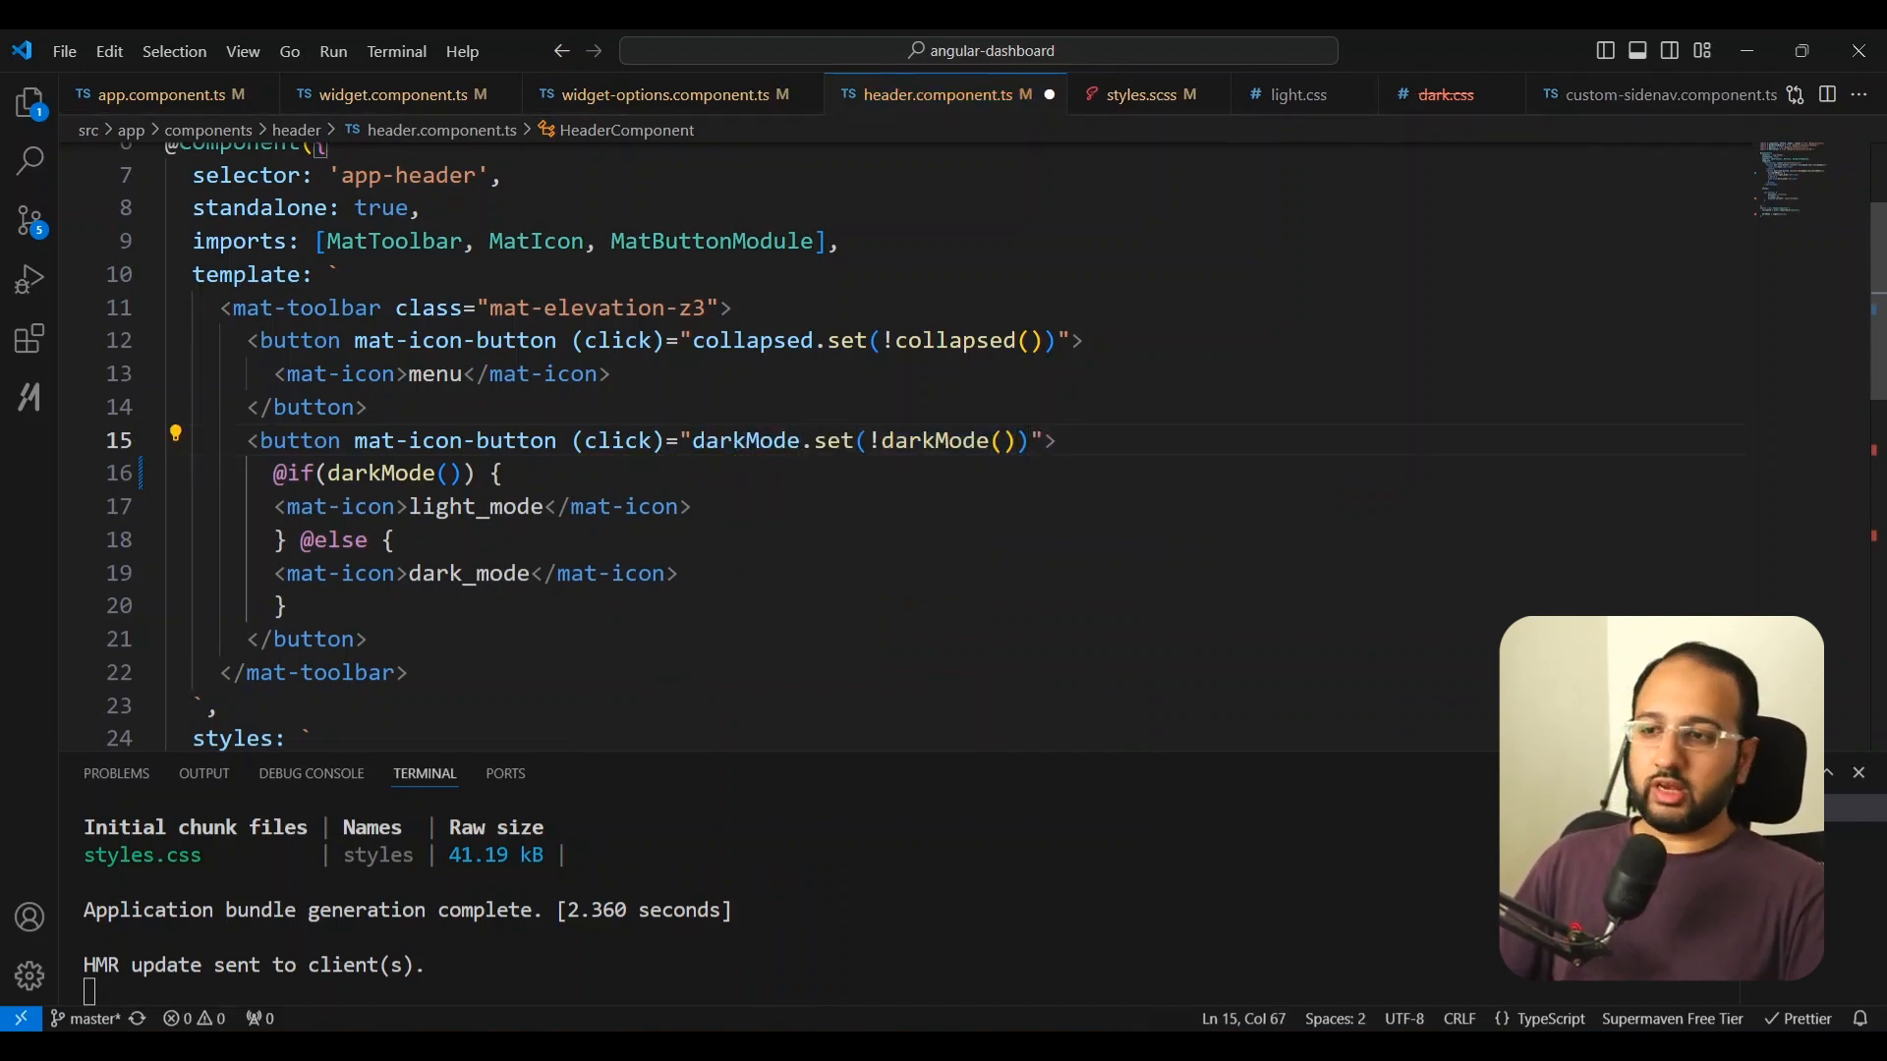
Step: Add a setDarkMode effect that calls document.documentElement.classList.toggle('dark', this.darkMode())
type("setDarkMode")
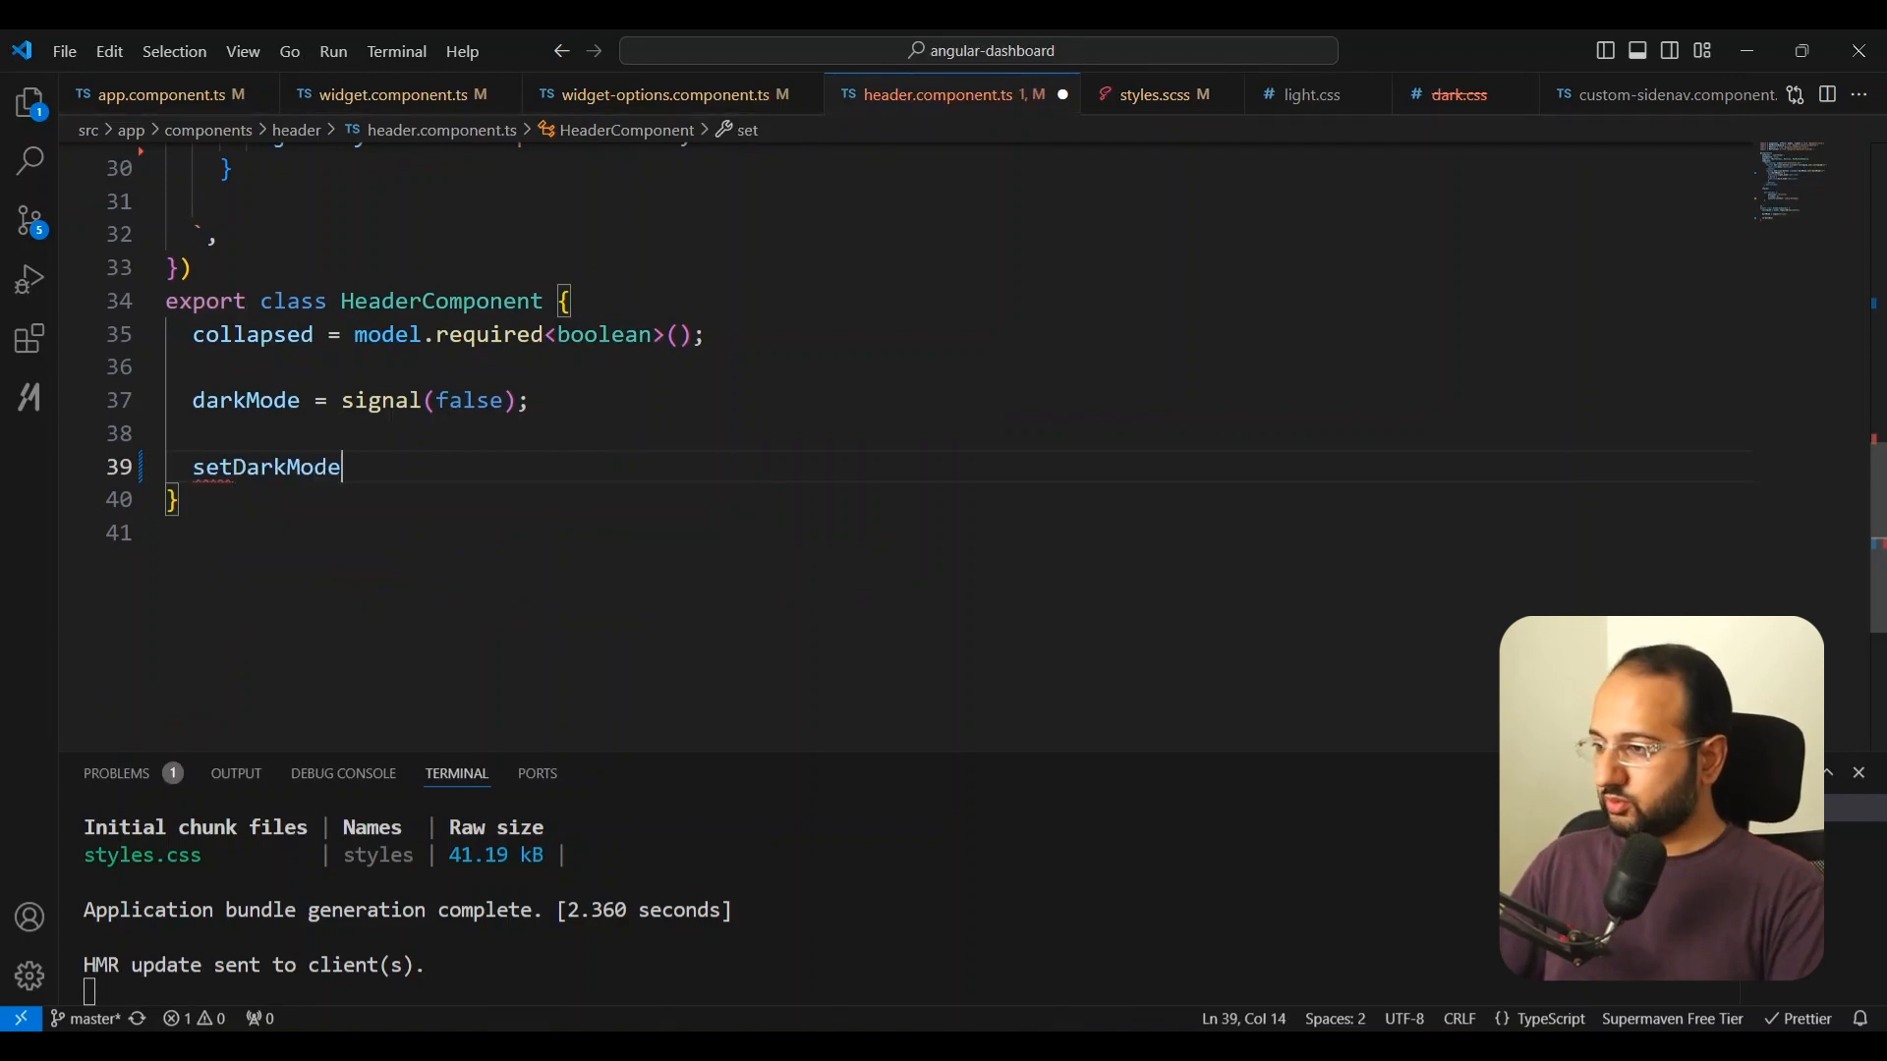
type("= effect((() => {")
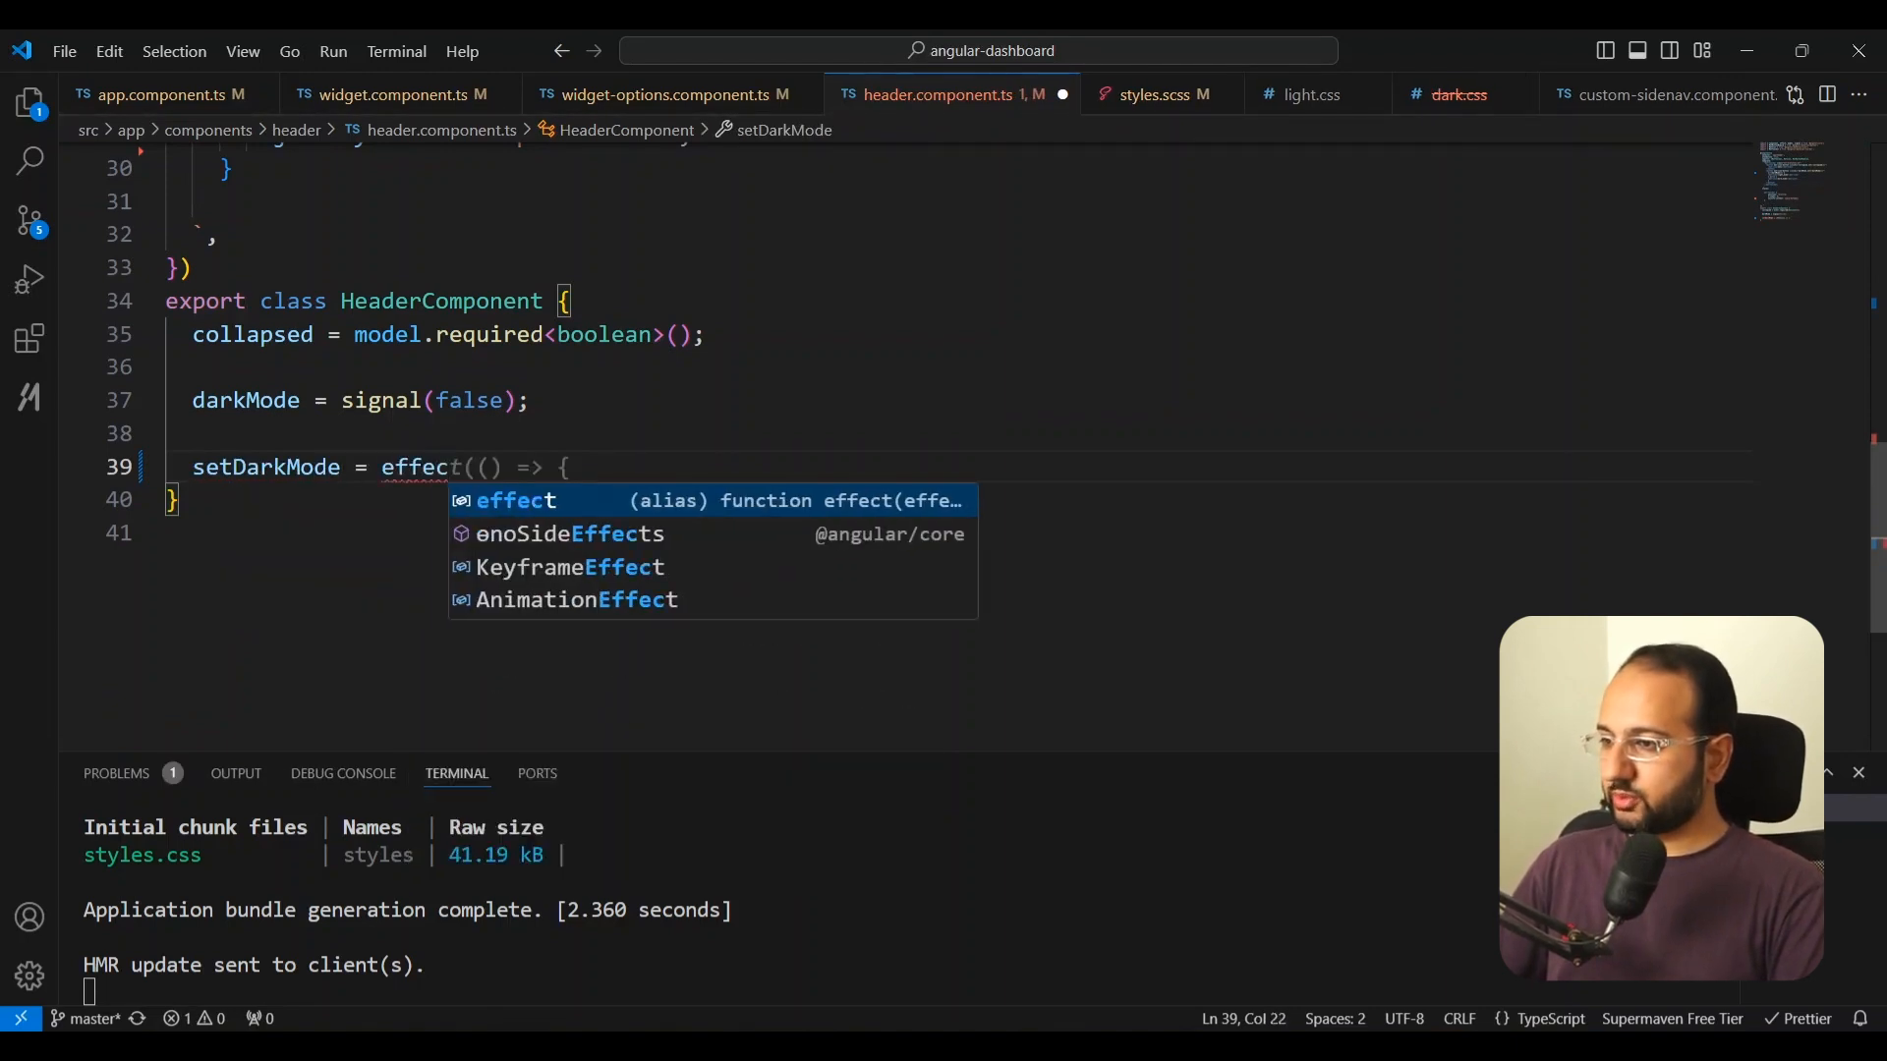
type("document.documentElement.classList.toggle('dark');")
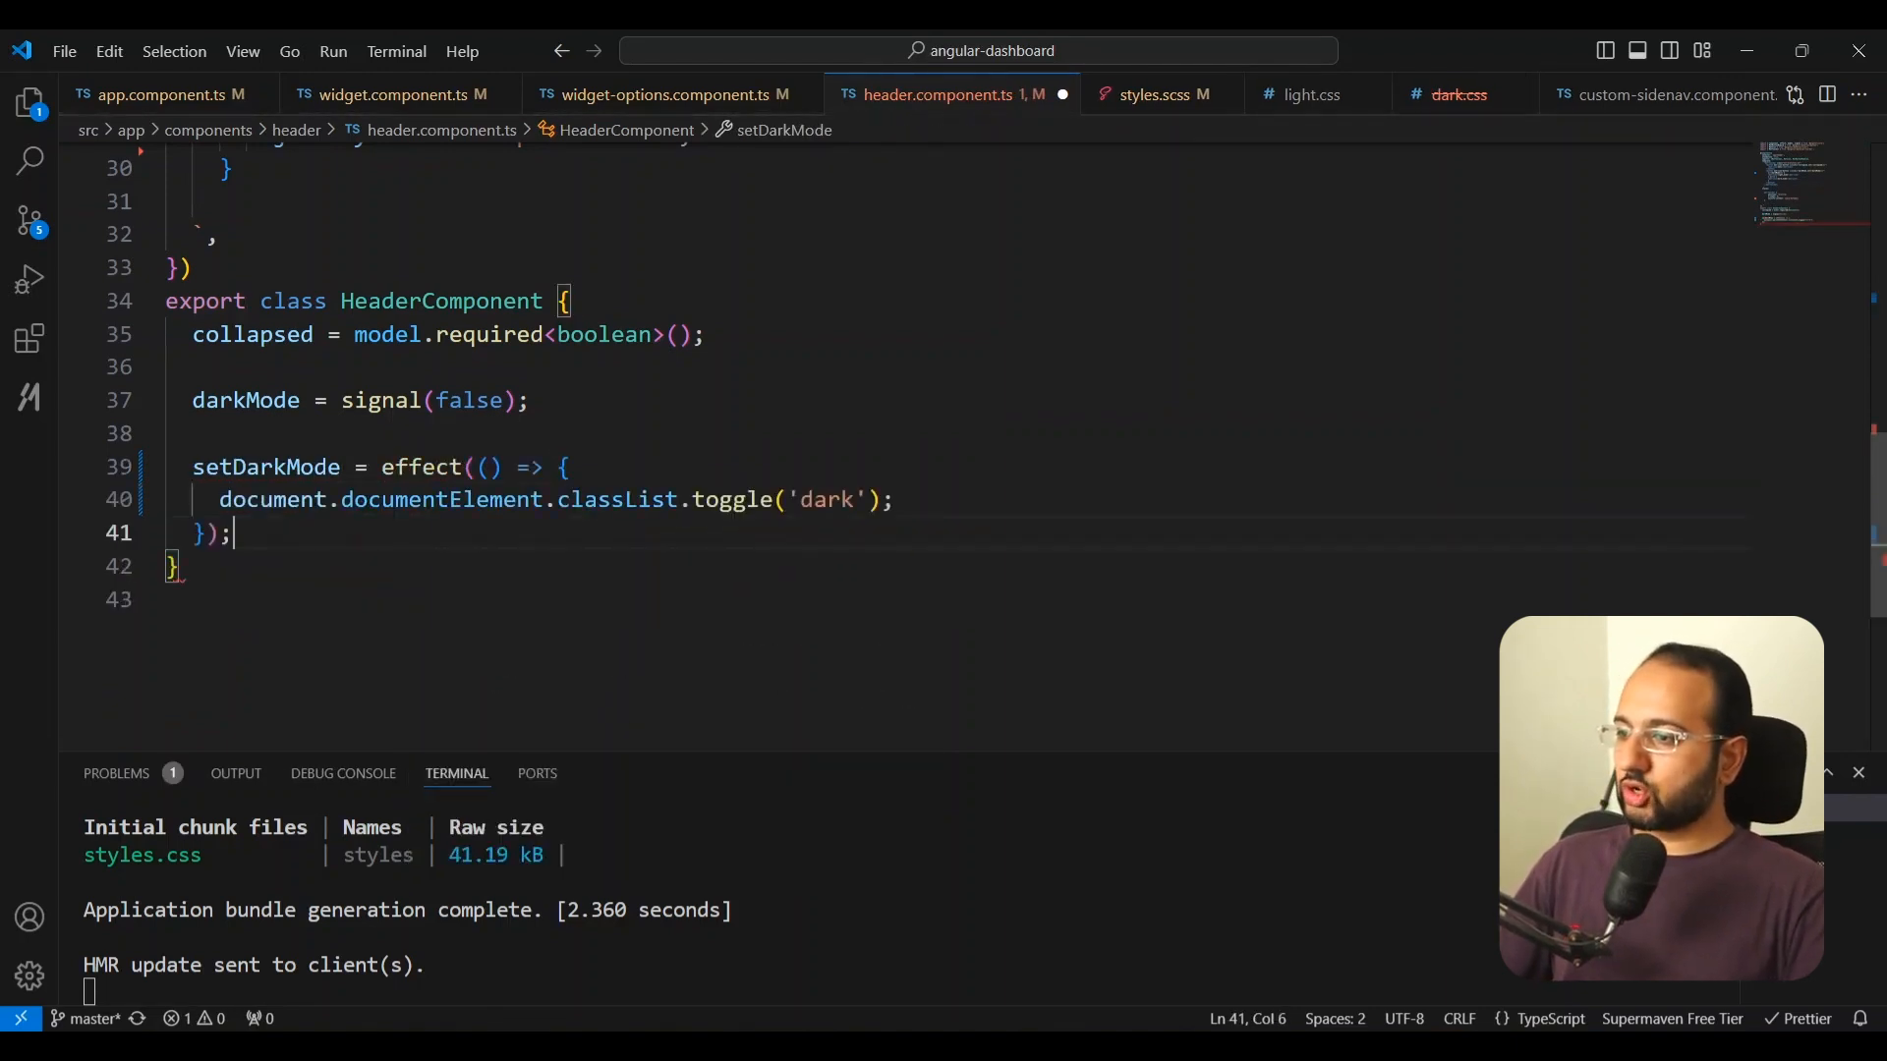
mouse_move(733, 499)
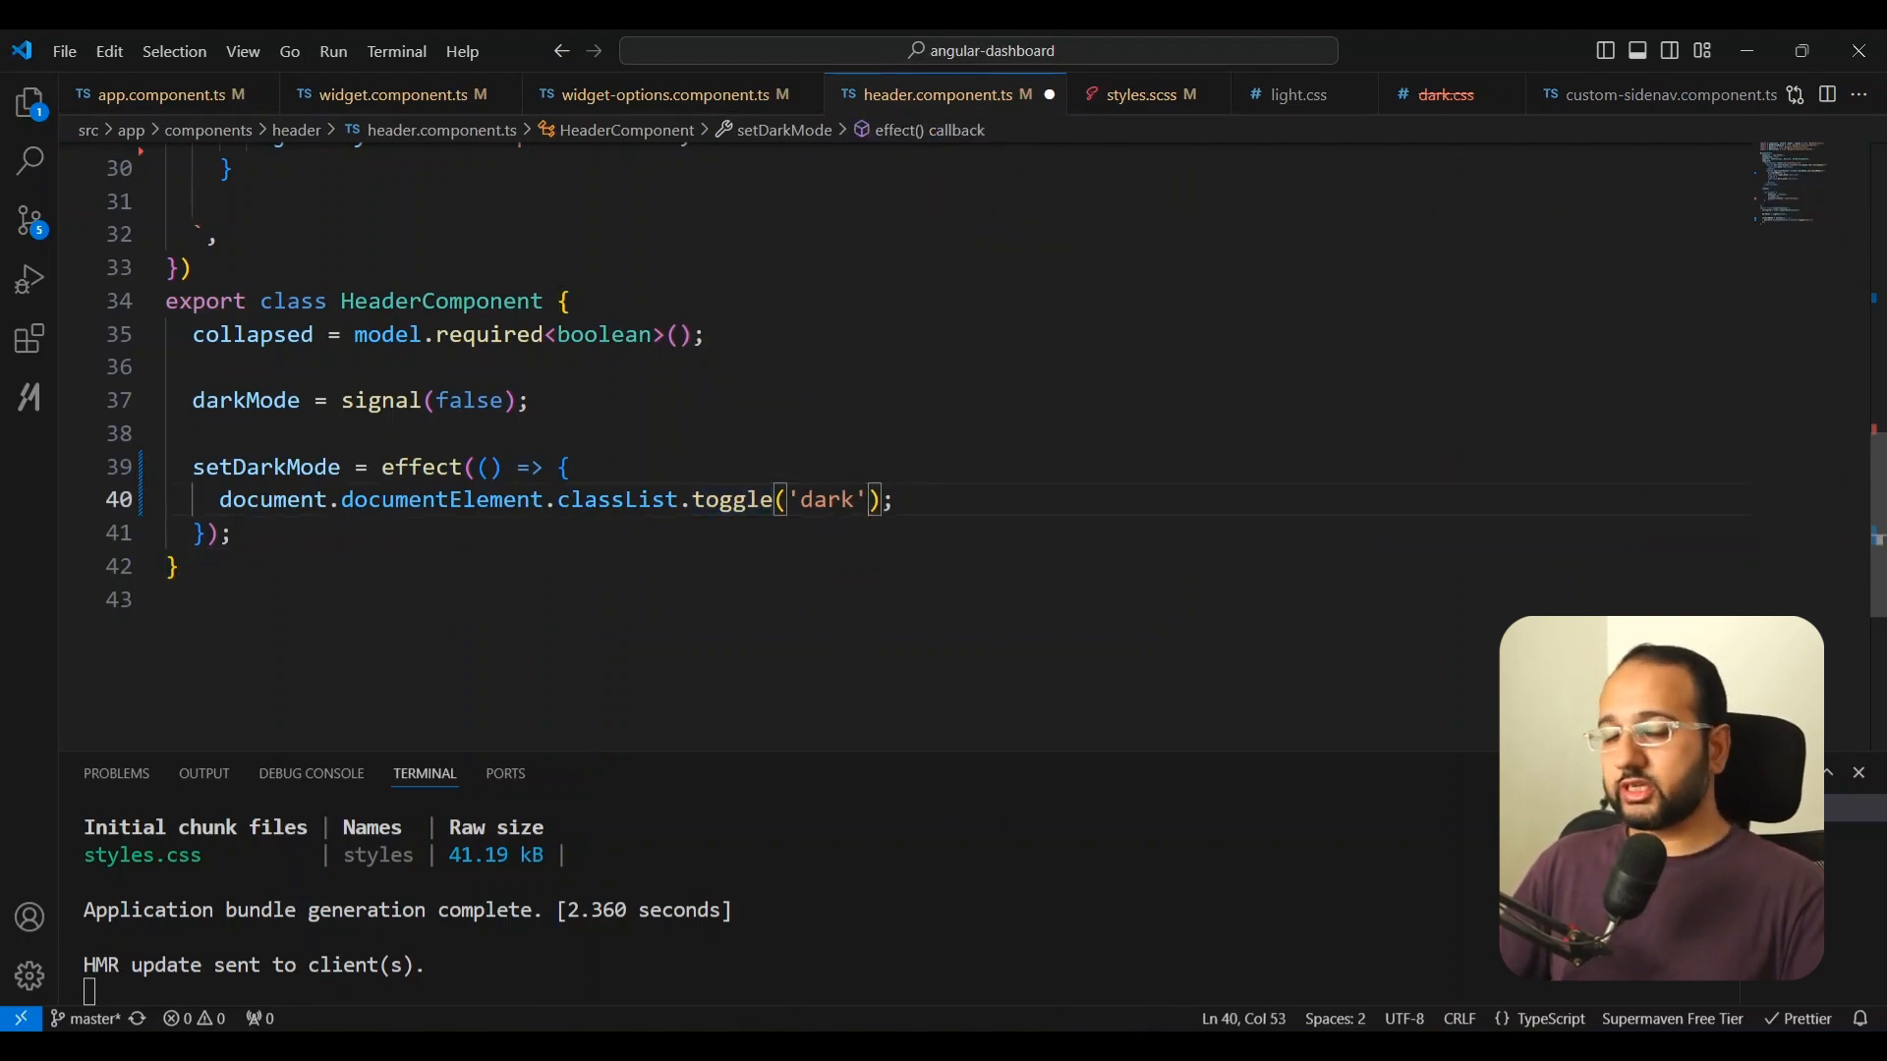
type(", this")
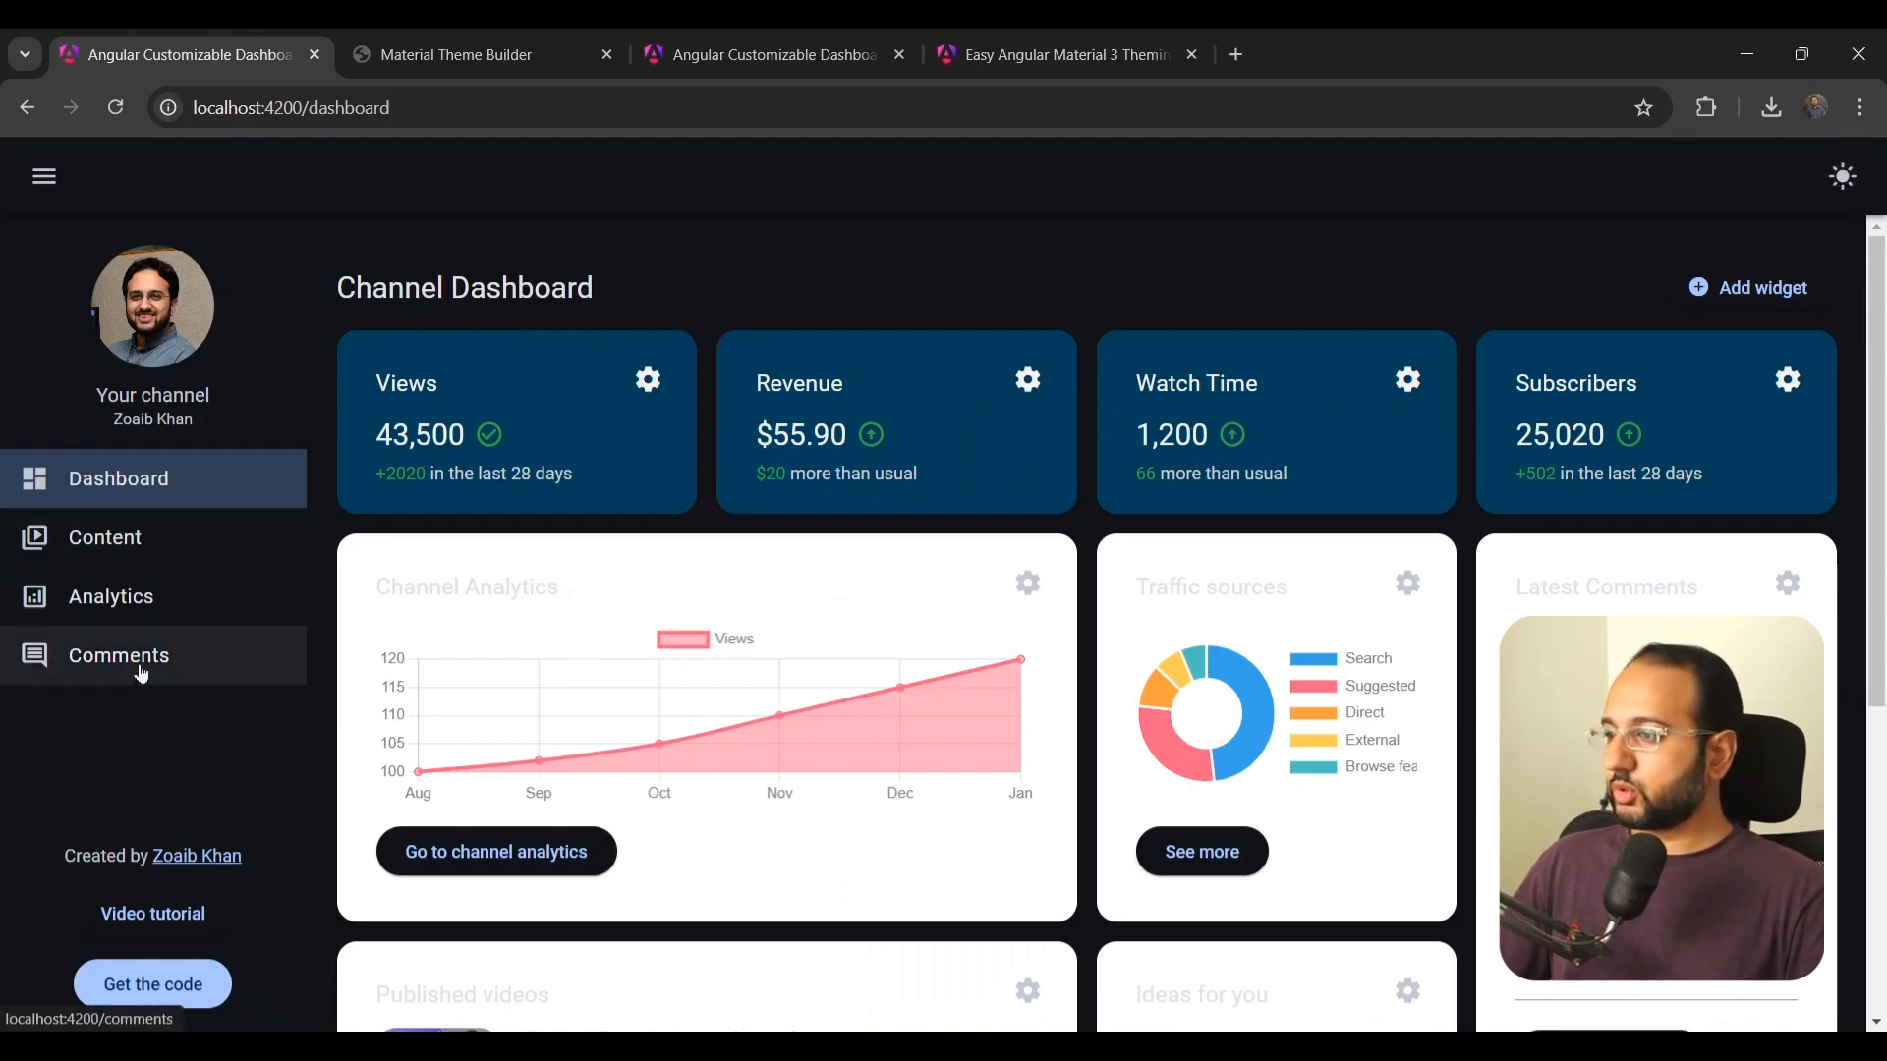
Step: Browse the Analytics and Content pages, videos and posts, then return to the Channel Dashboard
left_click(111, 596)
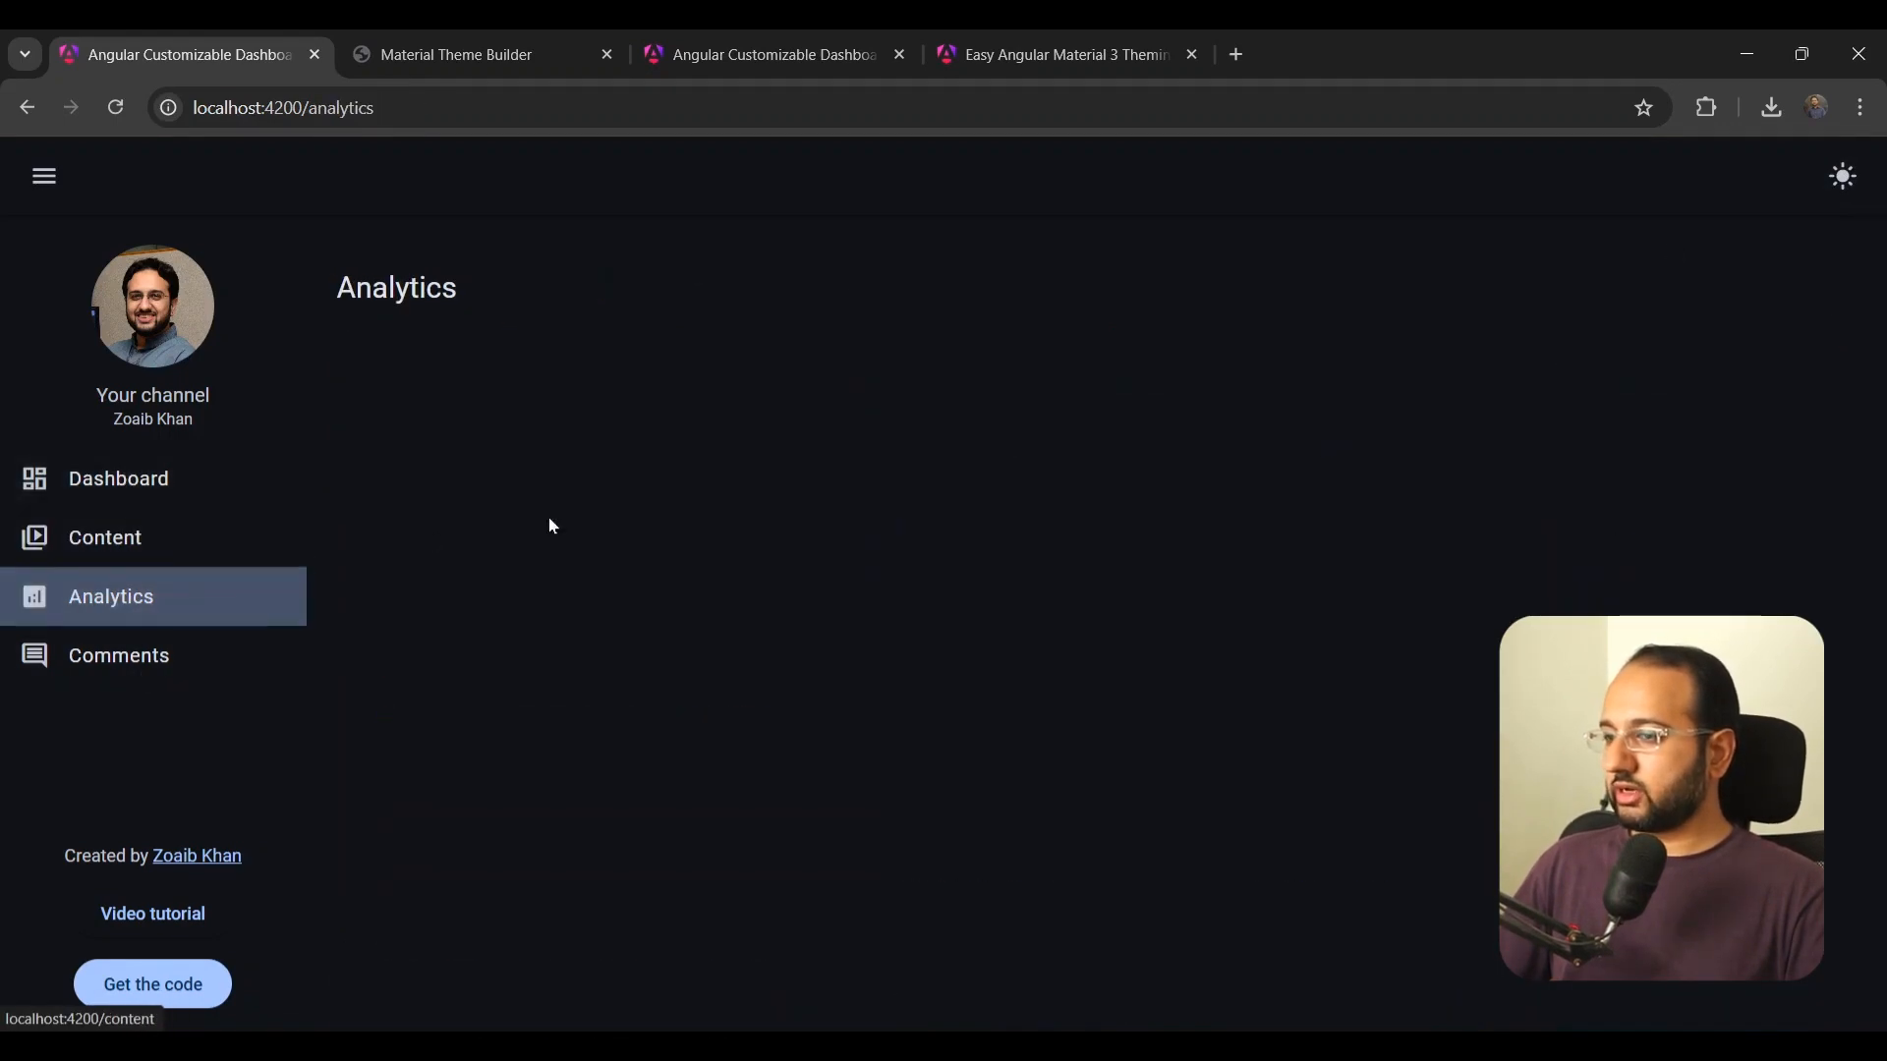
left_click(105, 537)
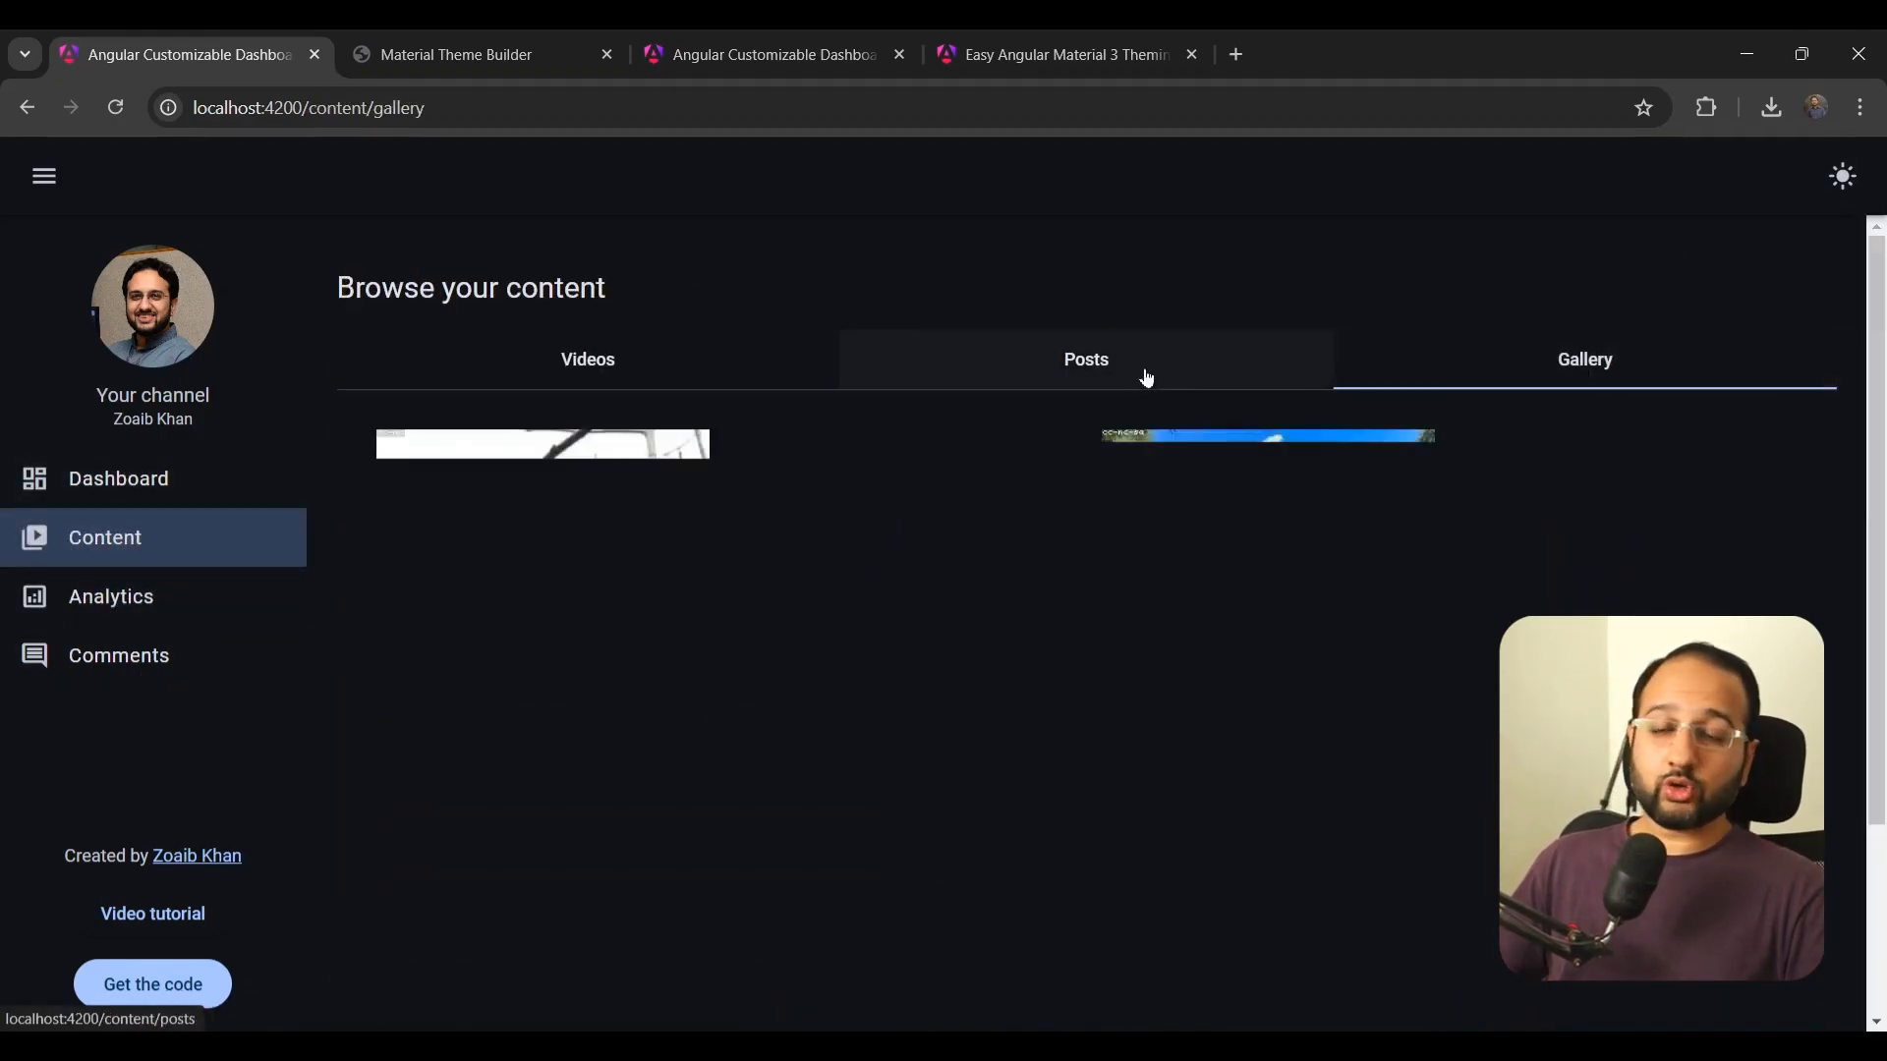
left_click(587, 358)
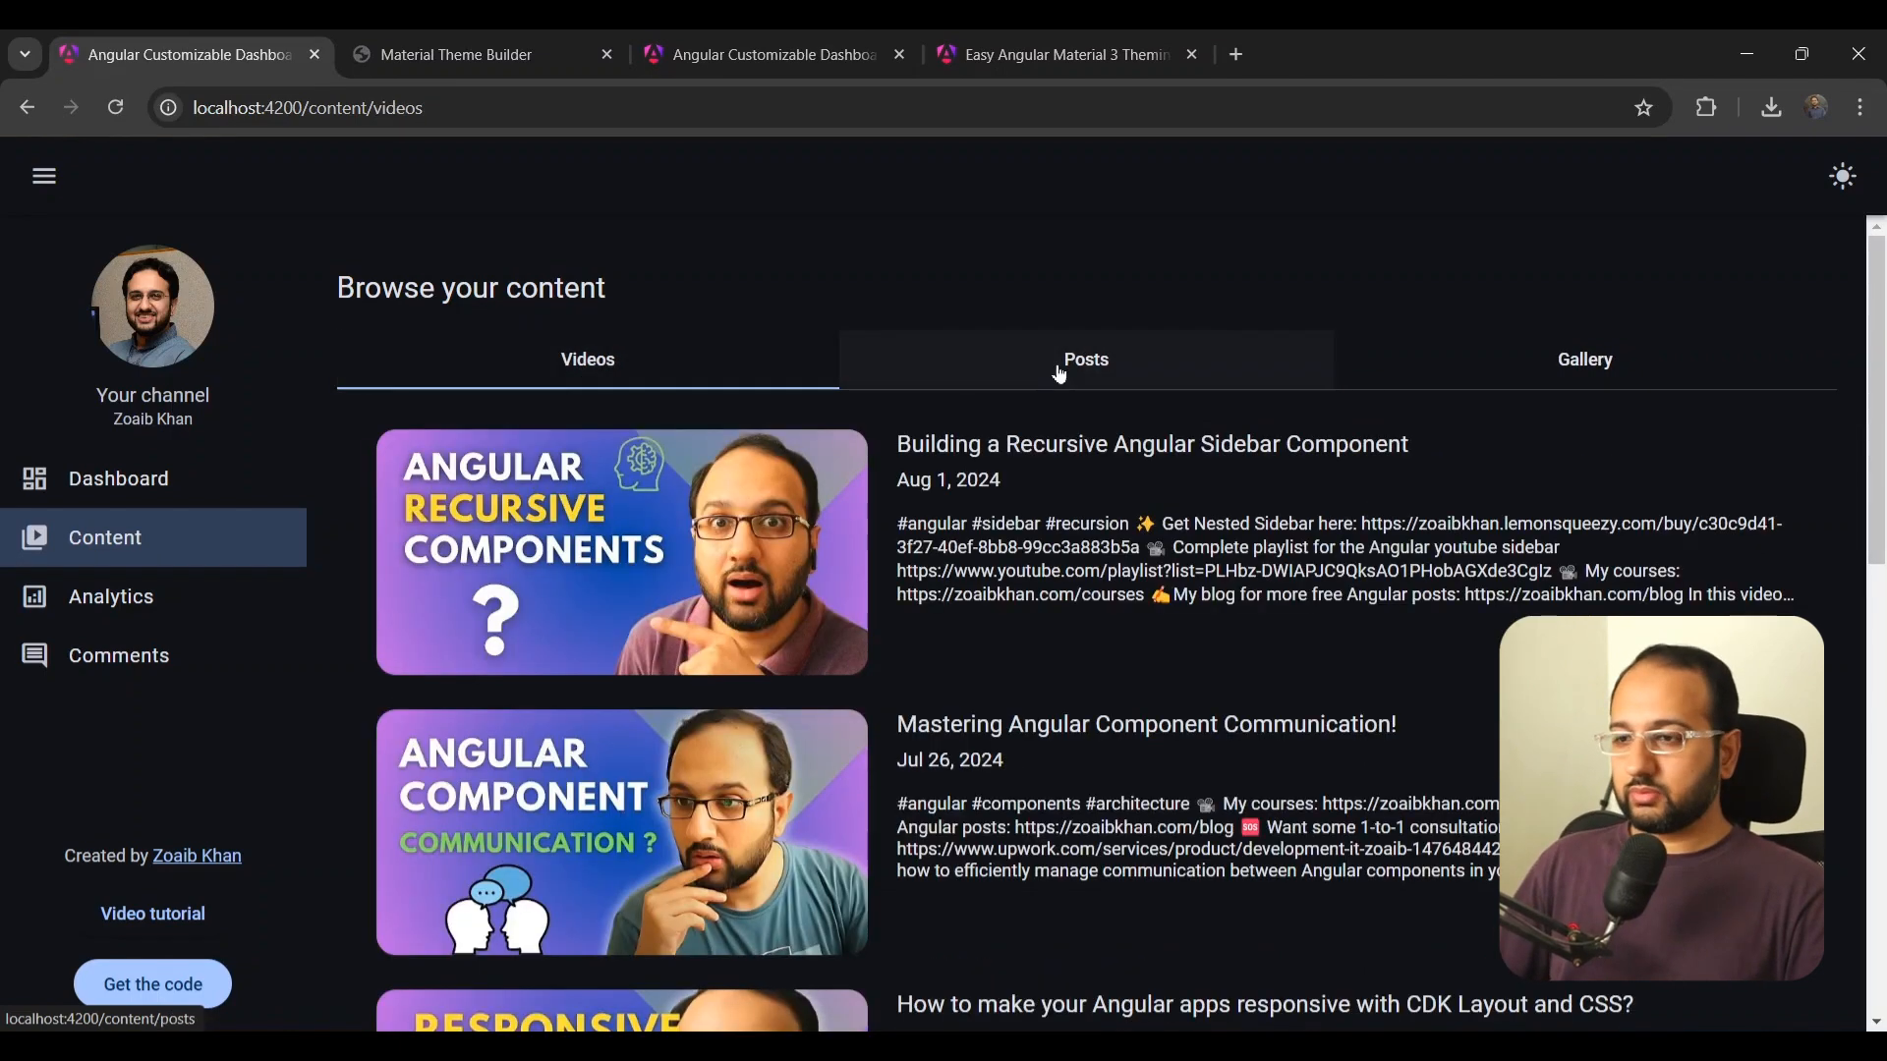
left_click(1084, 358)
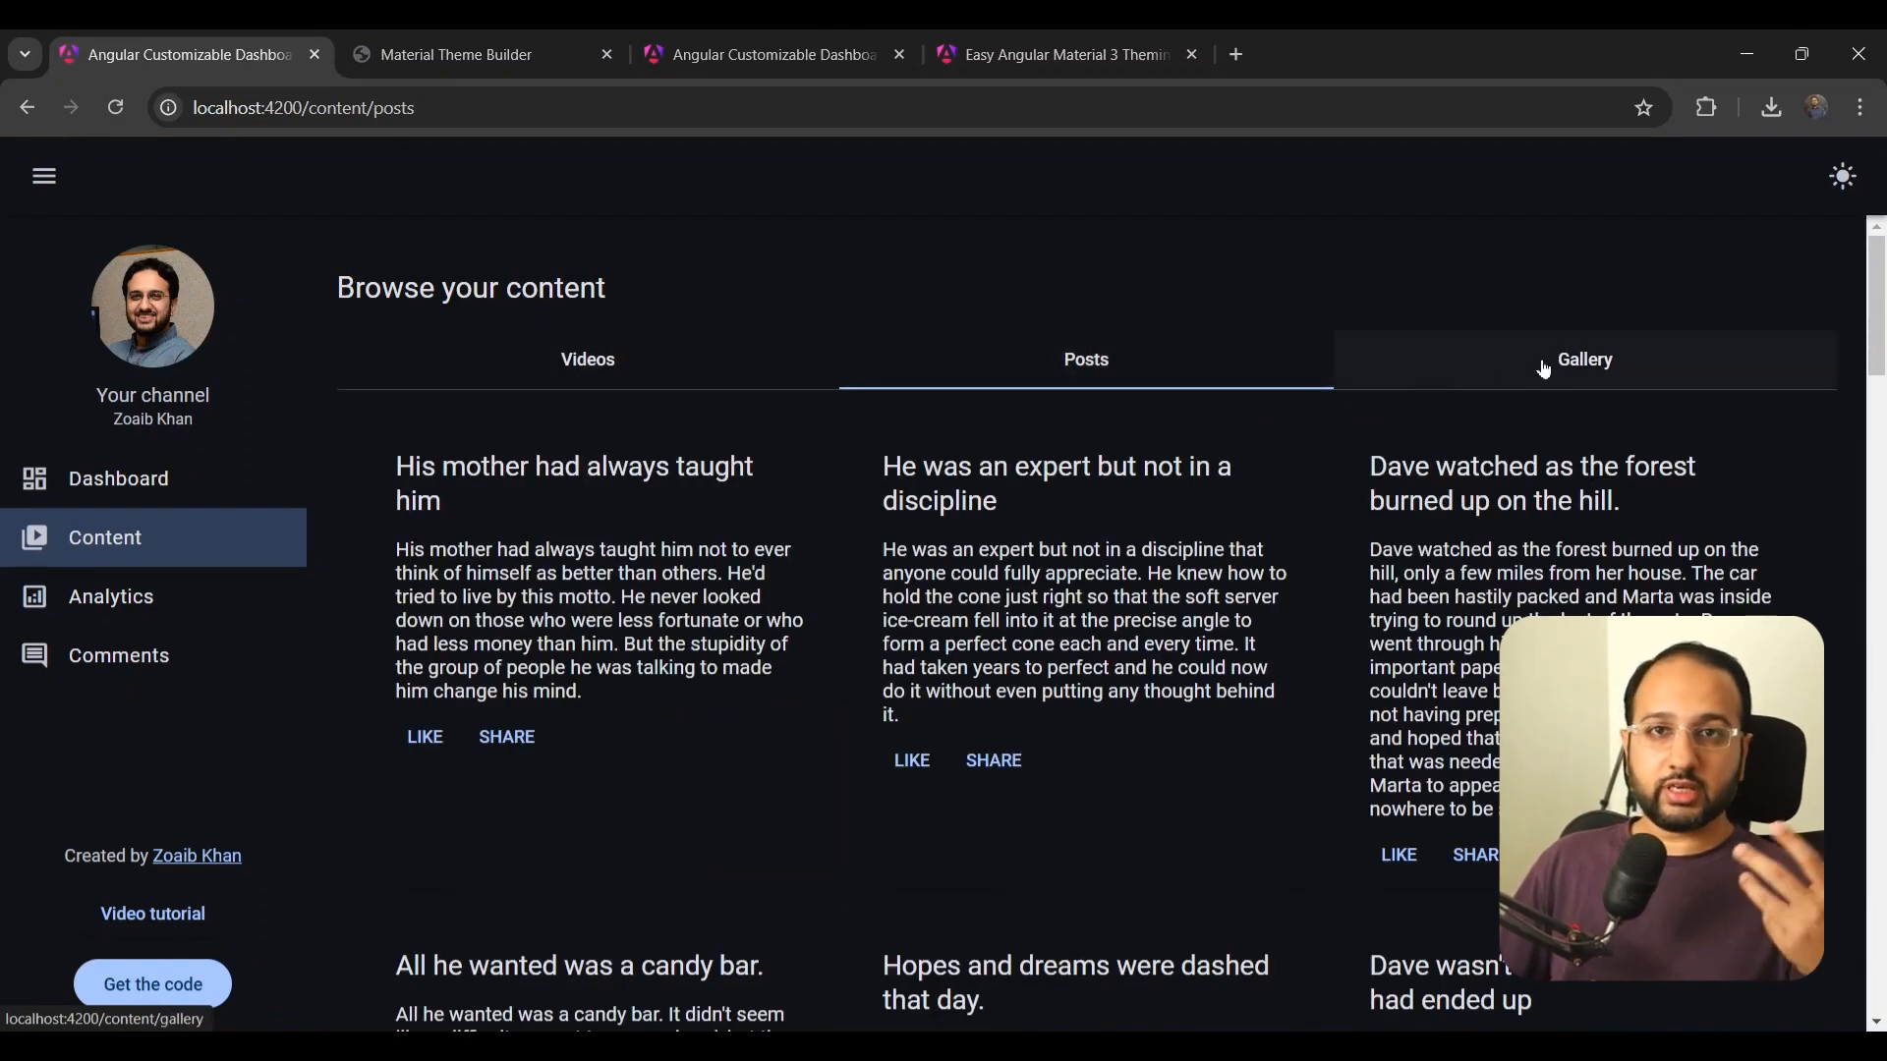
left_click(117, 477)
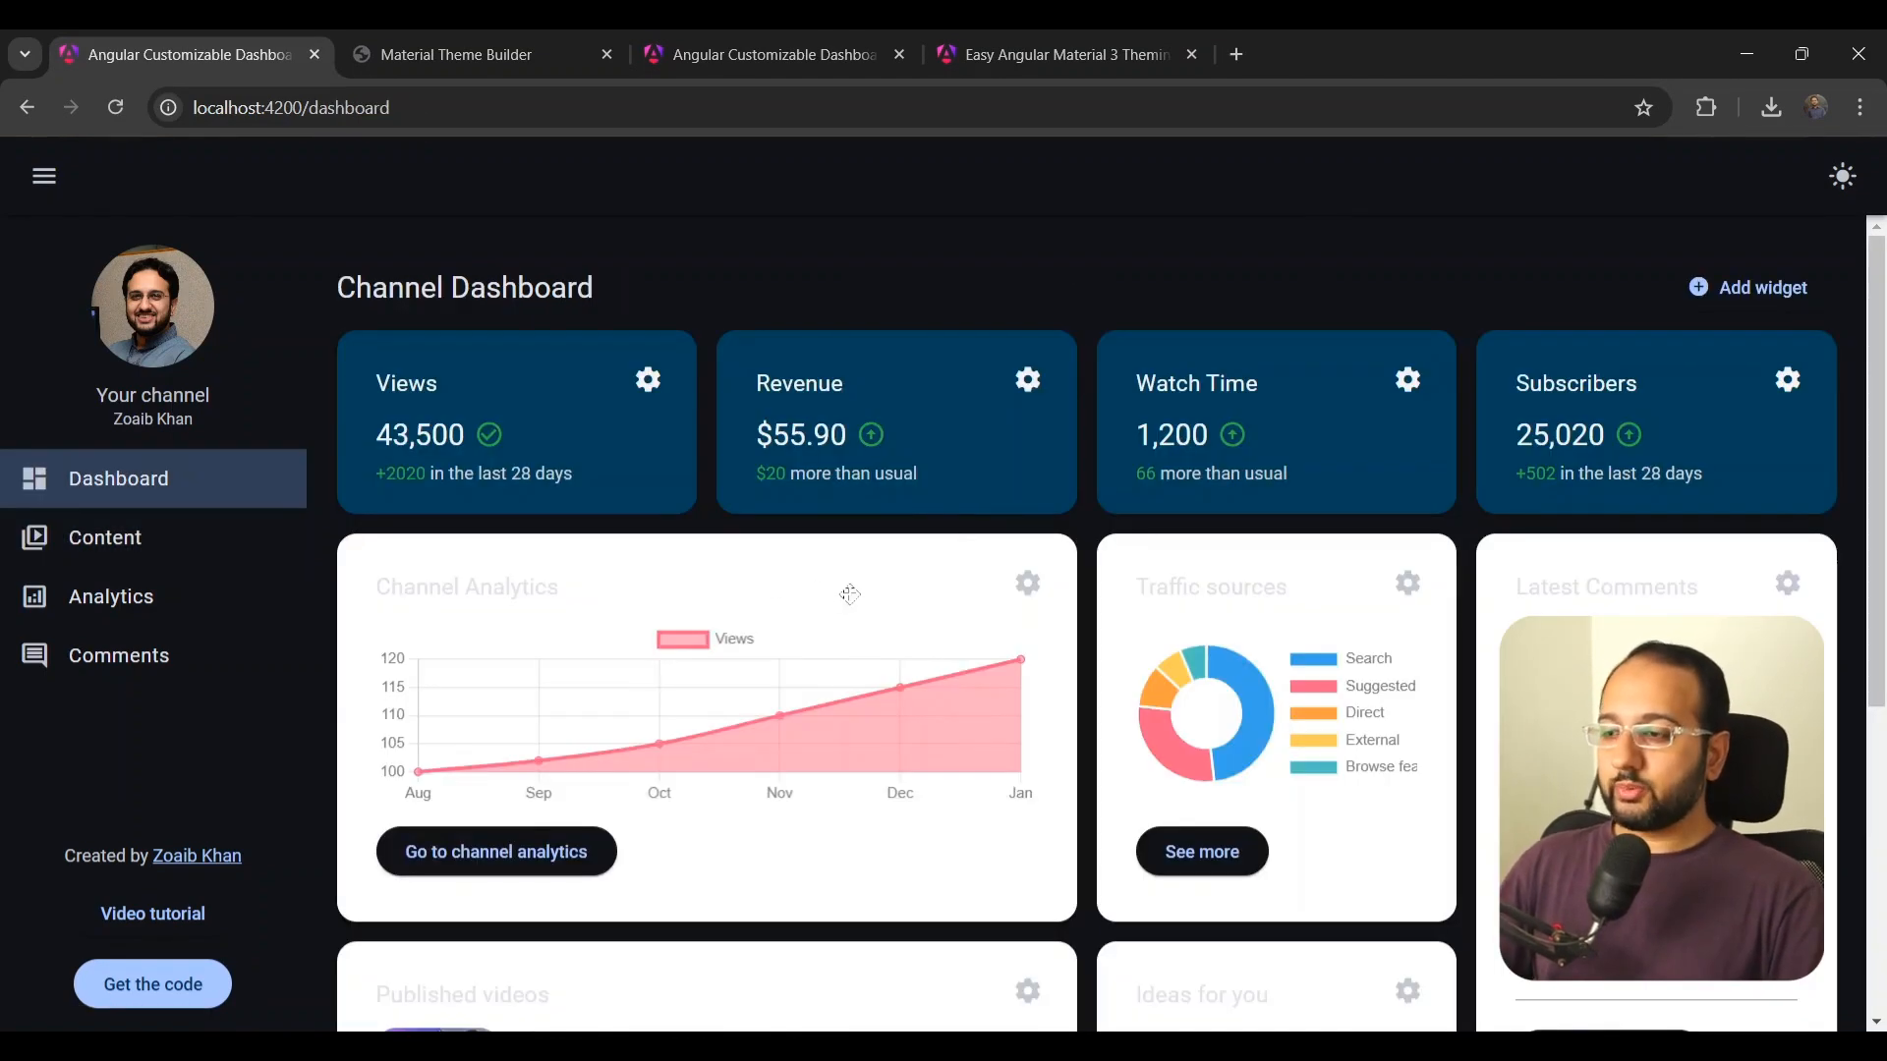
mouse_move(766, 589)
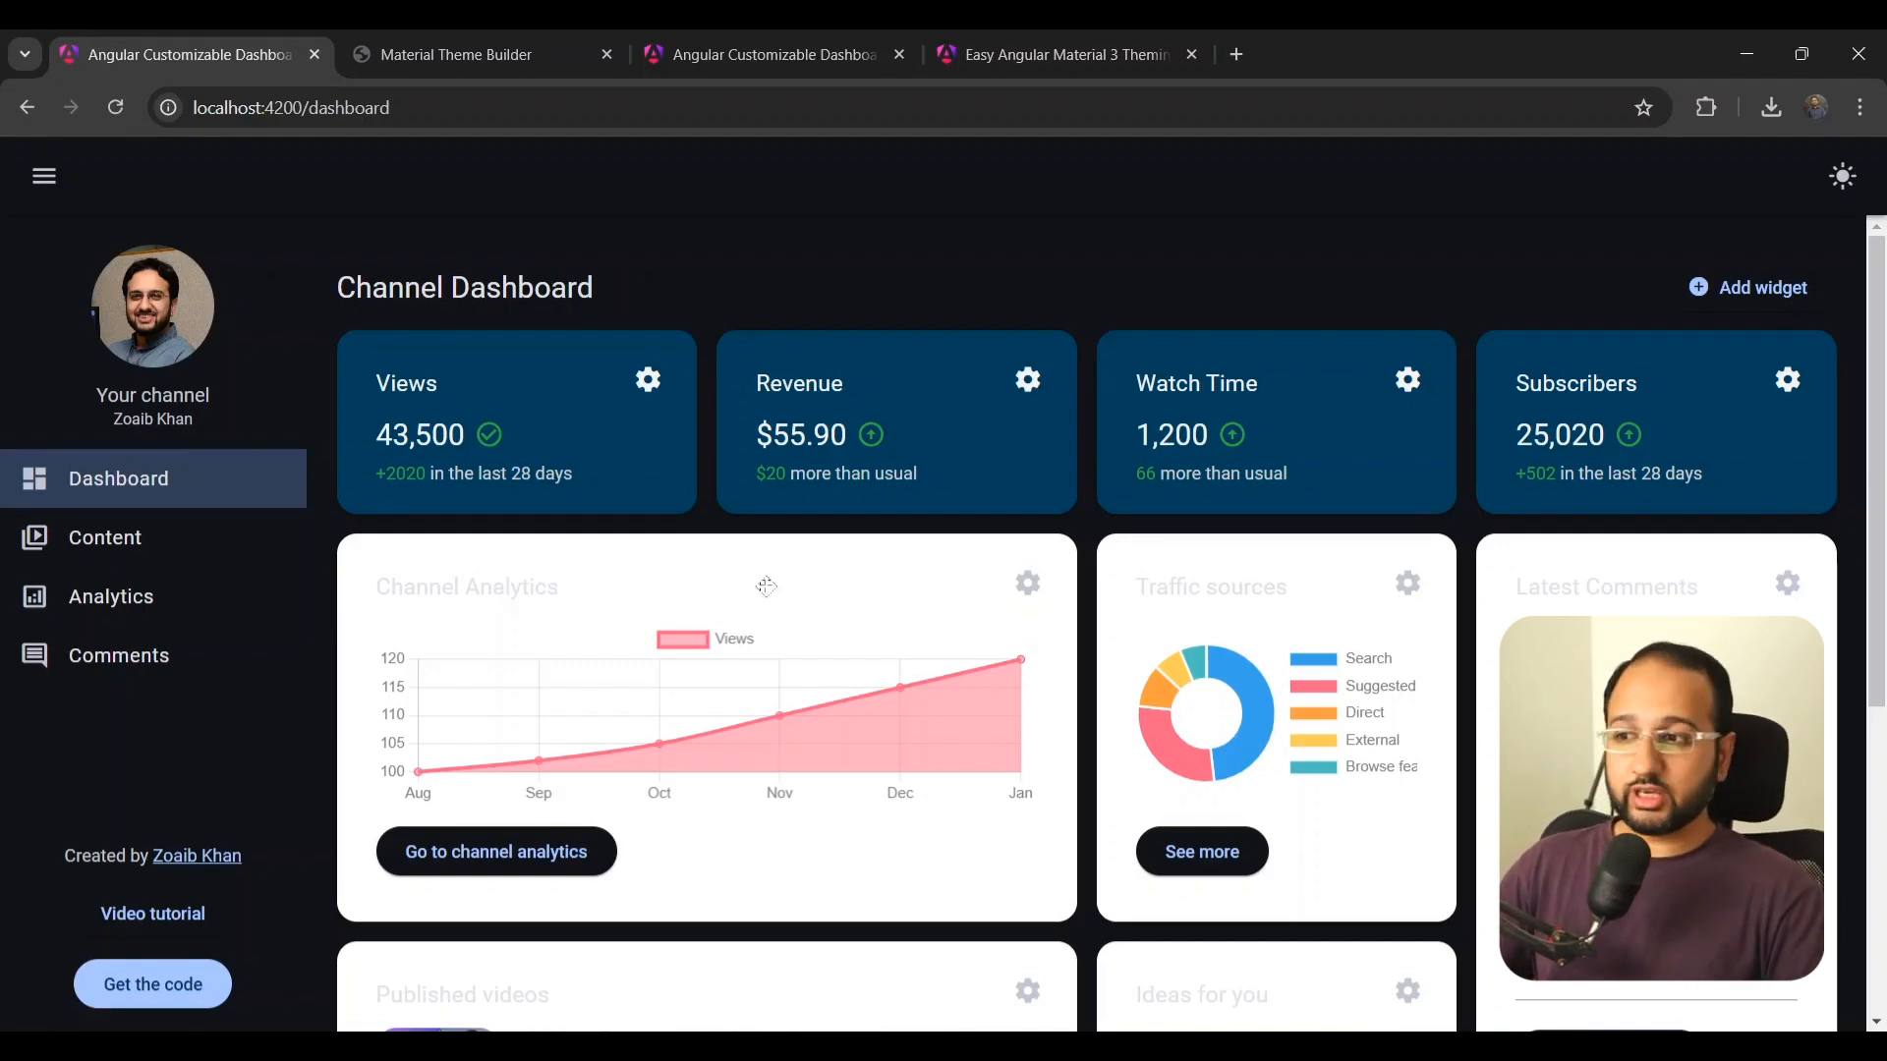
mouse_move(873, 591)
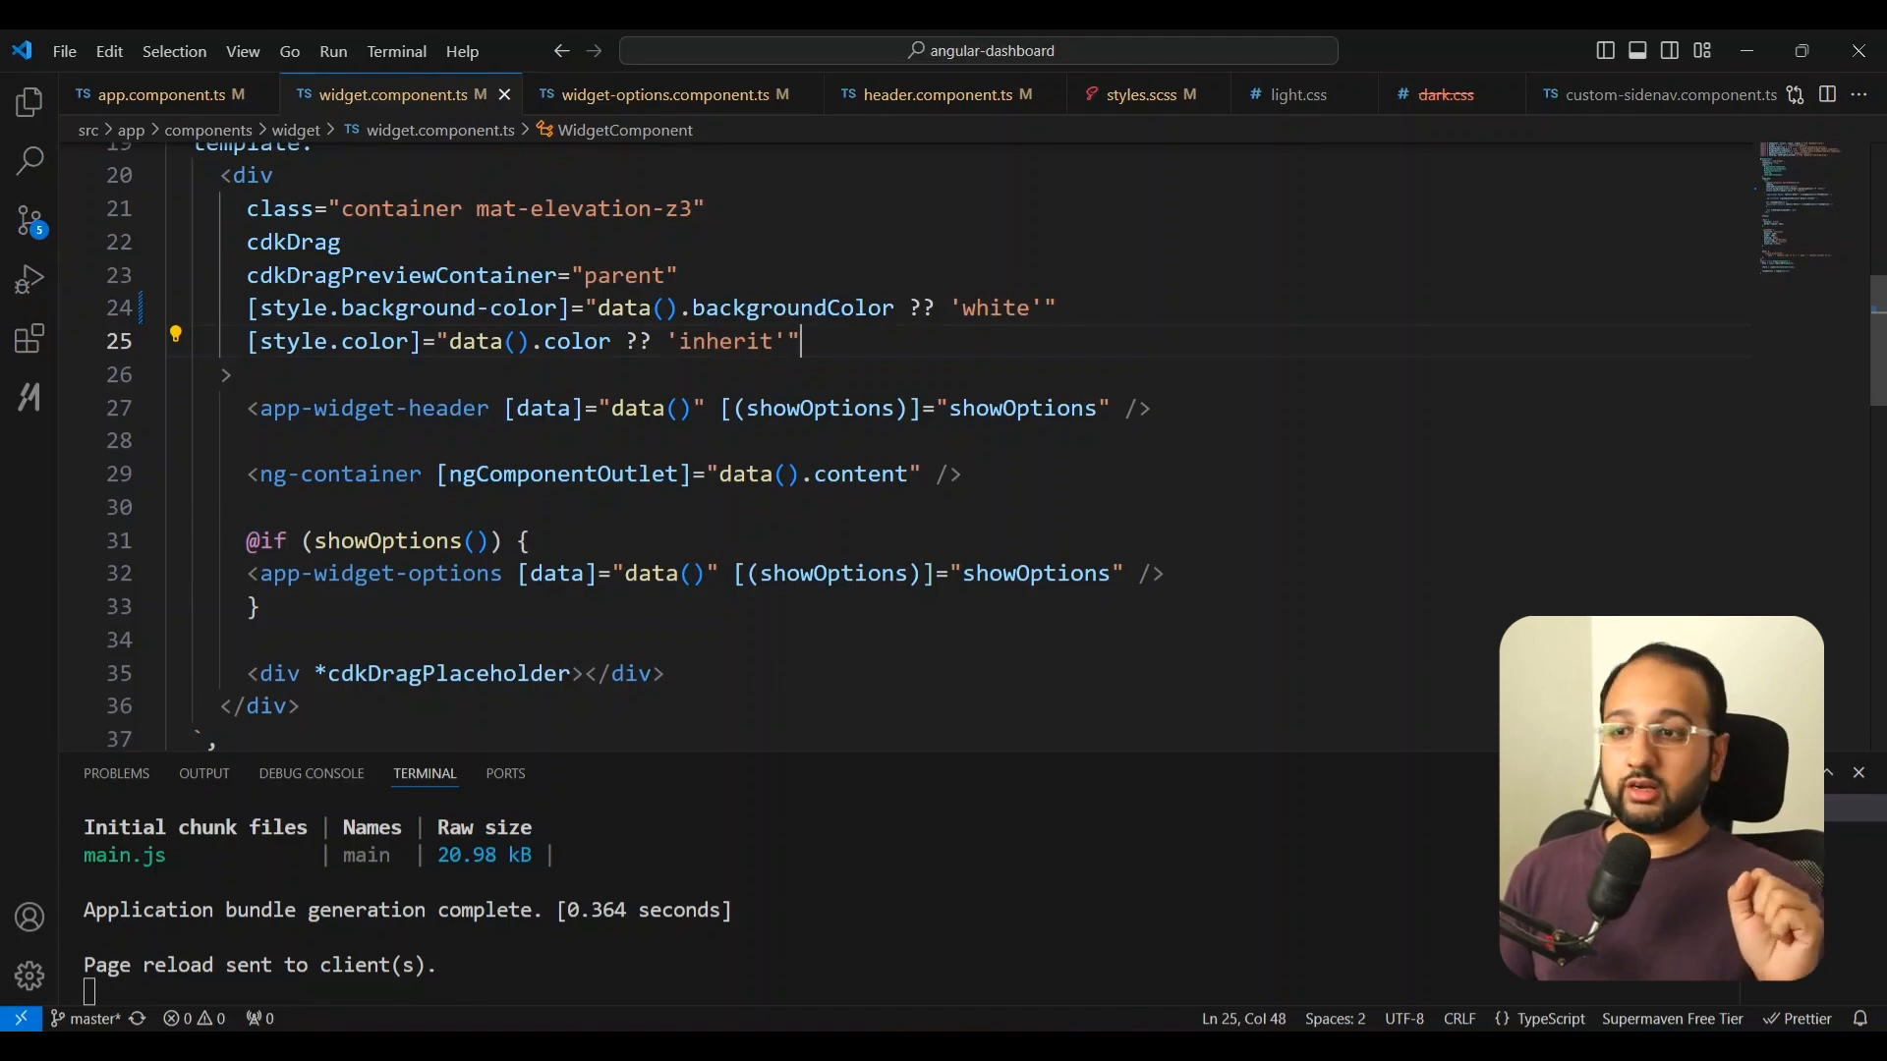
Step: Change the widget background fallback in widget.component.ts to var(--sys-surface-bright) and save
type("var(--sys-su")
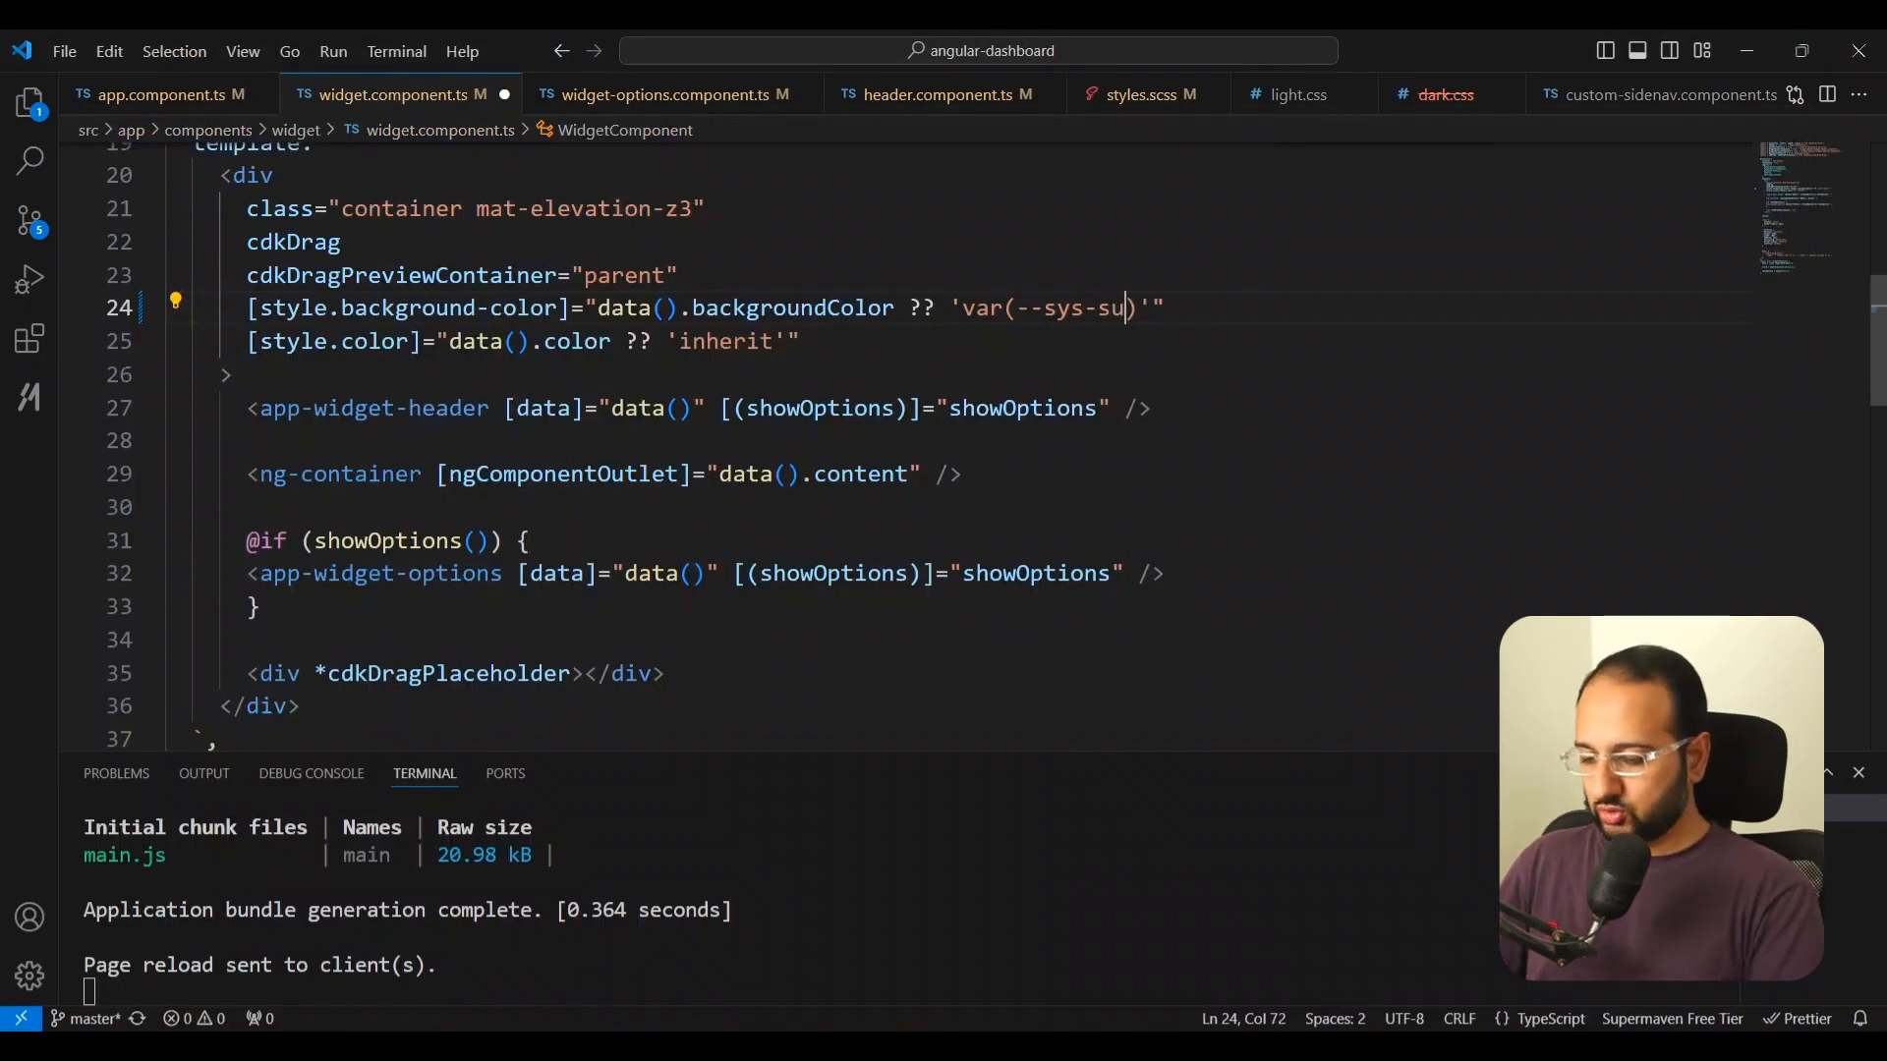
type("rface-bright")
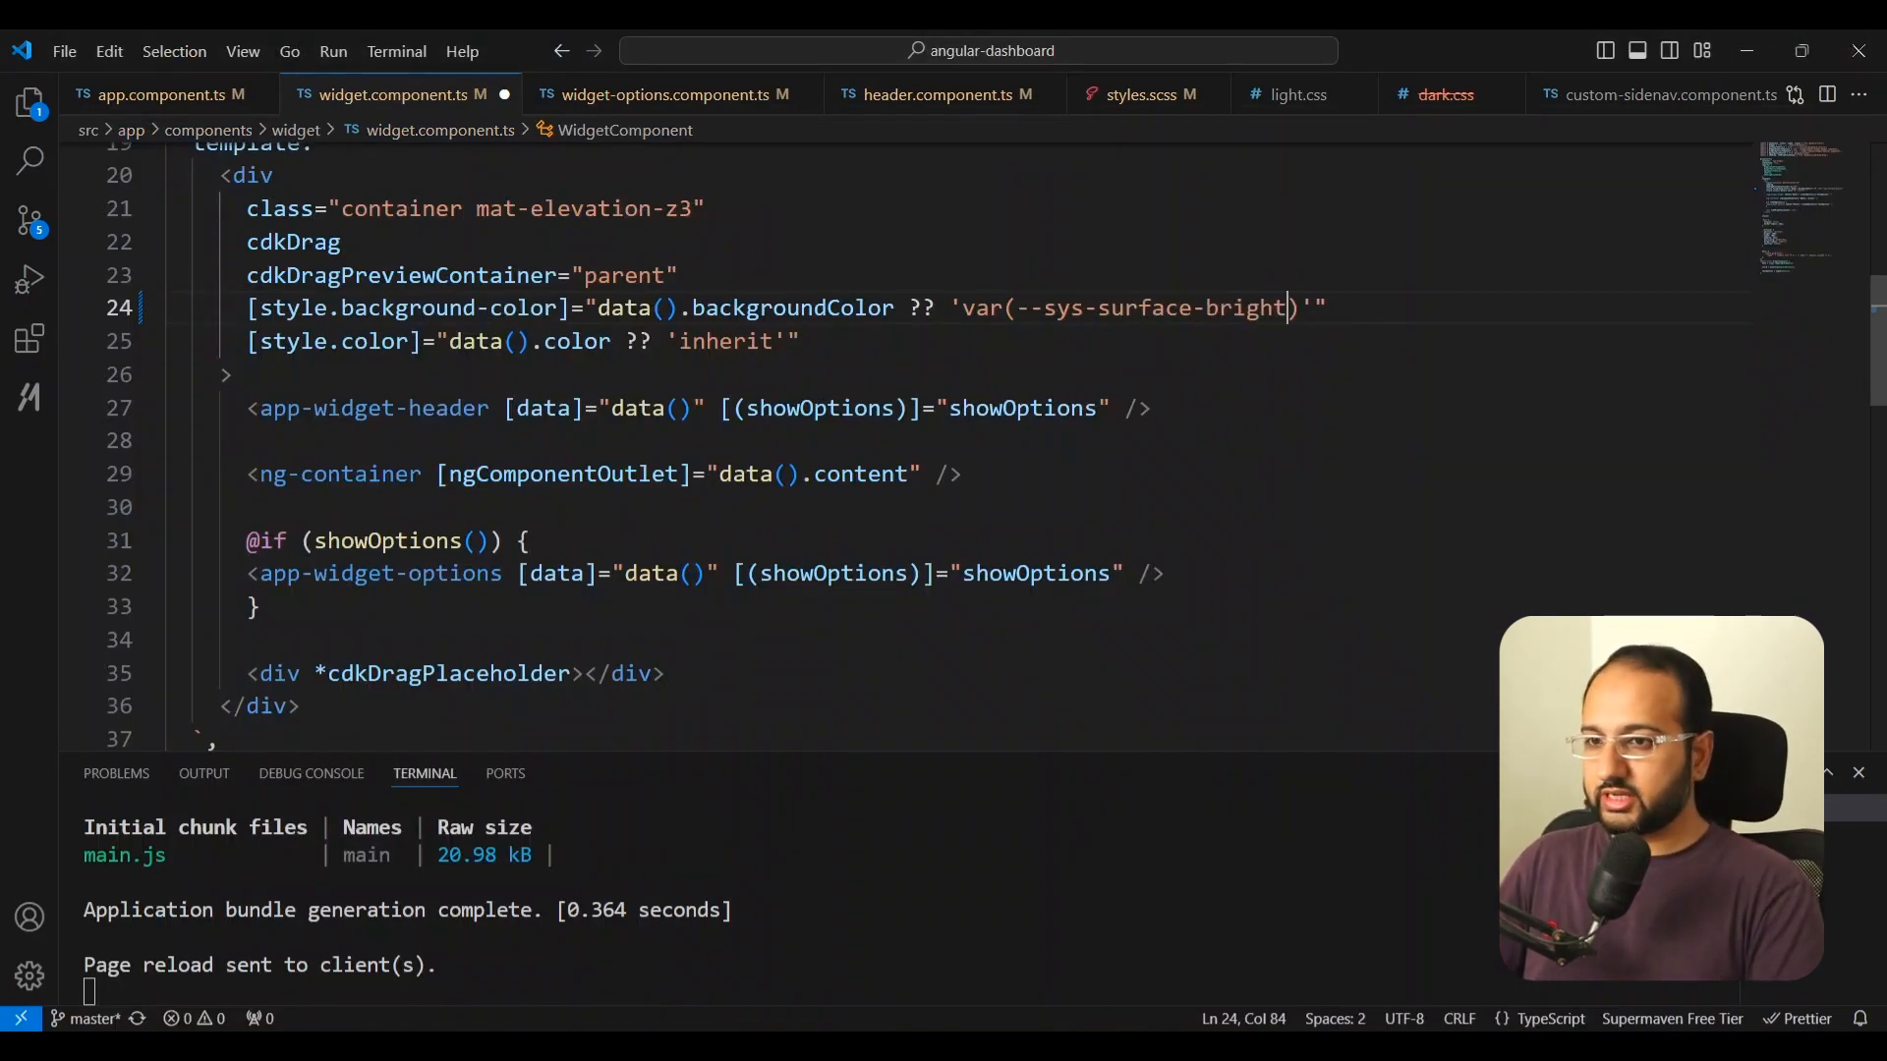
key("alt+tab")
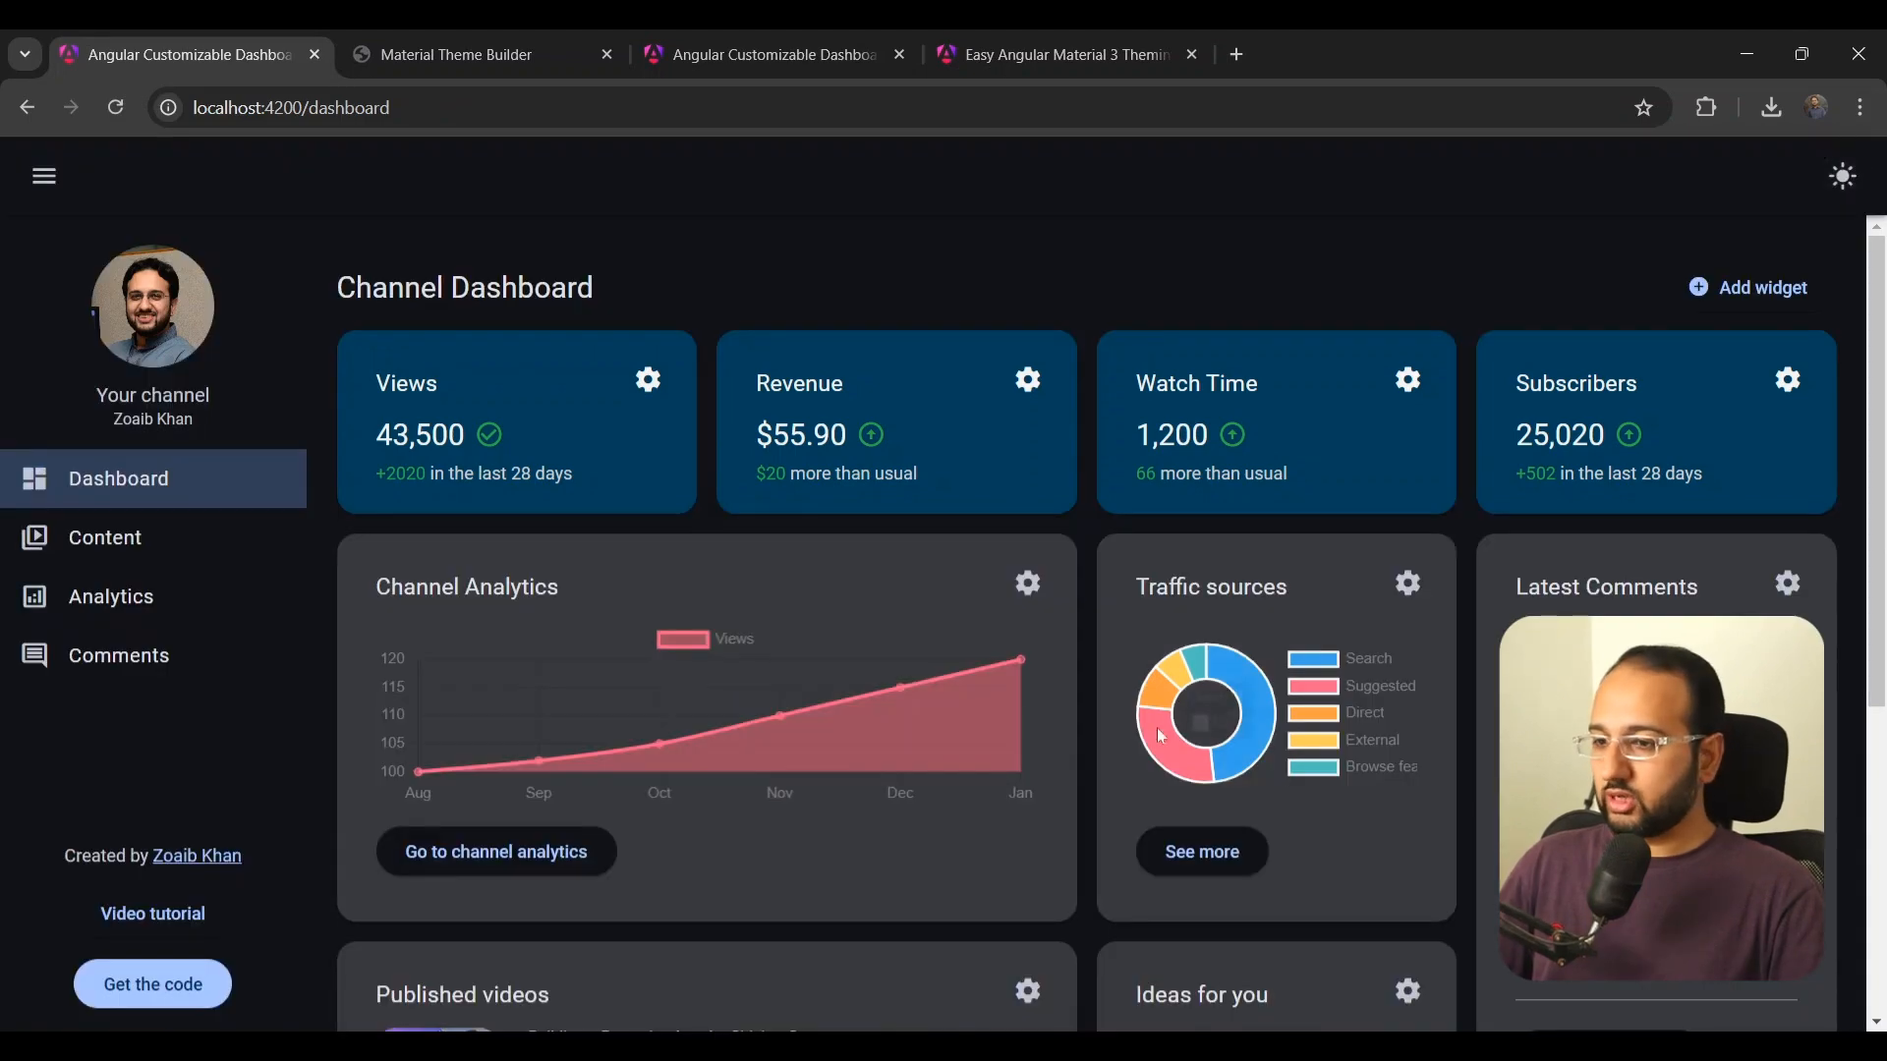
mouse_move(1074, 591)
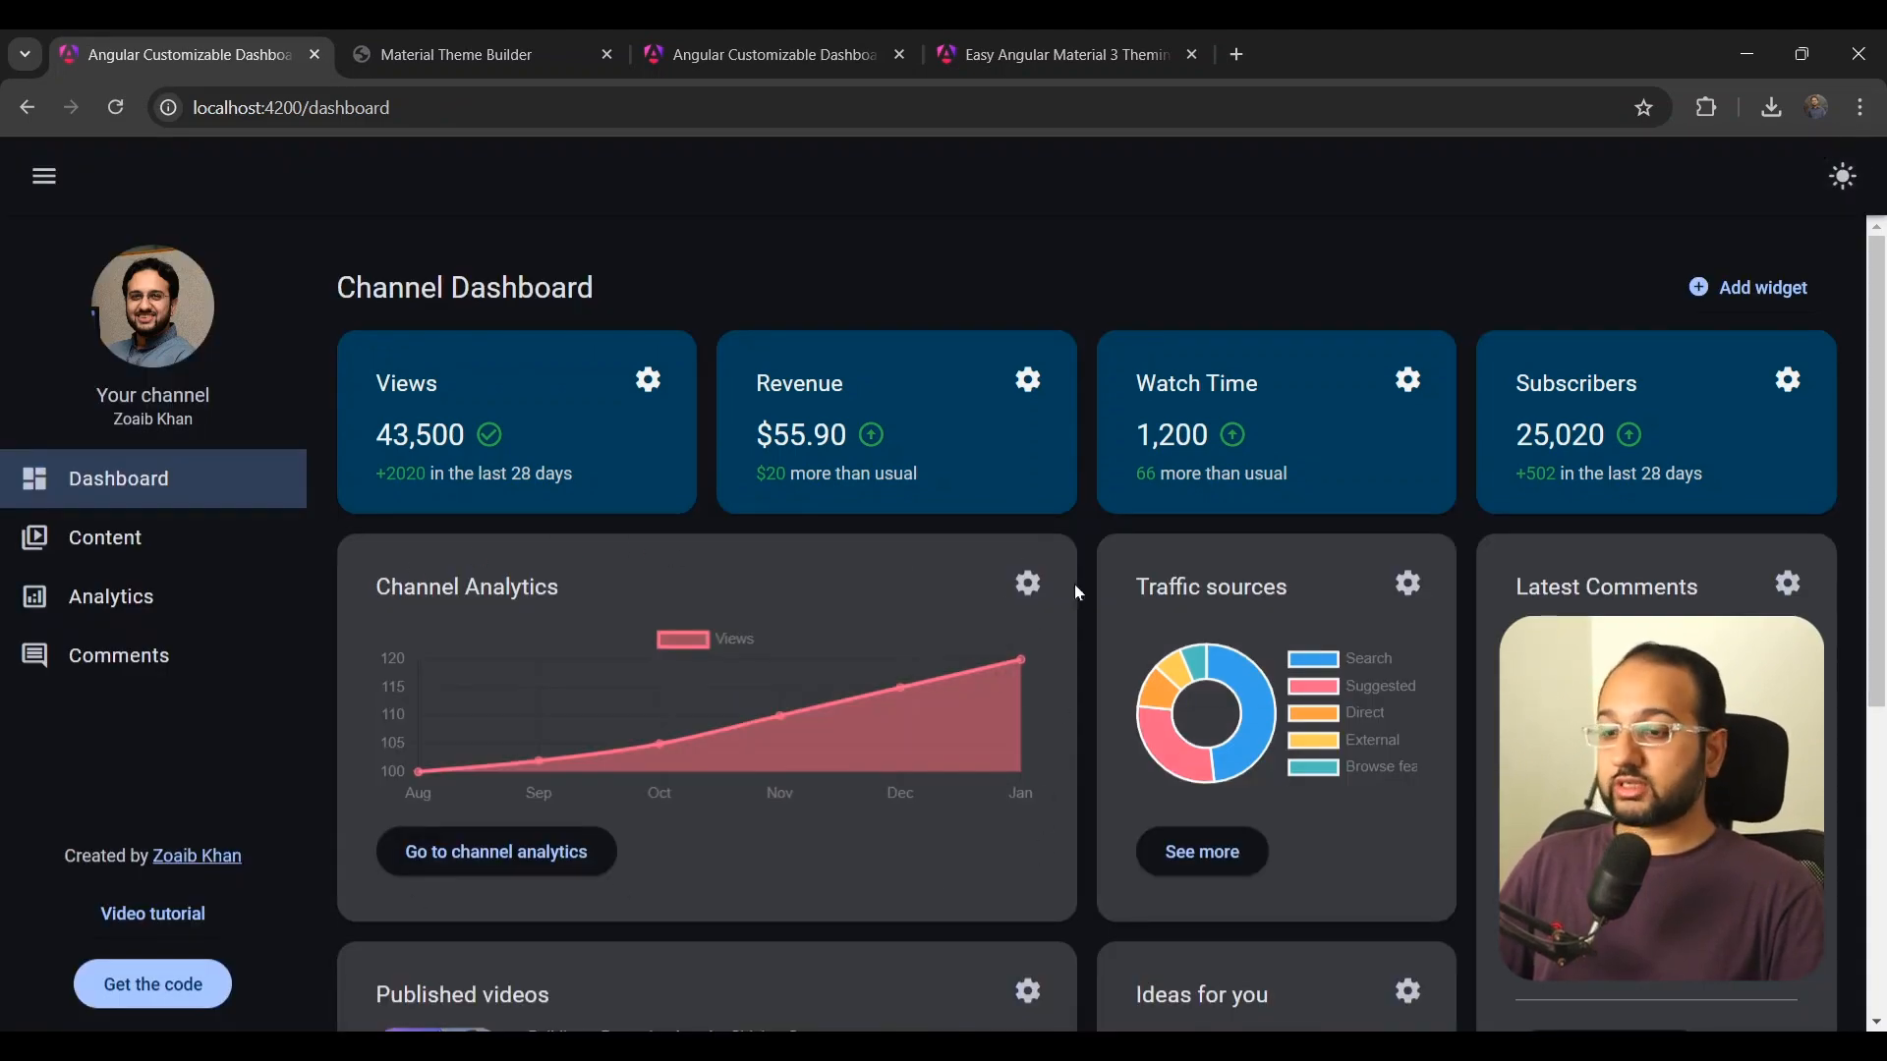
mouse_move(1033, 893)
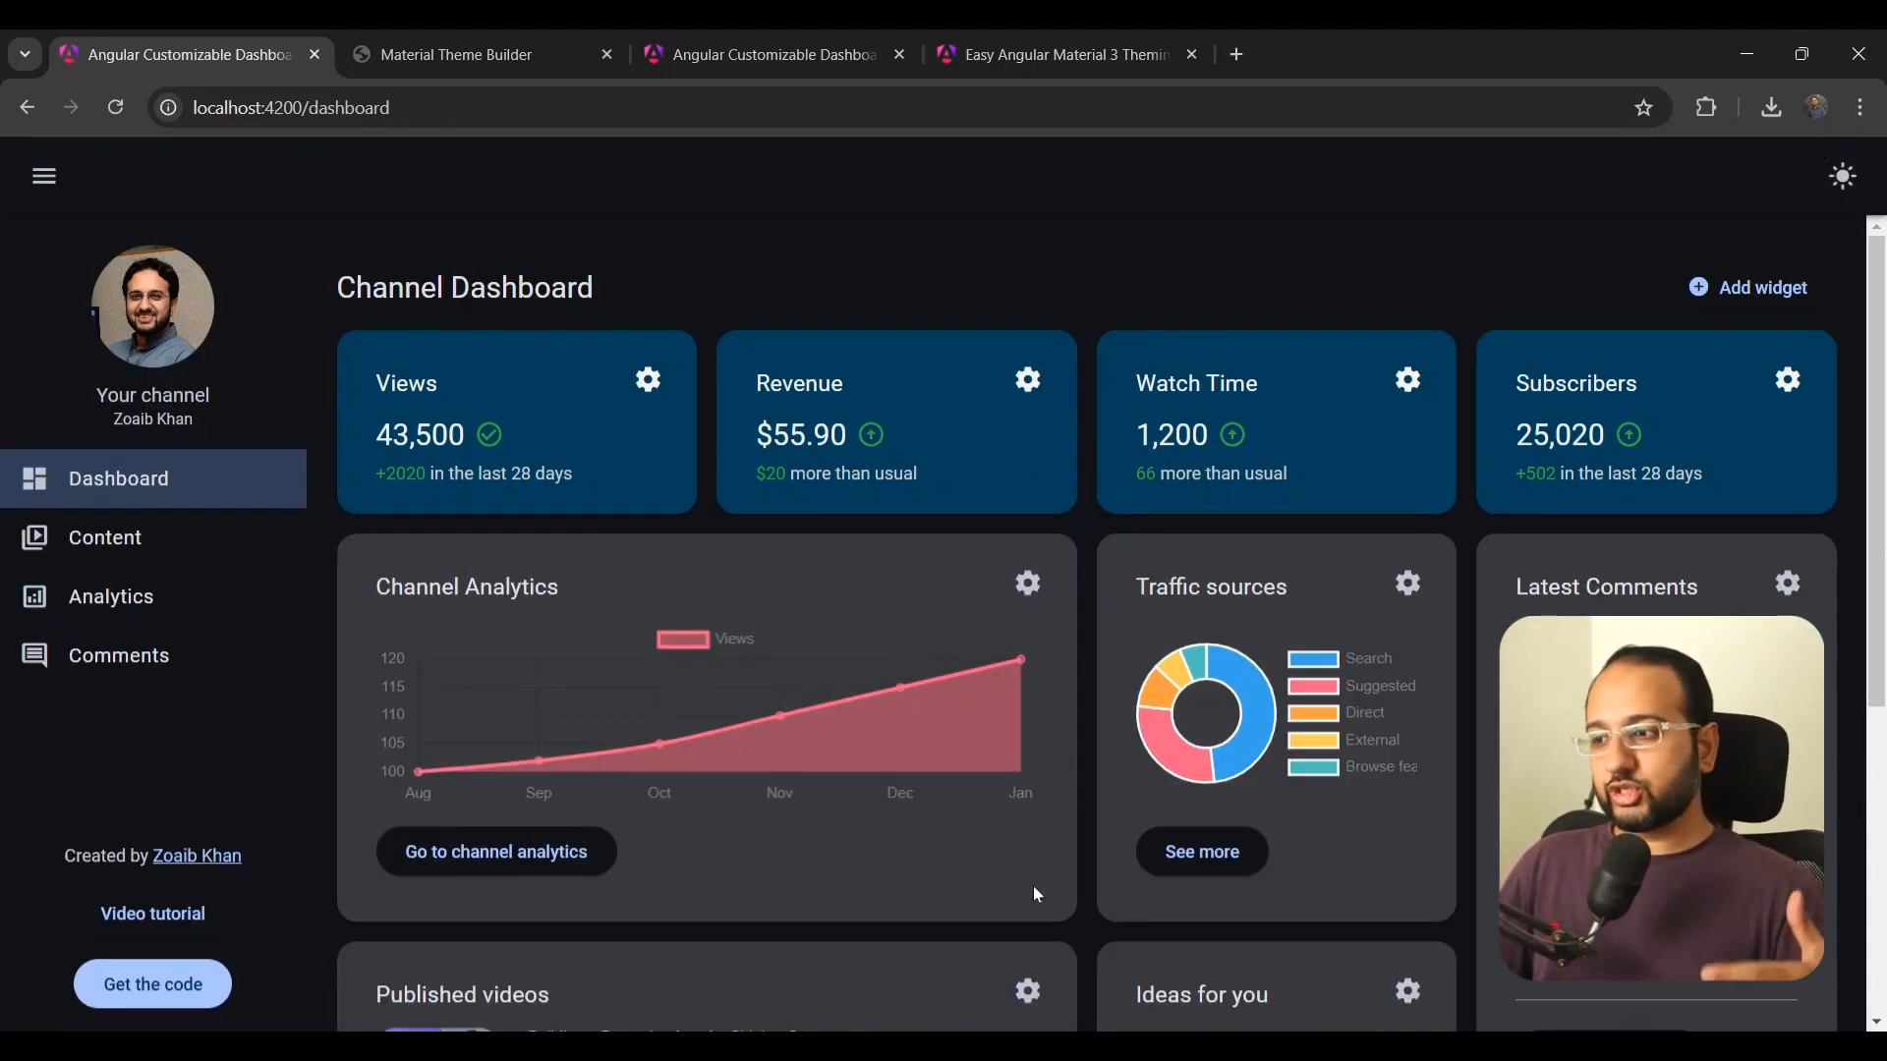
left_click(1840, 176)
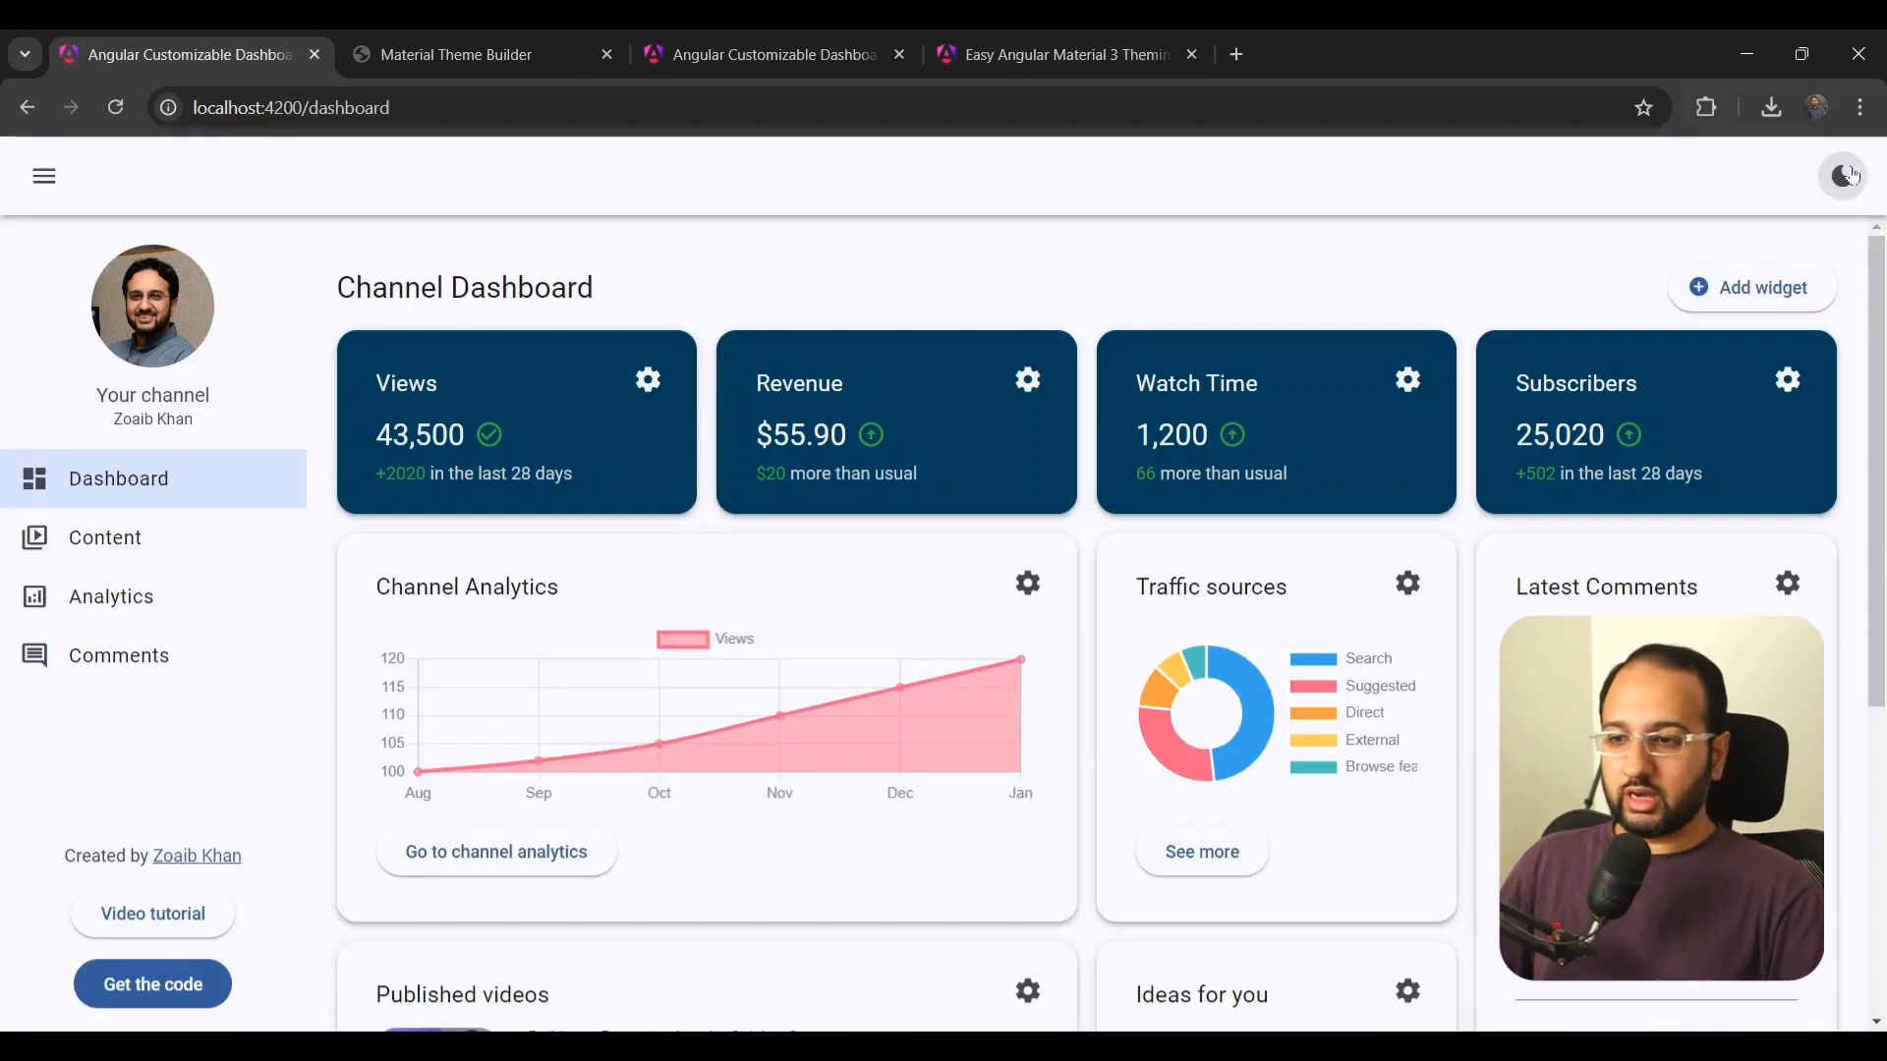
left_click(1842, 176)
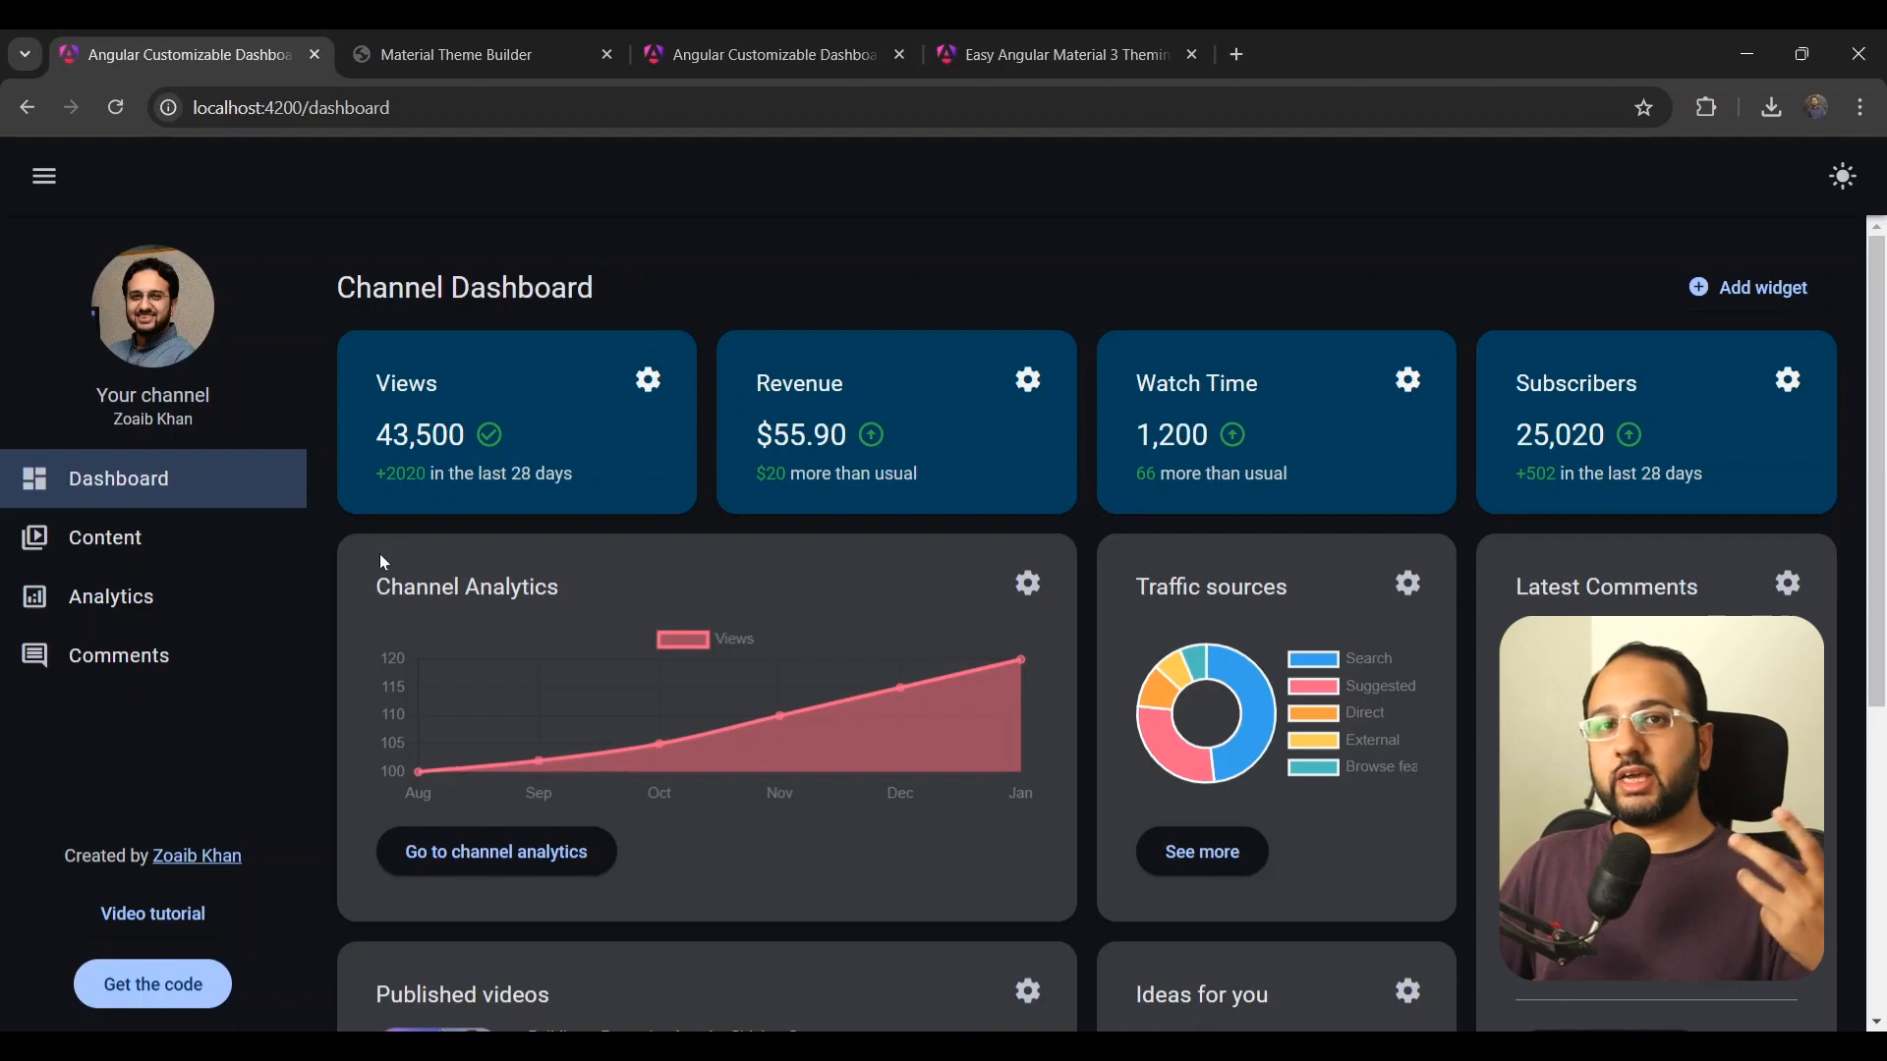
mouse_move(642, 418)
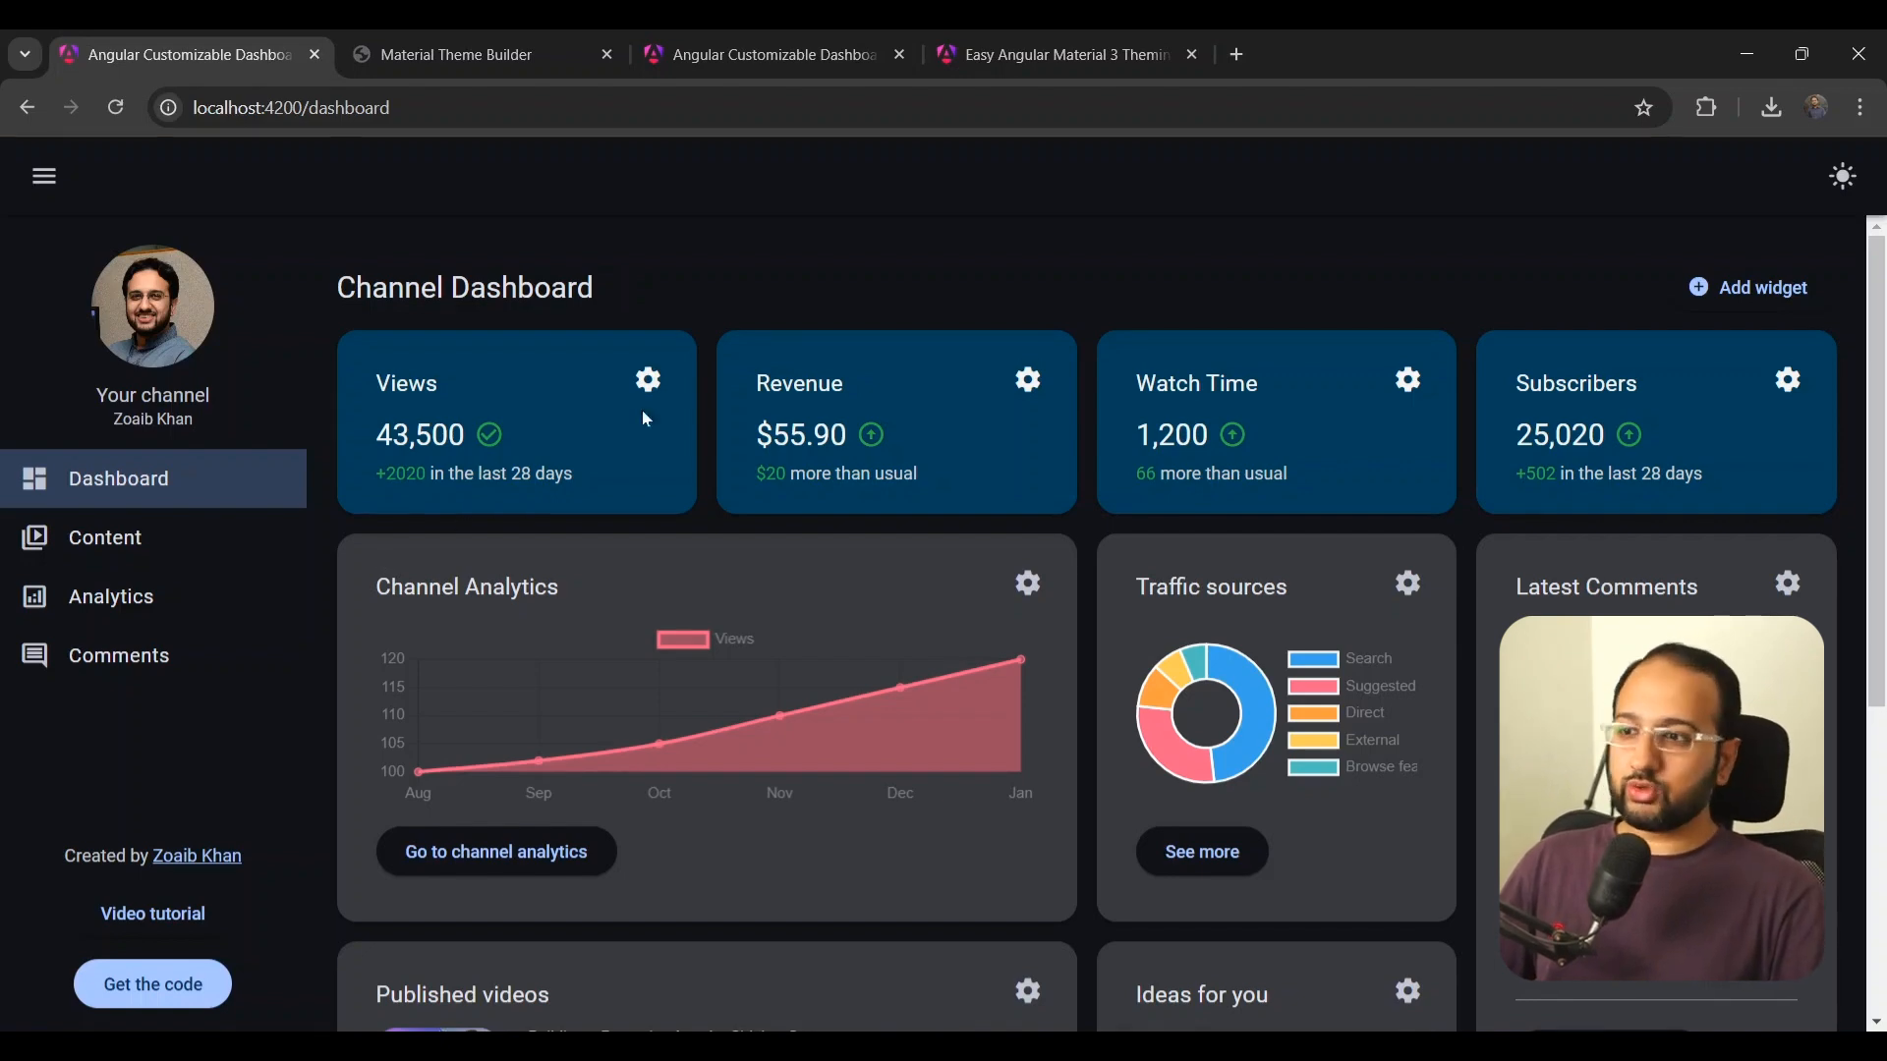